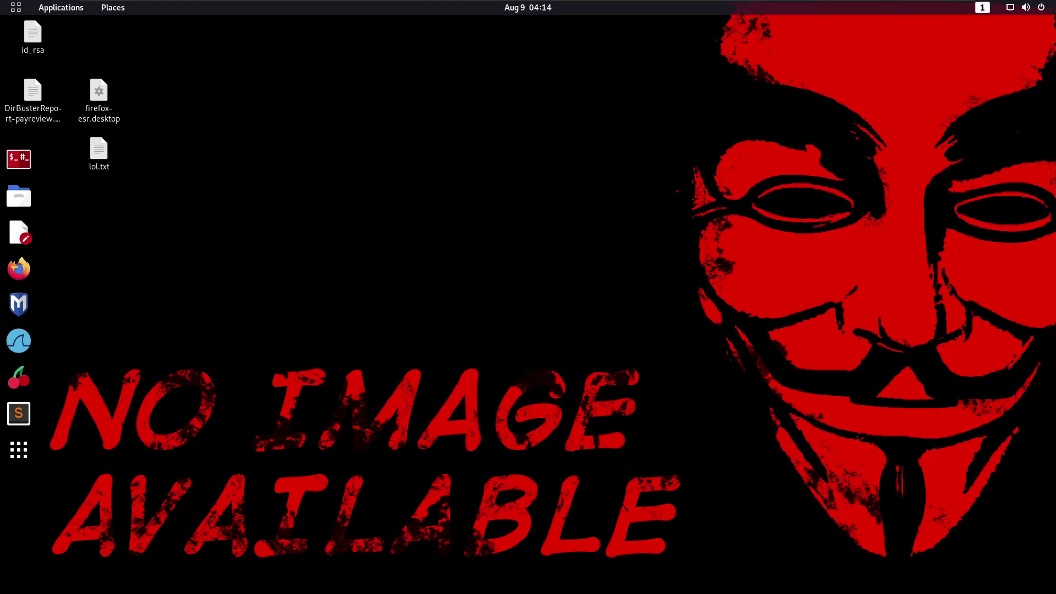
{"action": "mouse_move", "coordinate": [706, 225]}
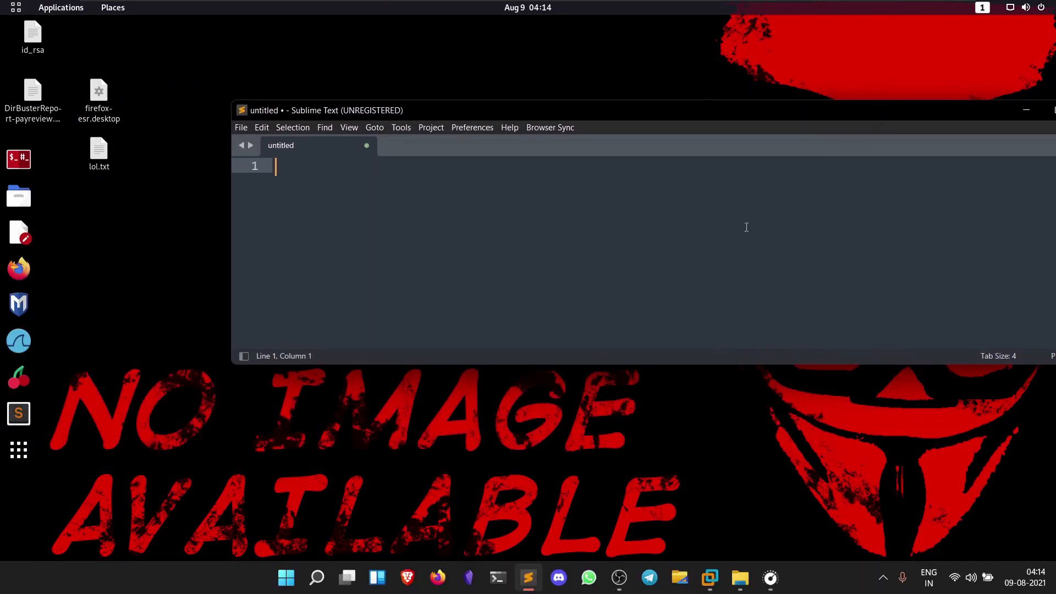
- Type Kali Linux, Parrot Security and Windows as note entries separated by blank lines
{"action": "type", "text": "Parrot"}
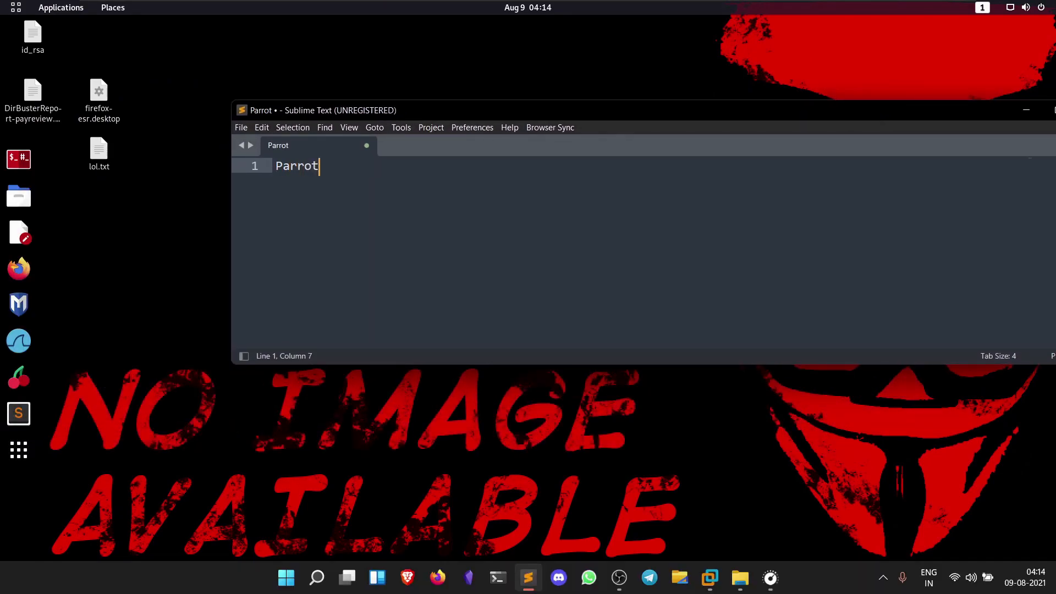
{"action": "type", "text": "Security"}
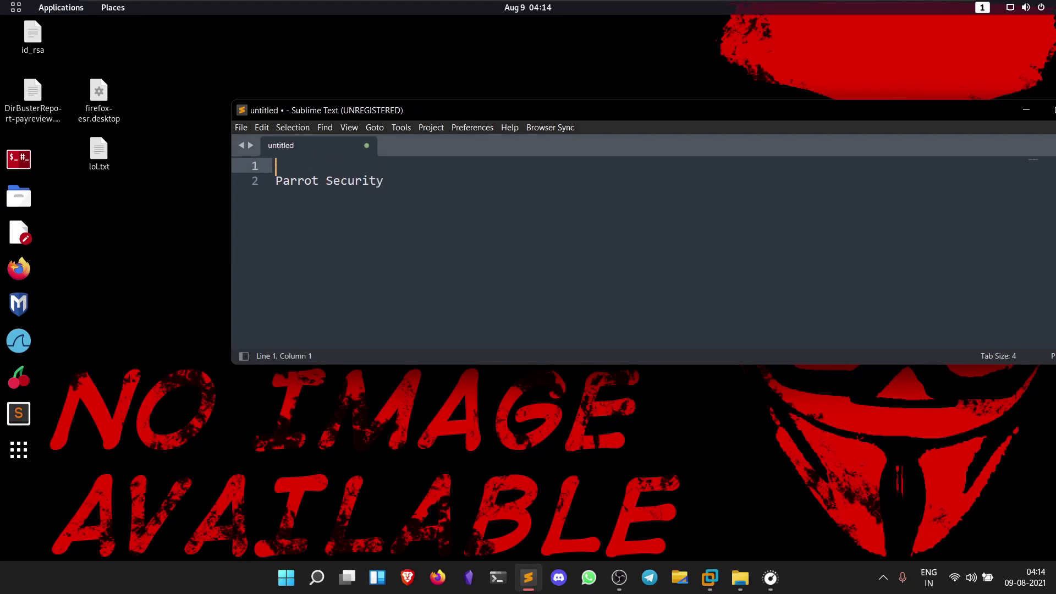
{"action": "type", "text": "Kali Linux"}
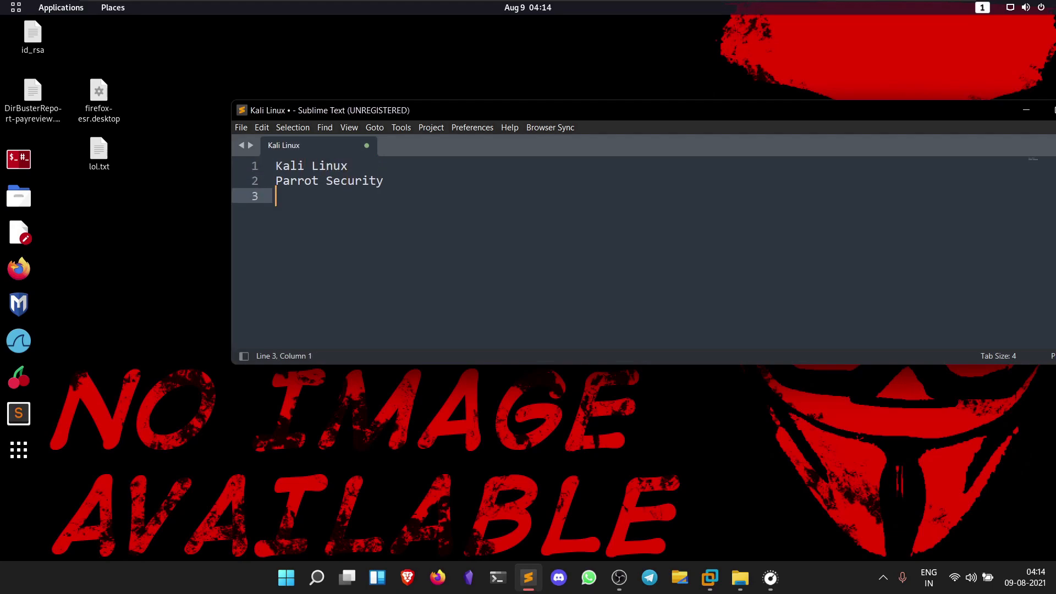
{"action": "type", "text": "W"}
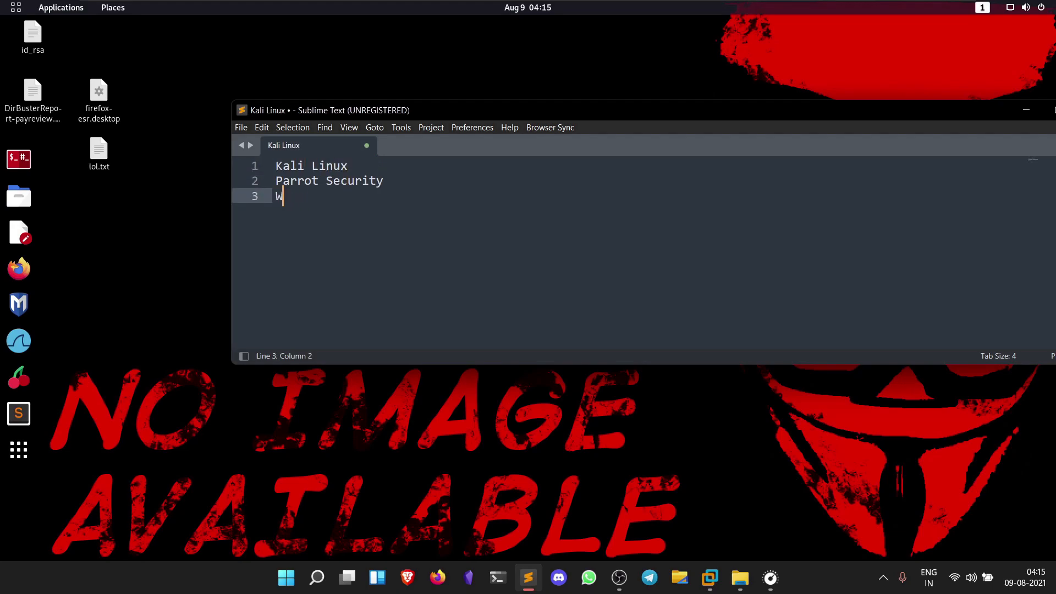
{"action": "type", "text": "indows"}
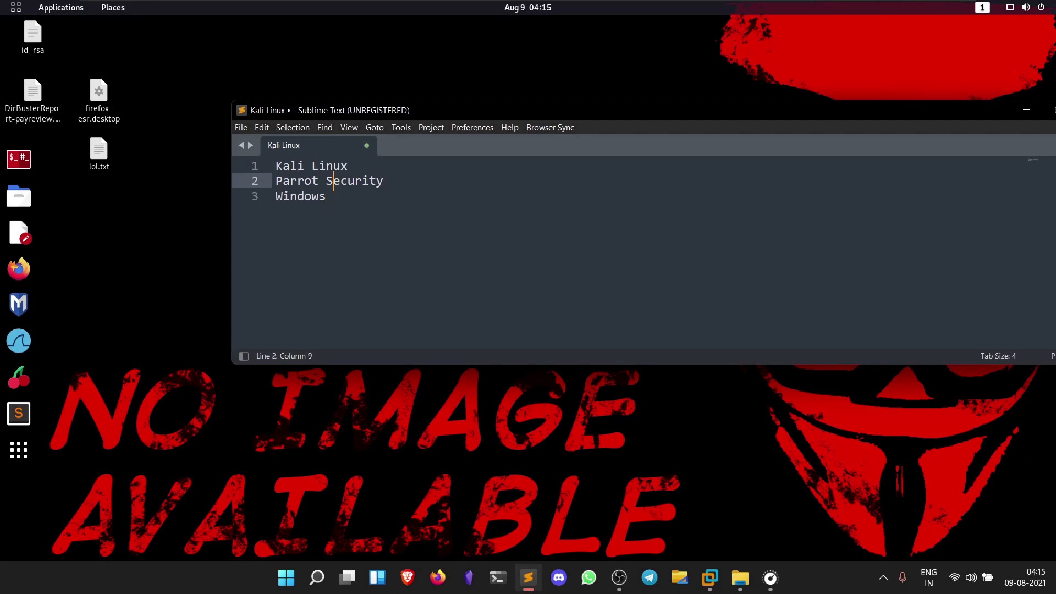
{"action": "key", "text": "Enter"}
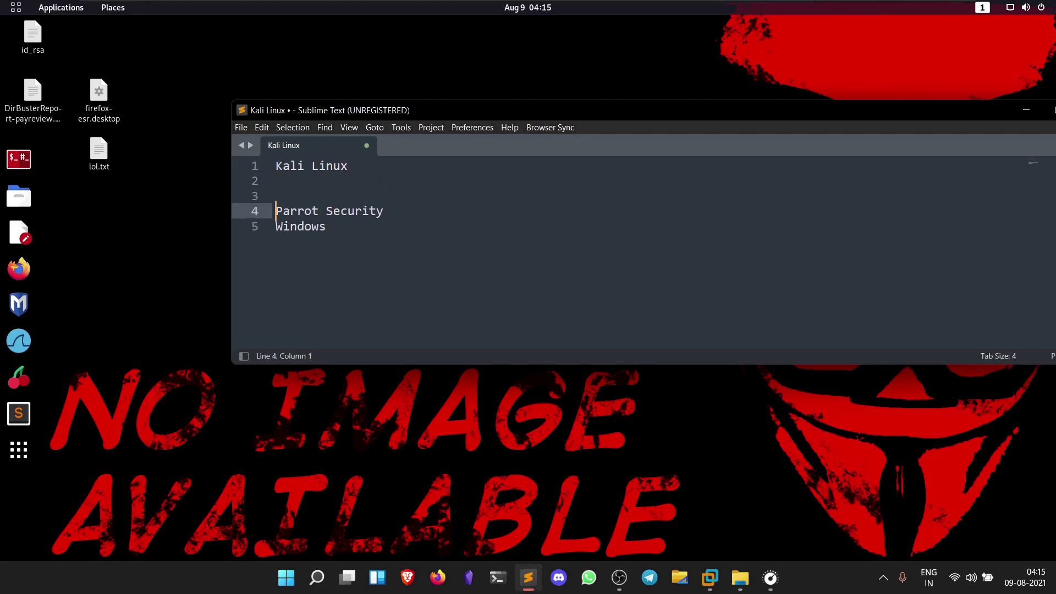
{"action": "key", "text": "Enter"}
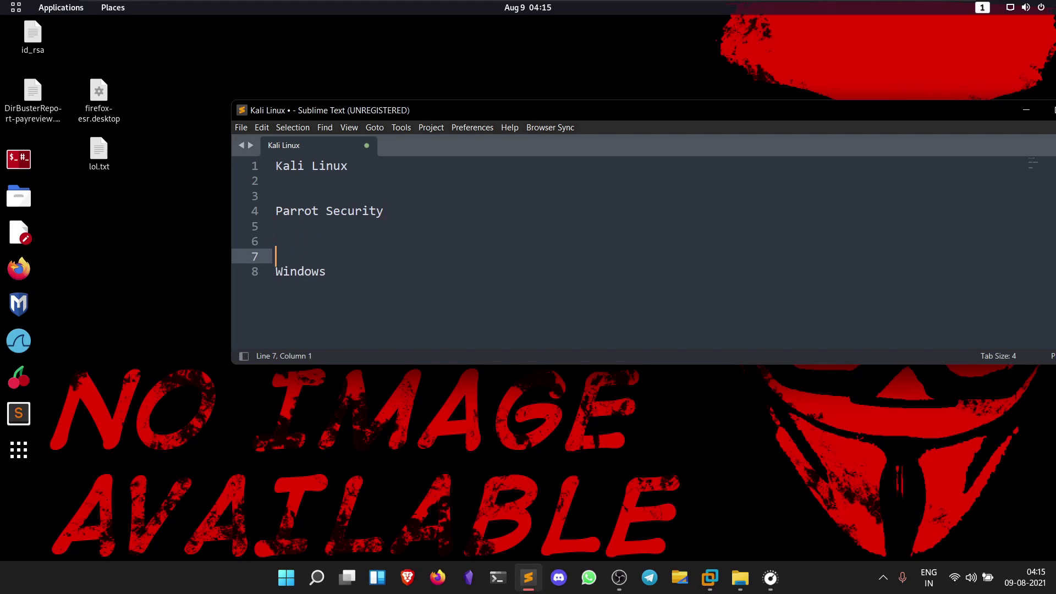
{"action": "mouse_move", "coordinate": [17, 159]}
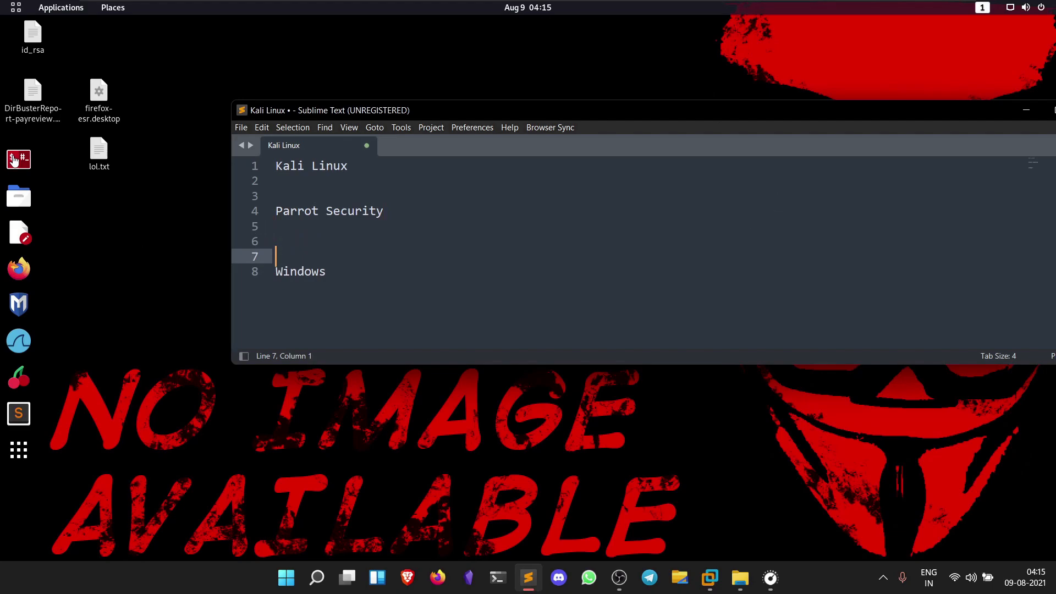
- Open a Kali terminal and run ifconfig to read eth0 10.0.0.17 and eth1 192.12.12.133
{"action": "left_click", "coordinate": [497, 578]}
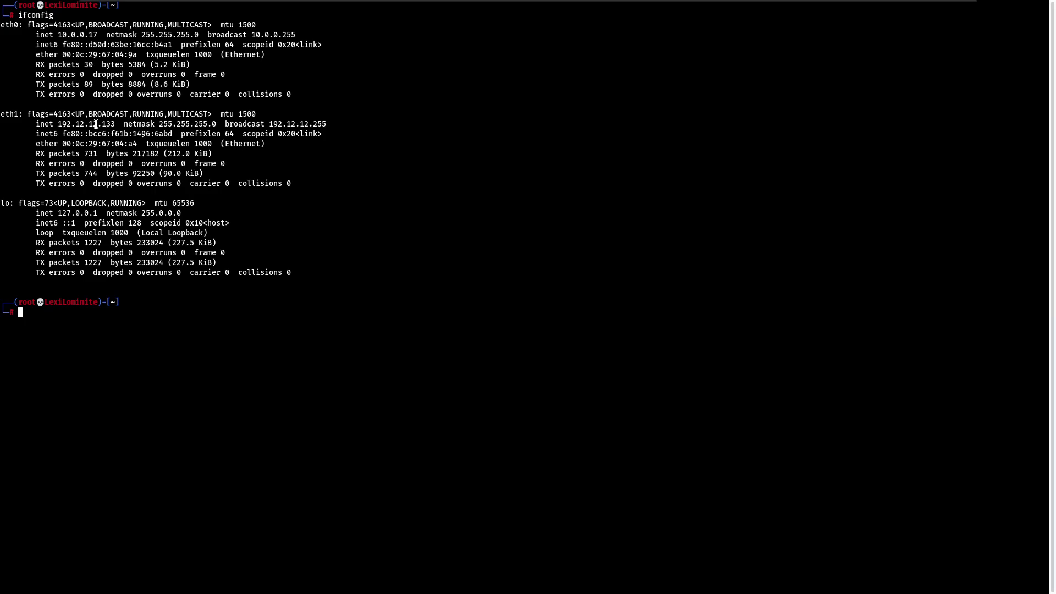
{"action": "mouse_move", "coordinate": [12, 79]}
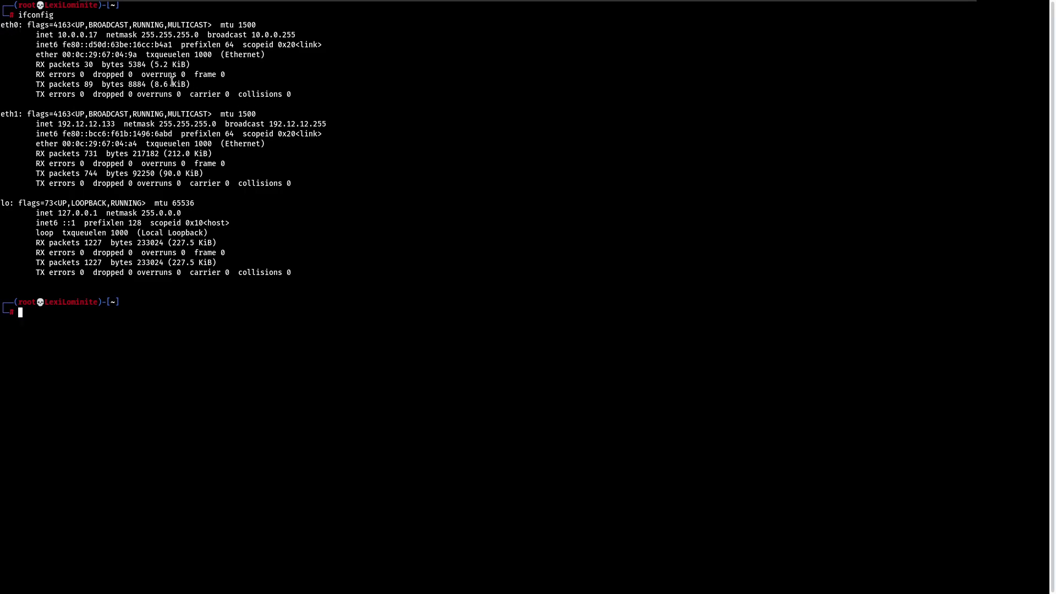
{"action": "mouse_move", "coordinate": [296, 94]}
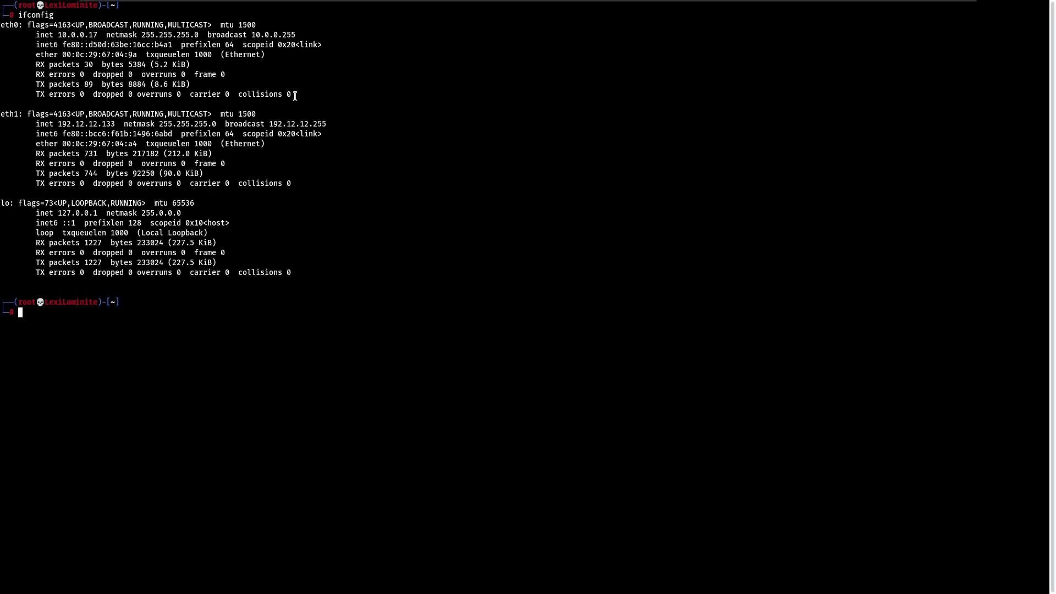
{"action": "mouse_move", "coordinate": [79, 128]}
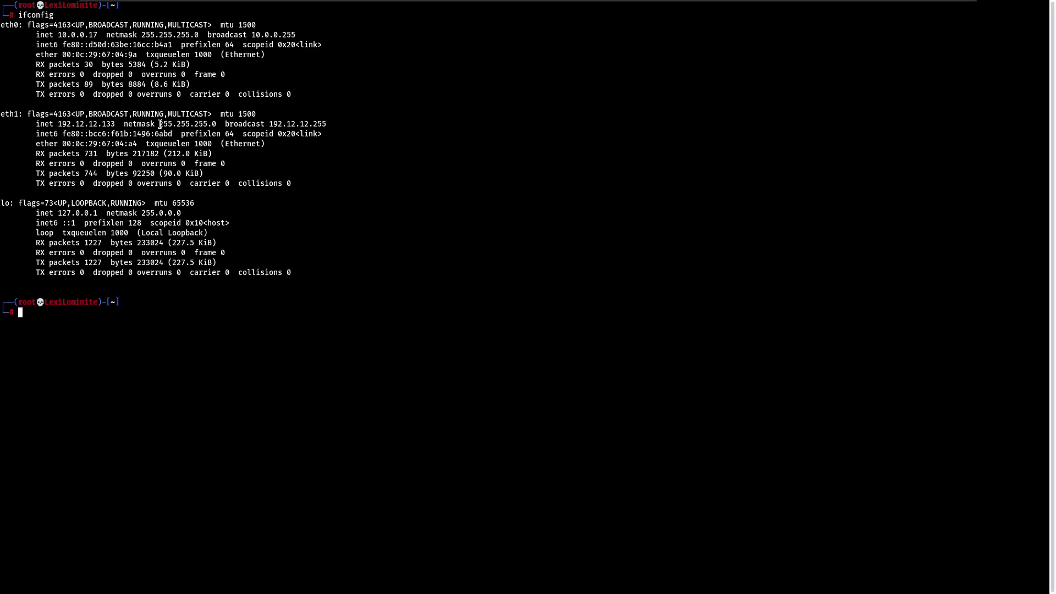
{"action": "mouse_move", "coordinate": [220, 125]}
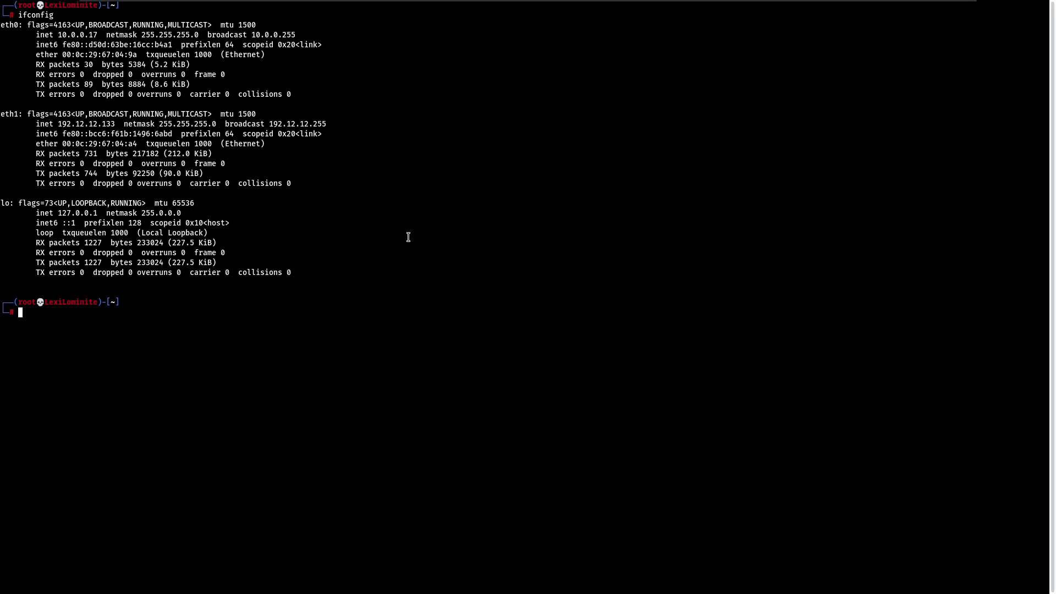
{"action": "mouse_move", "coordinate": [472, 311]}
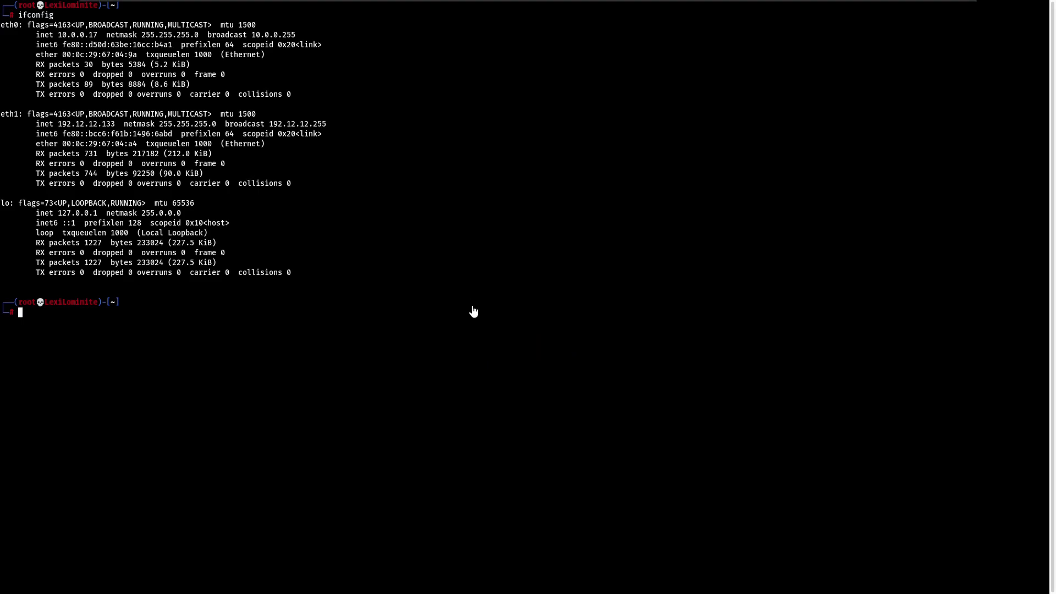
- Type the subnet 192.12.12.0/24 under the Kali Linux entry in the note
{"action": "left_click", "coordinate": [528, 577]}
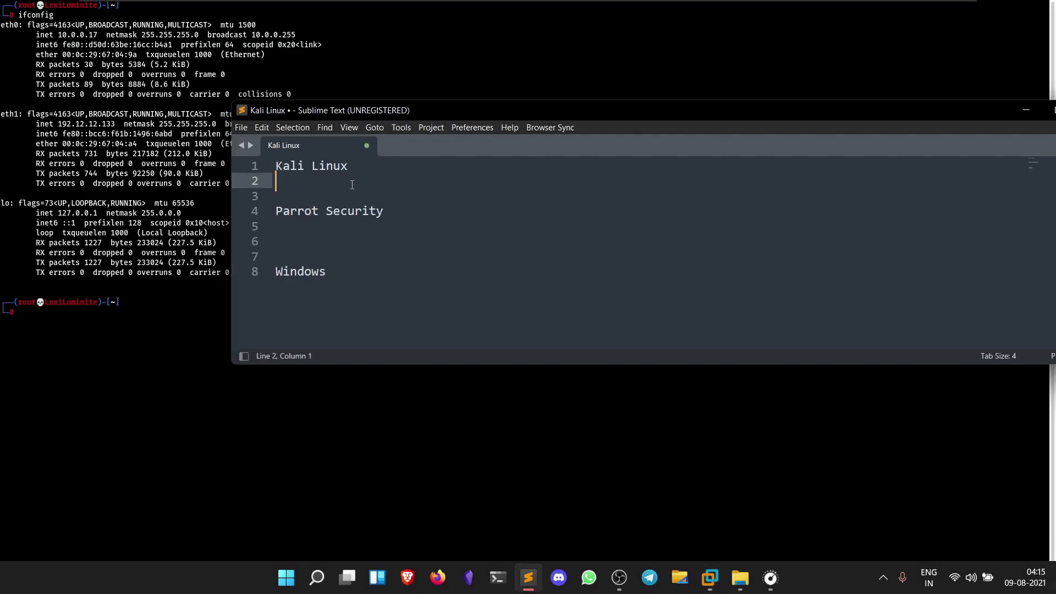
{"action": "type", "text": "192."}
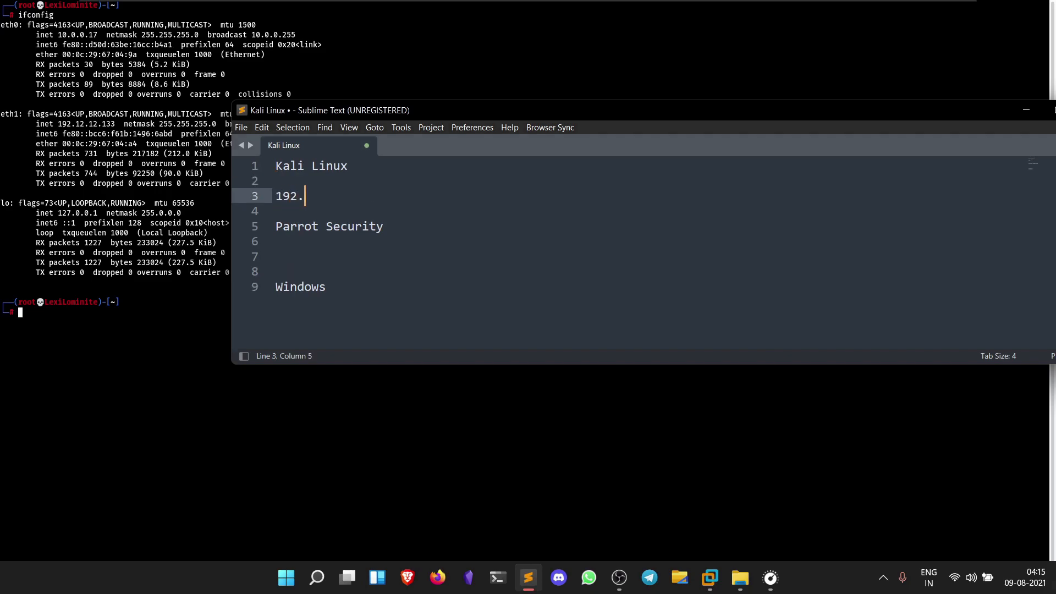
{"action": "type", "text": "12.12."}
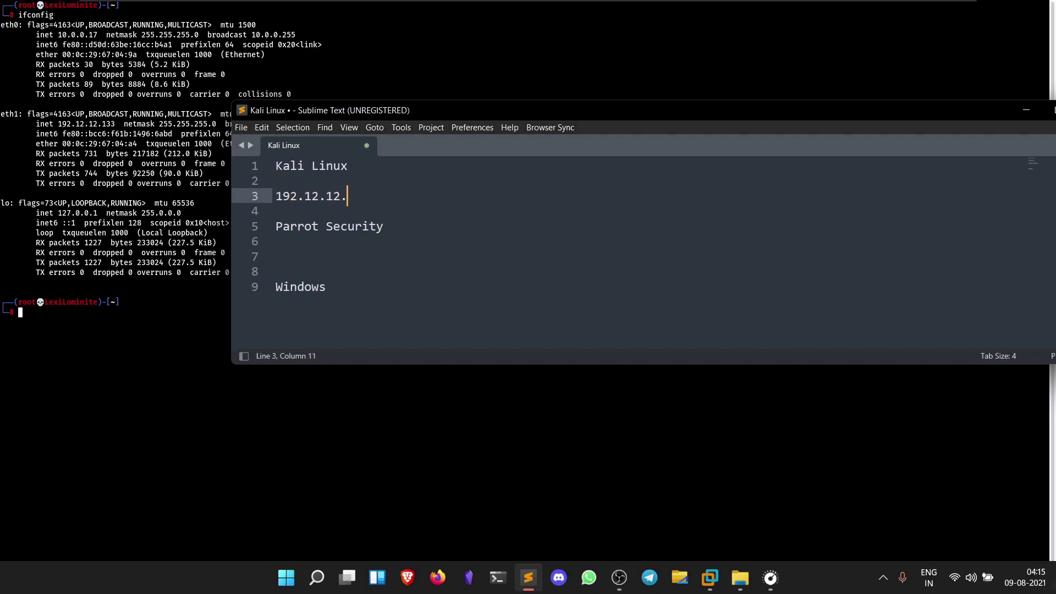
{"action": "type", "text": "0/24"}
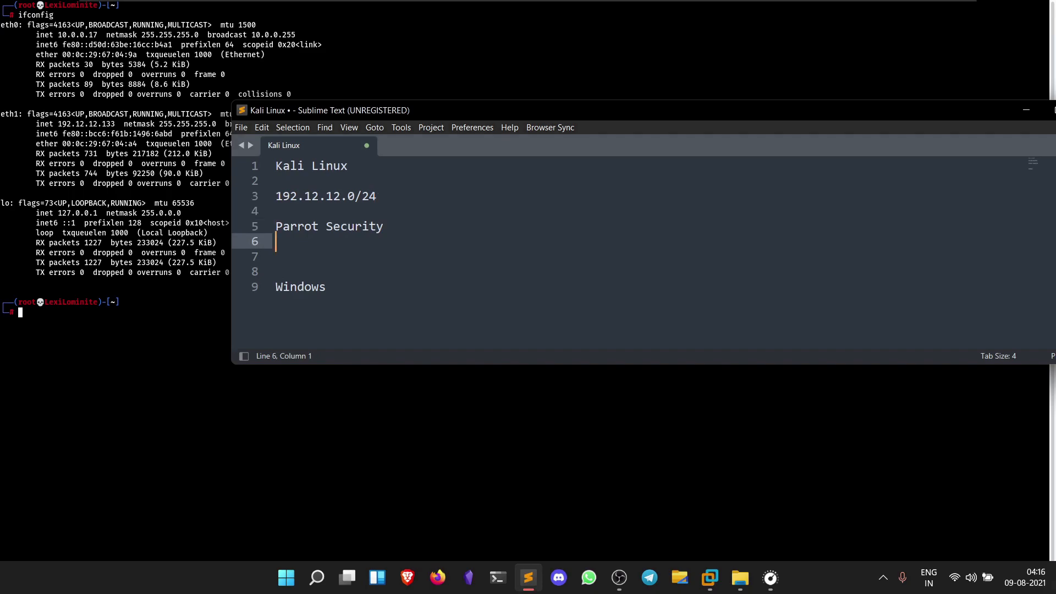
{"action": "mouse_move", "coordinate": [267, 87]}
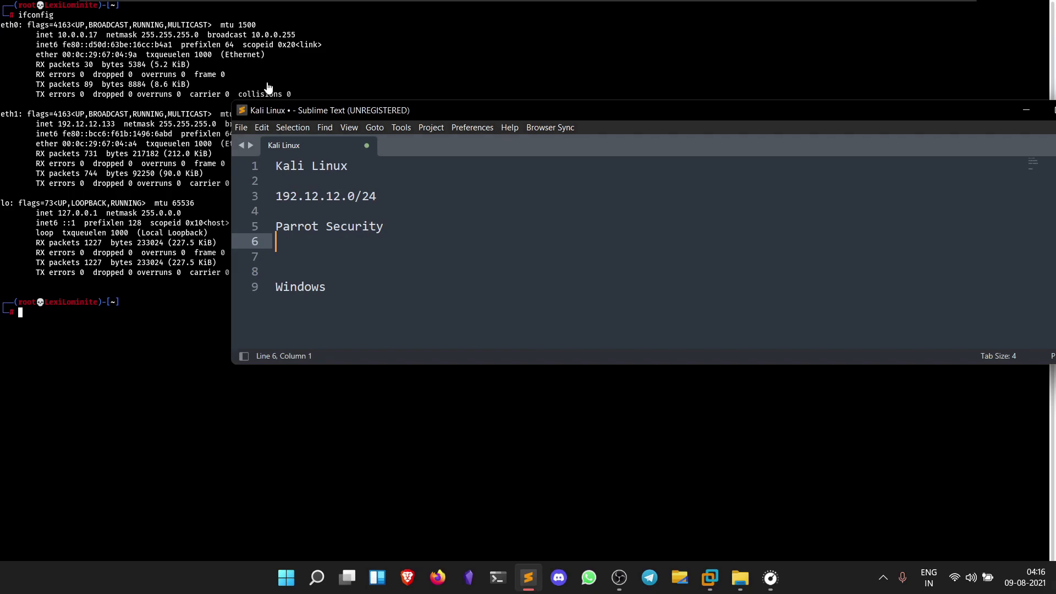
{"action": "mouse_move", "coordinate": [209, 95]}
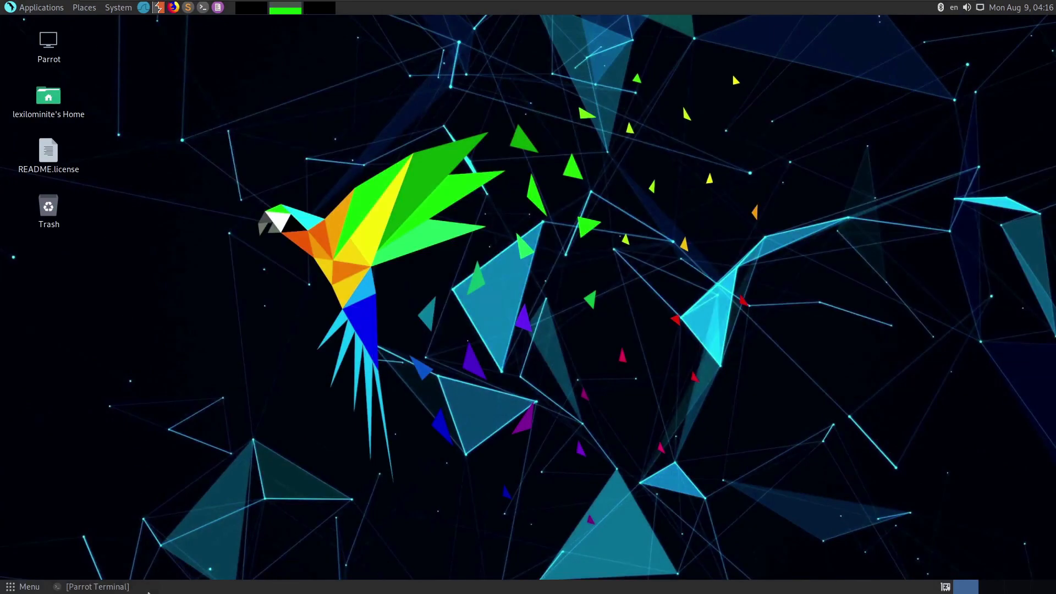
- Run ifconfig in the Parrot Terminal to read its three interface addresses, then return to the notes
{"action": "left_click", "coordinate": [97, 586]}
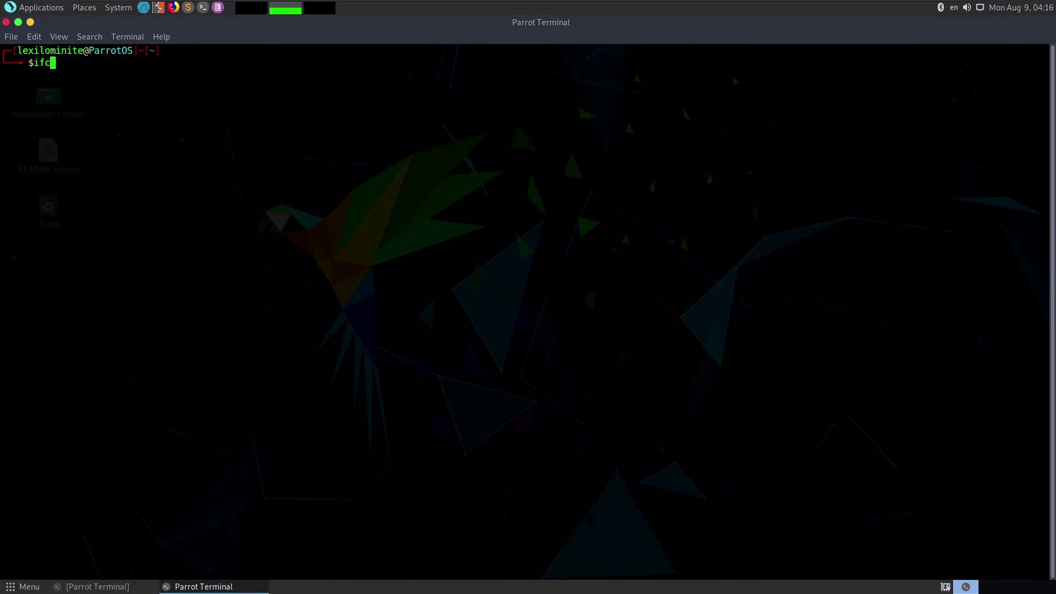
{"action": "key", "text": "Return"}
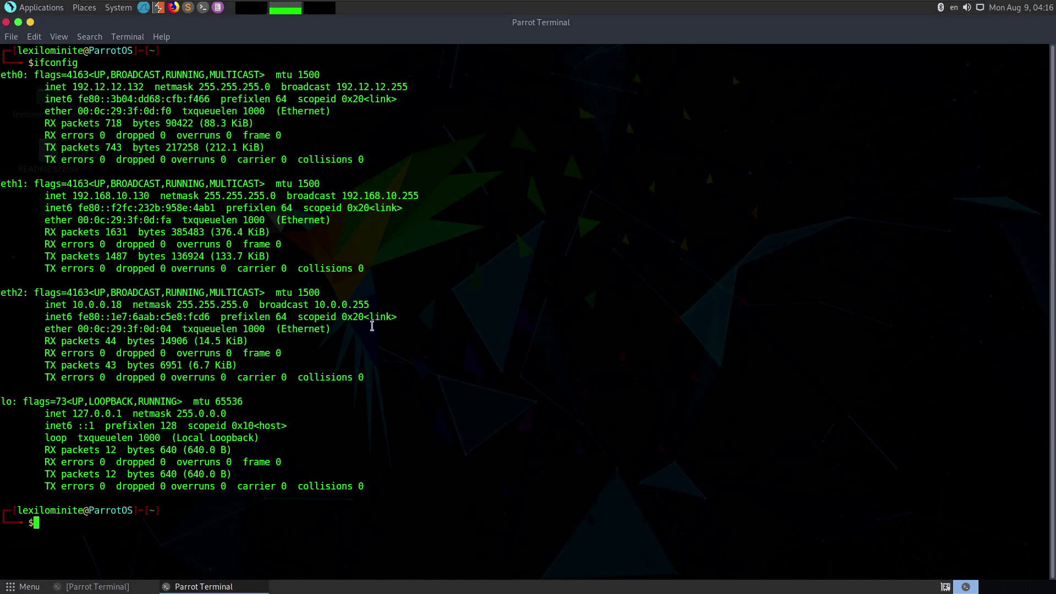
{"action": "left_click", "coordinate": [542, 577]}
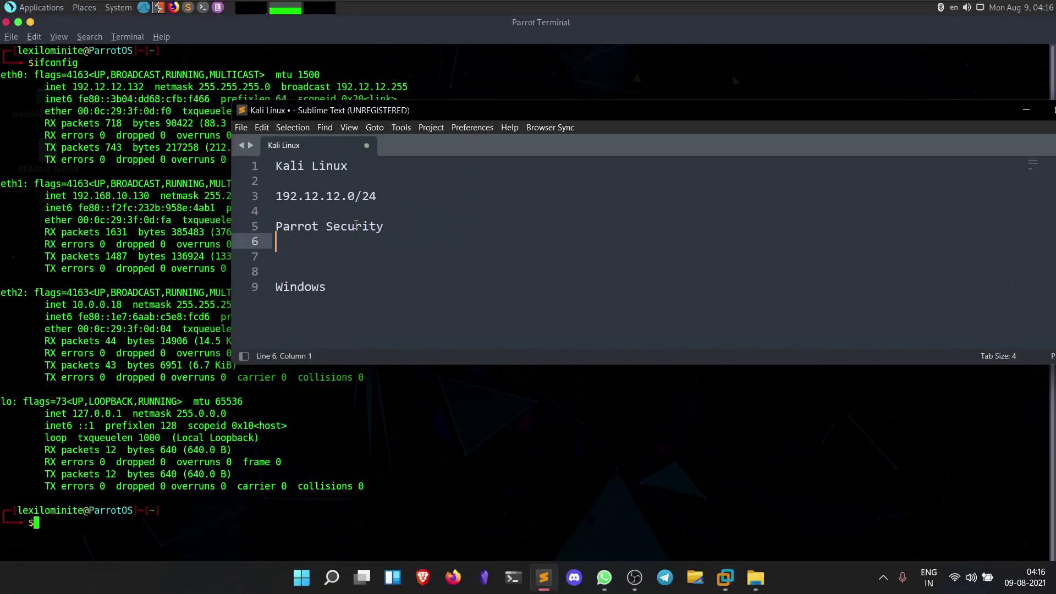
{"action": "mouse_move", "coordinate": [369, 172]}
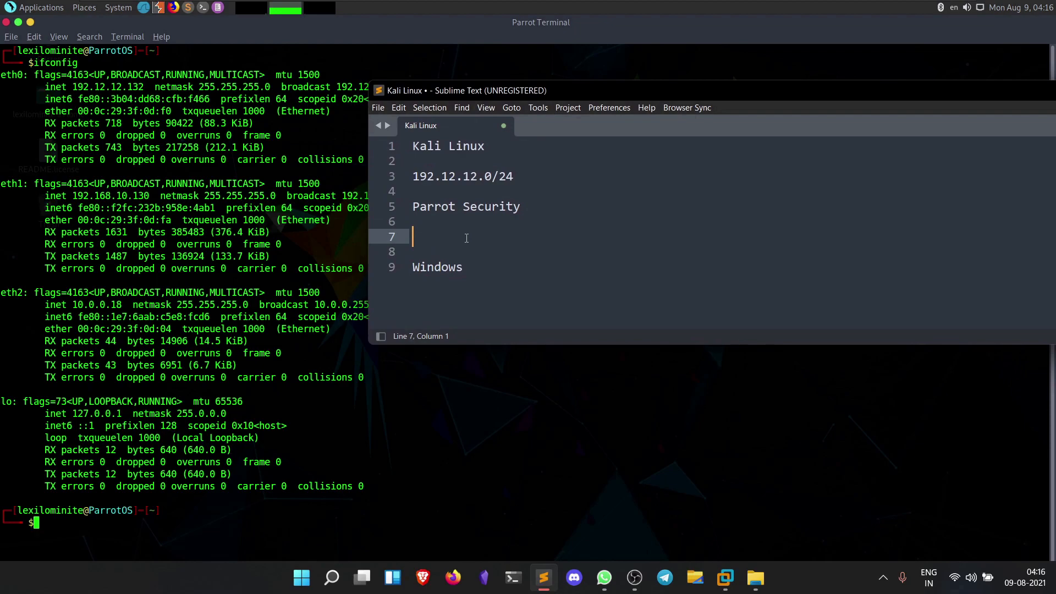
{"action": "mouse_move", "coordinate": [280, 104]}
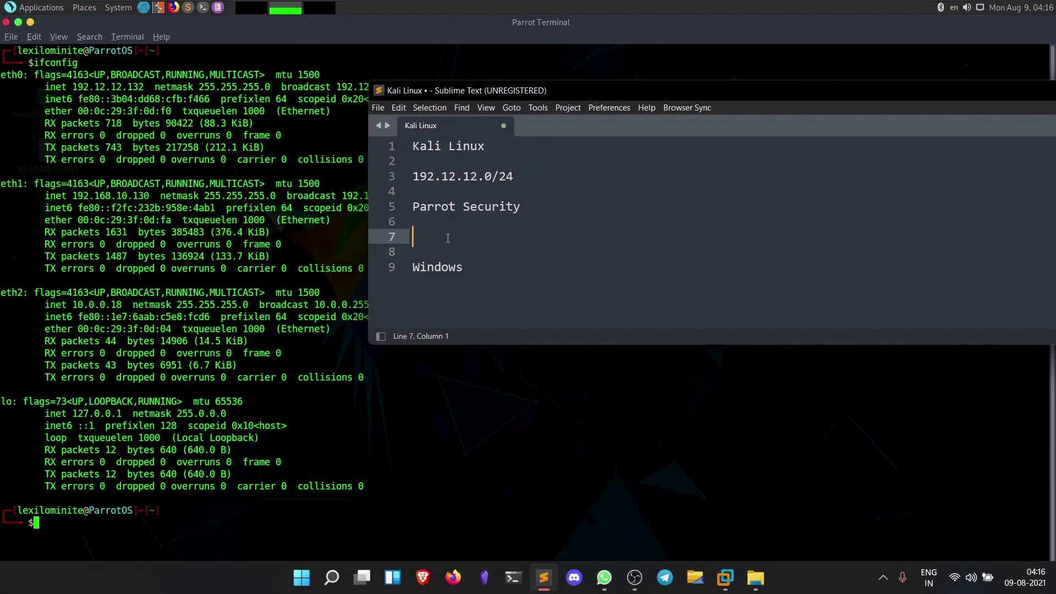
- Add 192.12.12.0/24 and 192.168.10.0/24 as Parrot Security's two subnets in the note
{"action": "type", "text": "192."}
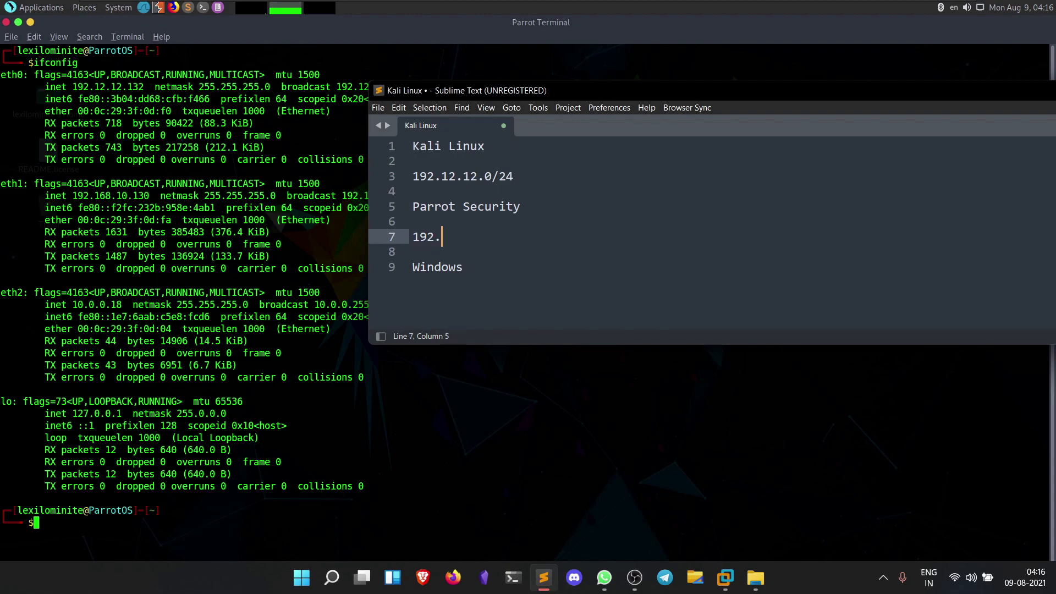
{"action": "left_click", "coordinate": [412, 205]}
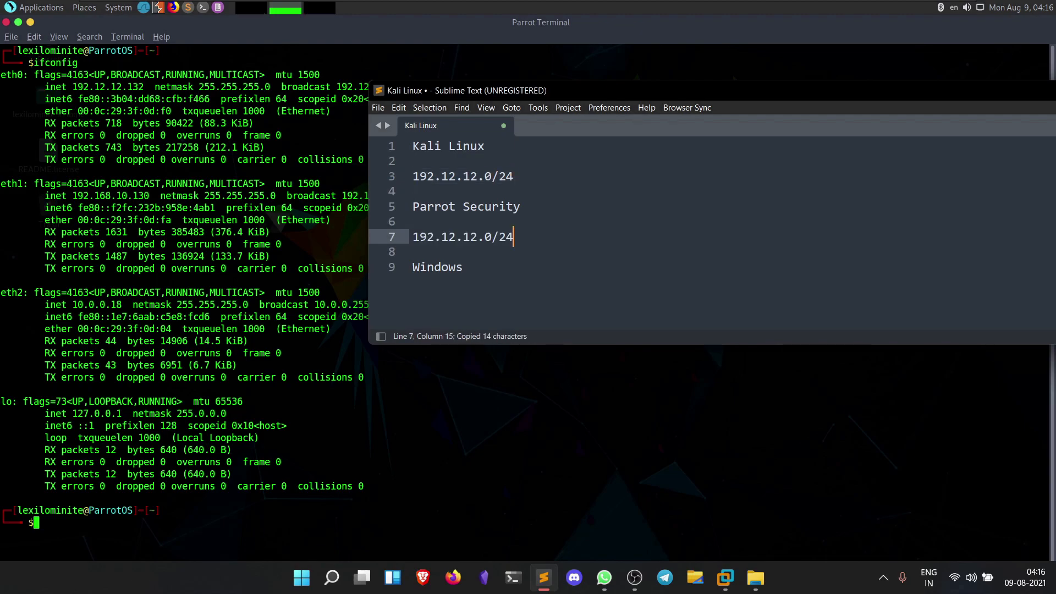
{"action": "key", "text": "Return"}
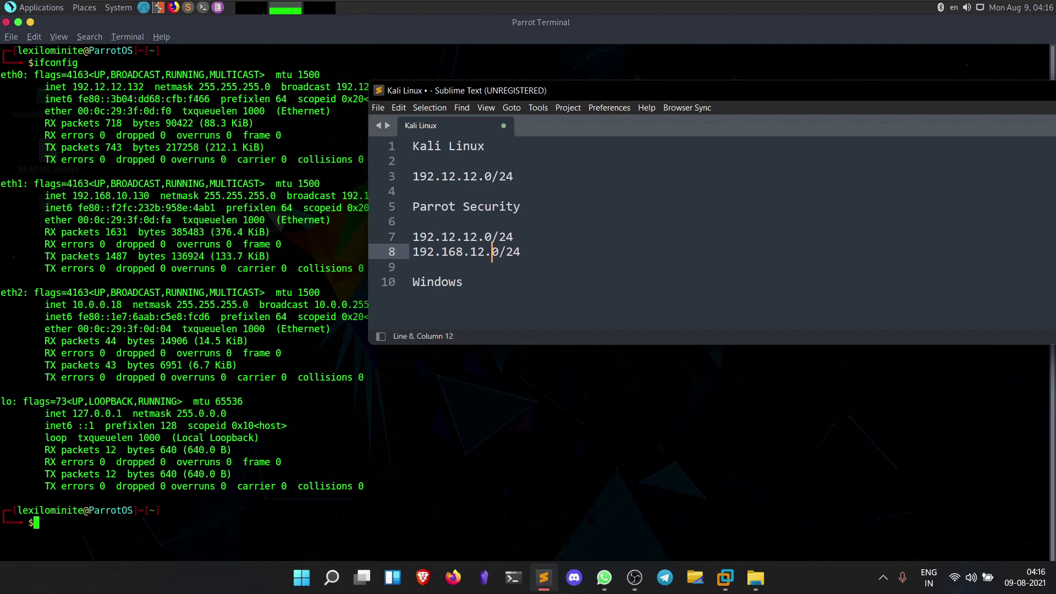
{"action": "type", "text": "10"}
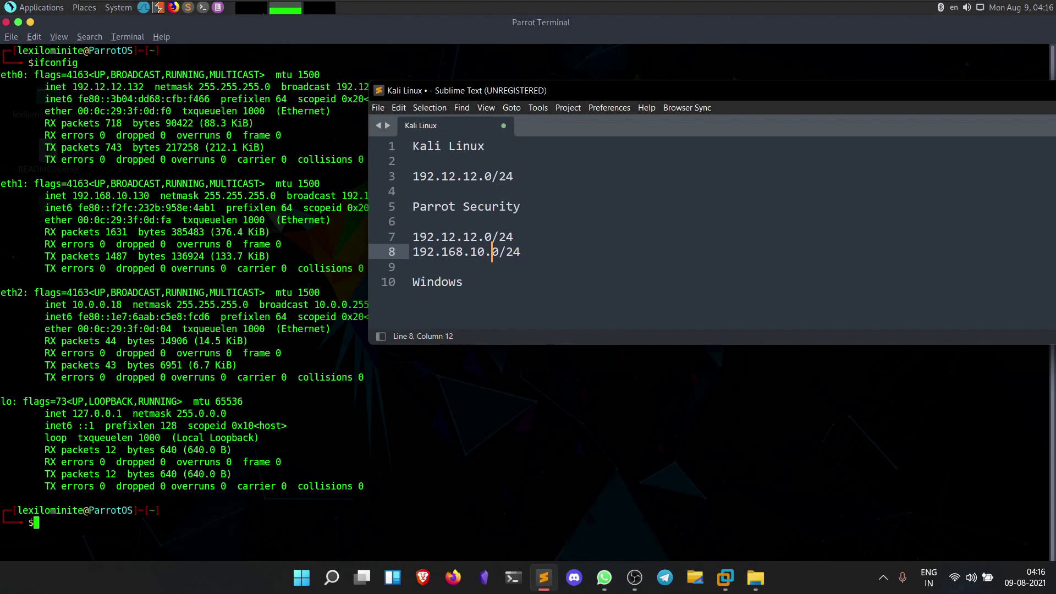
{"action": "mouse_move", "coordinate": [228, 342]}
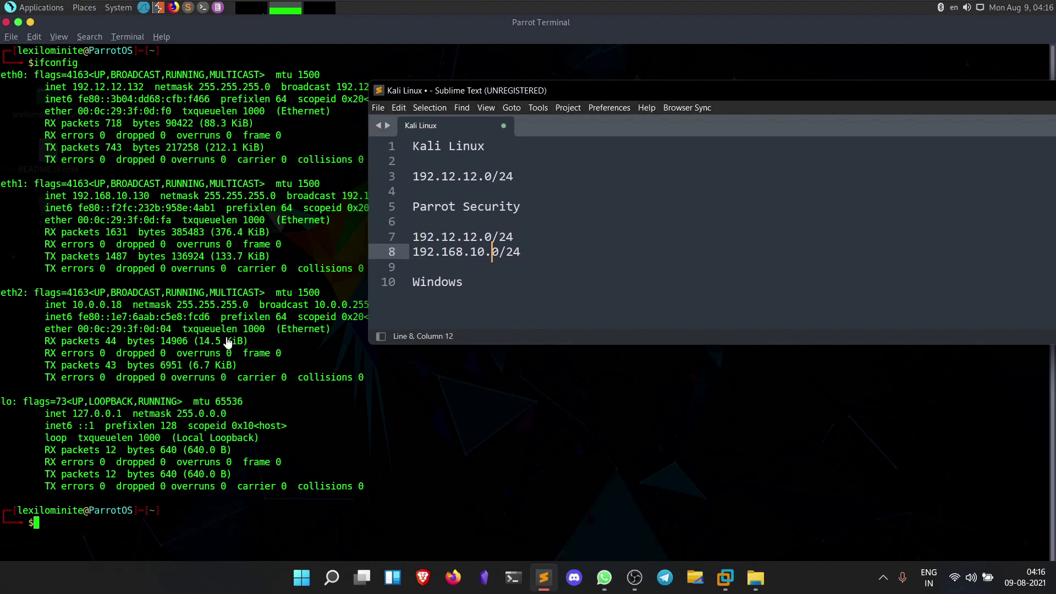
{"action": "mouse_move", "coordinate": [8, 291]}
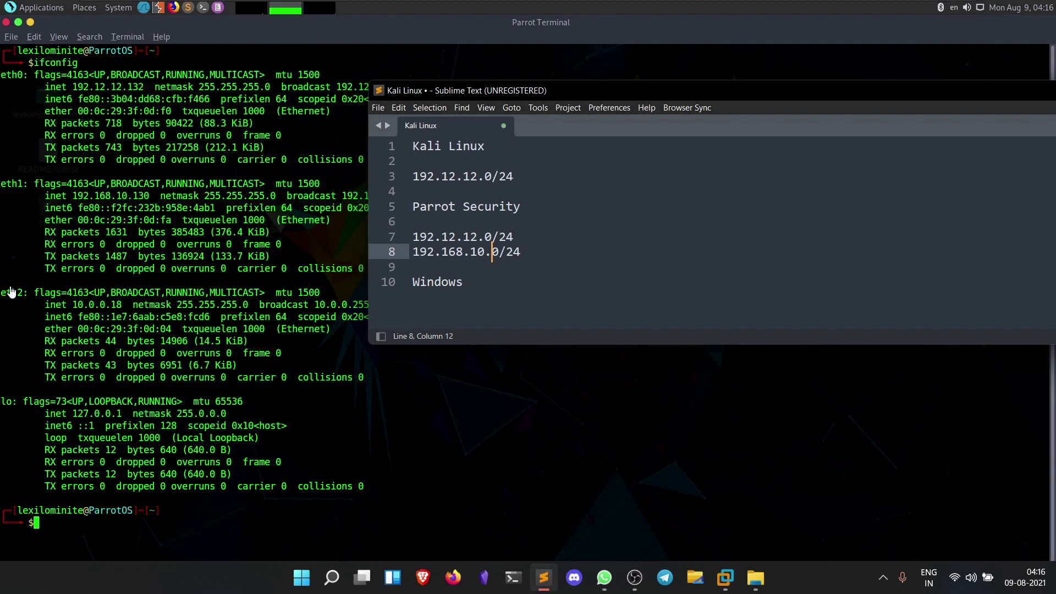
{"action": "mouse_move", "coordinate": [124, 304]}
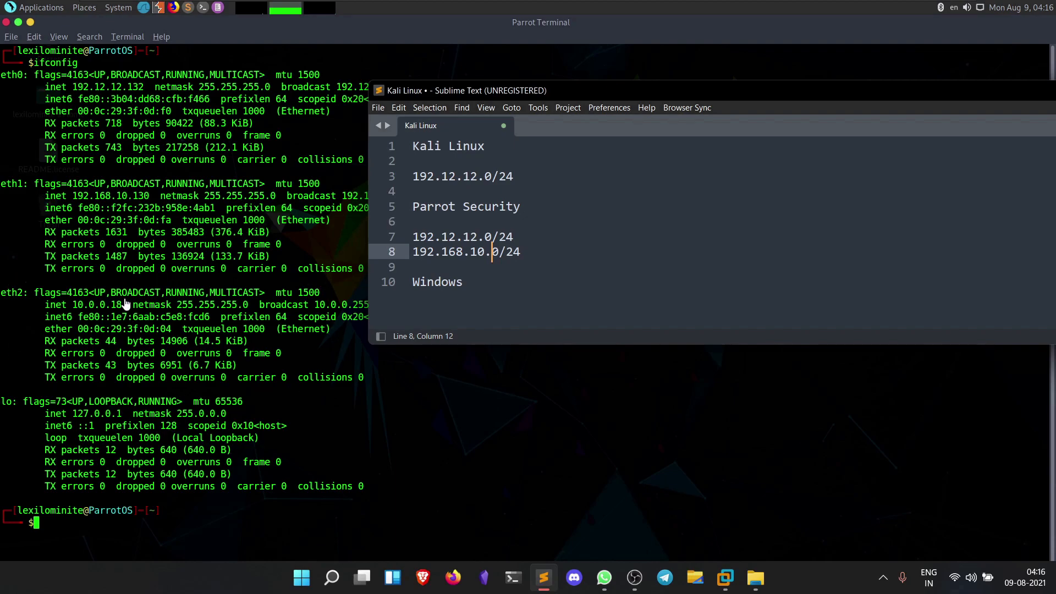
{"action": "mouse_move", "coordinate": [446, 288]}
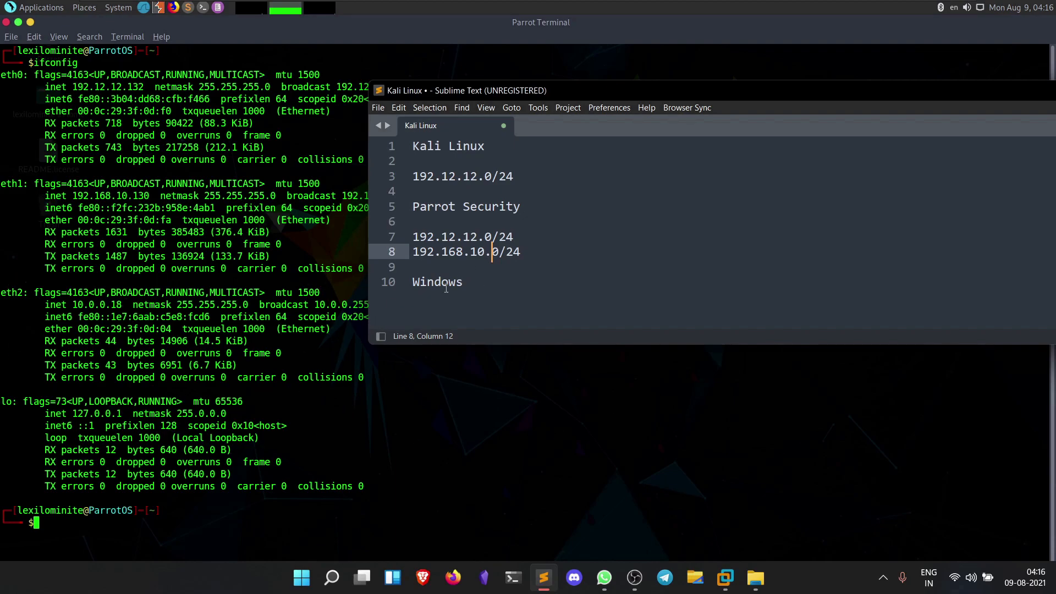
{"action": "left_click", "coordinate": [413, 266]}
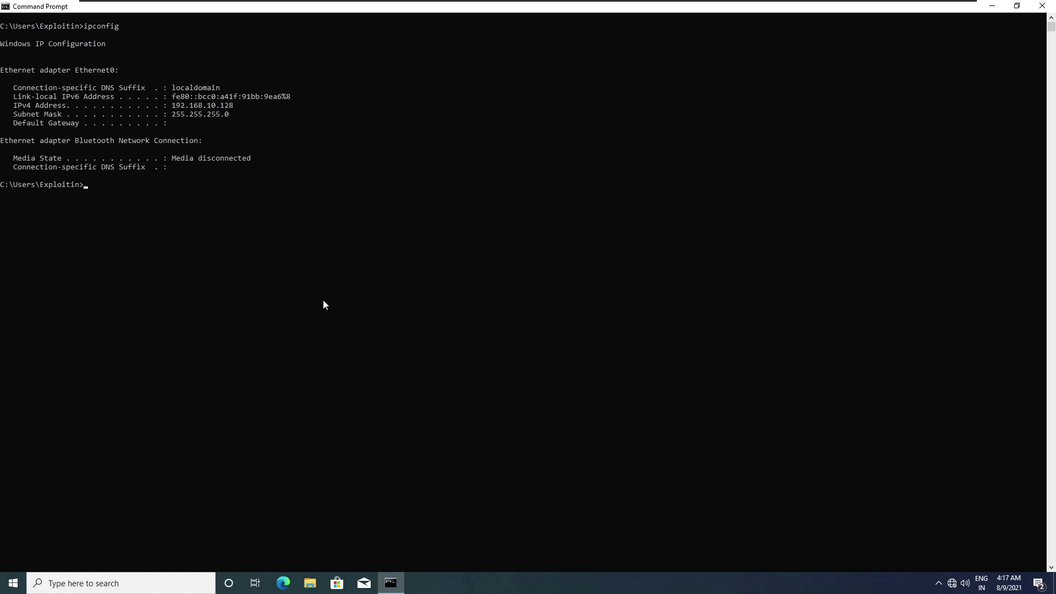
{"action": "mouse_move", "coordinate": [243, 157]}
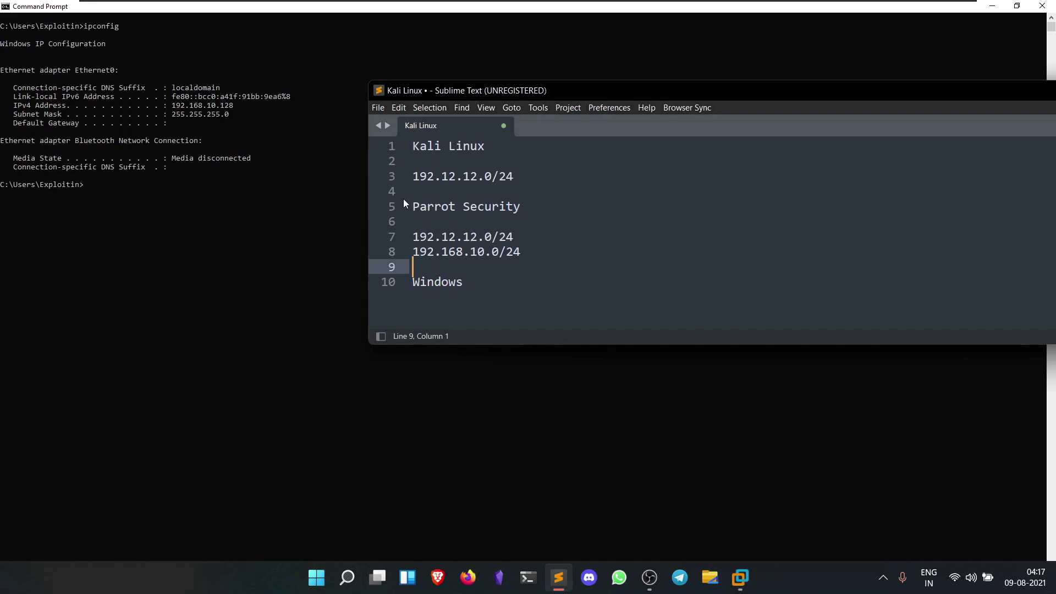
- Copy the 192.168.10.0/24 subnet line and paste it under the Windows entry
{"action": "left_click", "coordinate": [470, 282]}
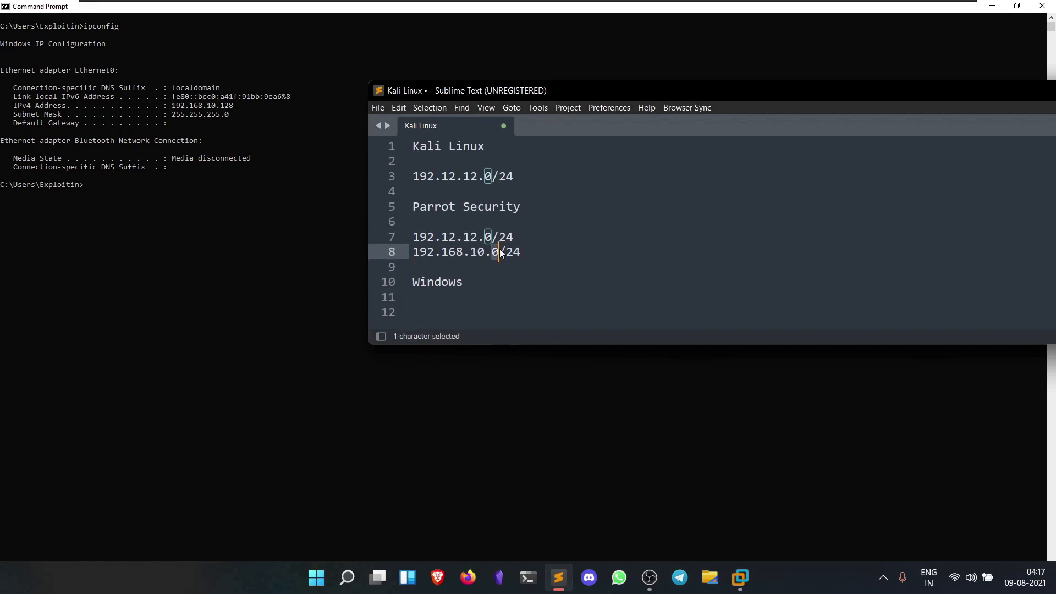
{"action": "left_click_drag", "start_coordinate": [498, 250], "coordinate": [412, 251]}
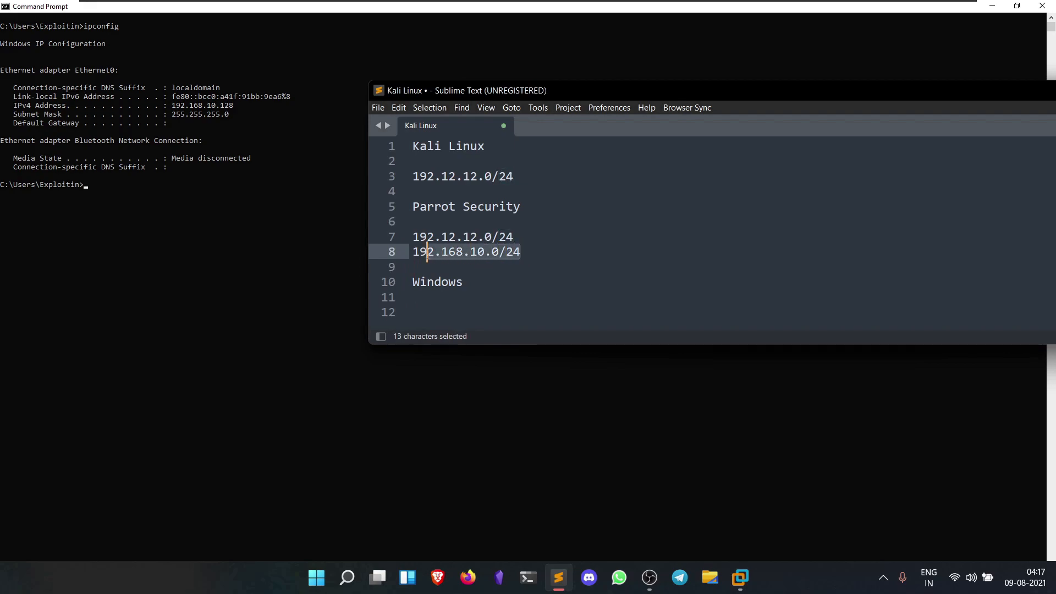
{"action": "key", "text": "ctrl+v"}
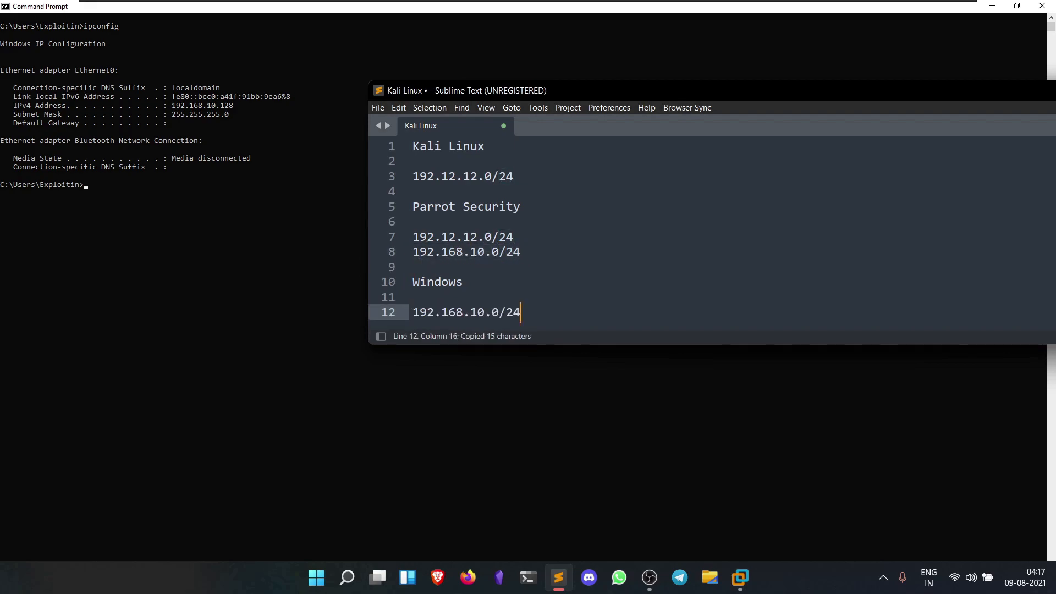
{"action": "mouse_move", "coordinate": [846, 98]}
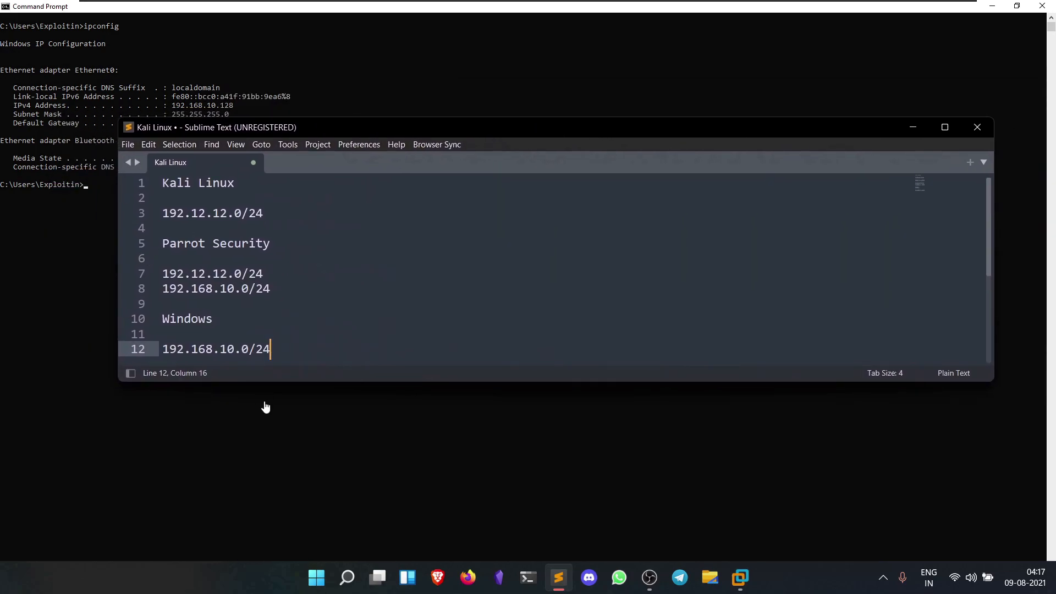
- Append '- network 1' to the 192.12.12.0/24 lines and '- network 2' to the 192.168.10.0/24 lines
{"action": "type", "text": "- ne"}
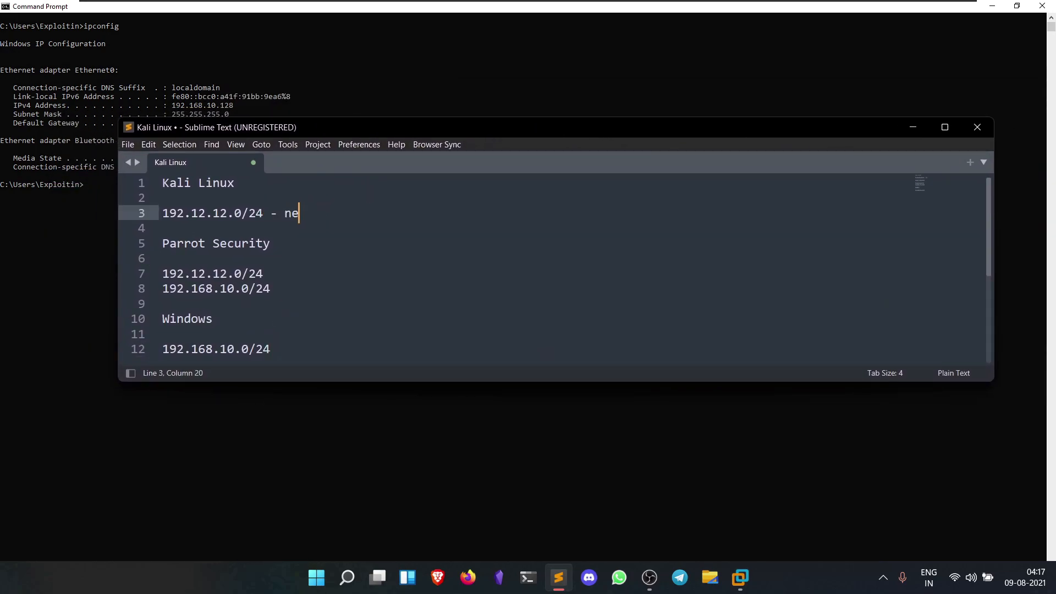
{"action": "type", "text": "twork 1"}
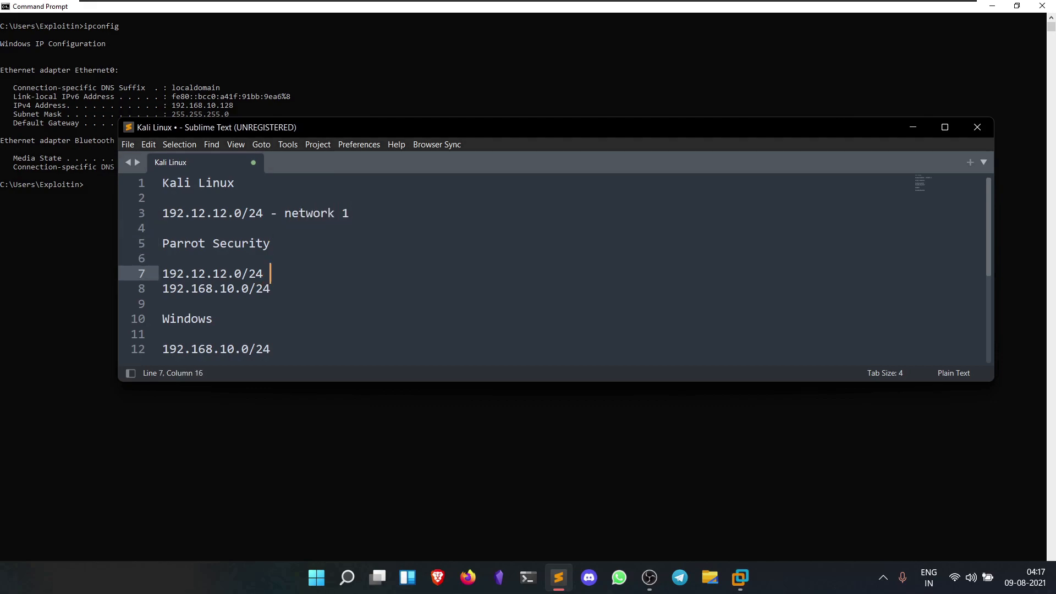
{"action": "type", "text": "- netowe"}
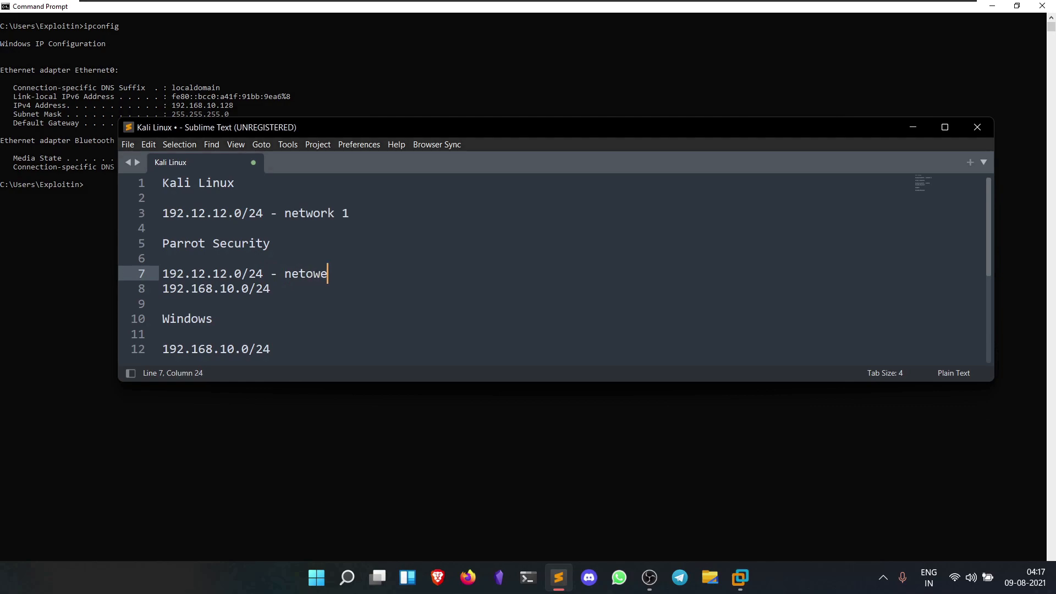
{"action": "type", "text": "rk"}
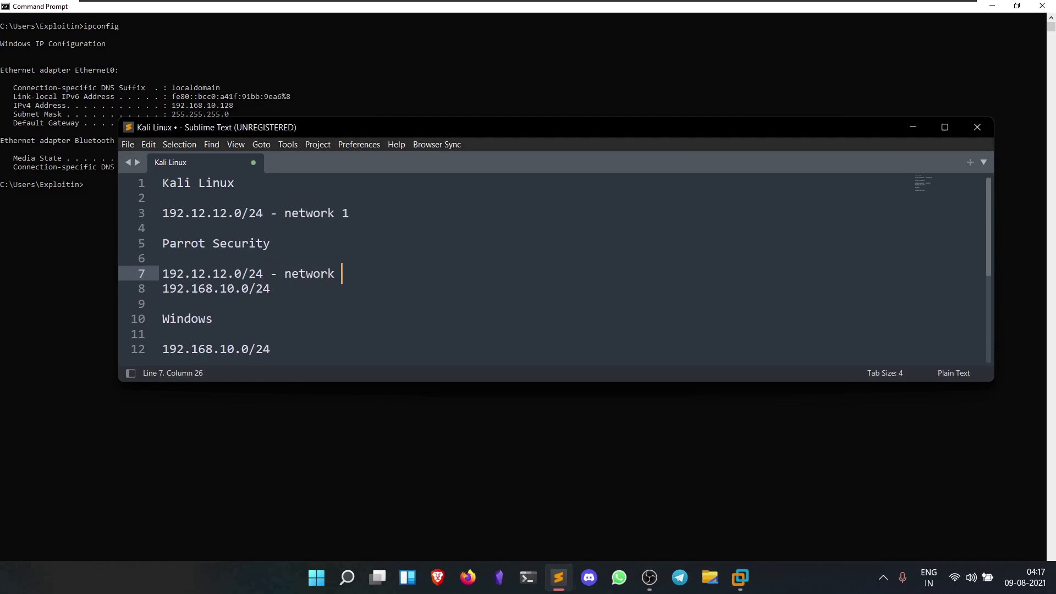
{"action": "type", "text": "2"}
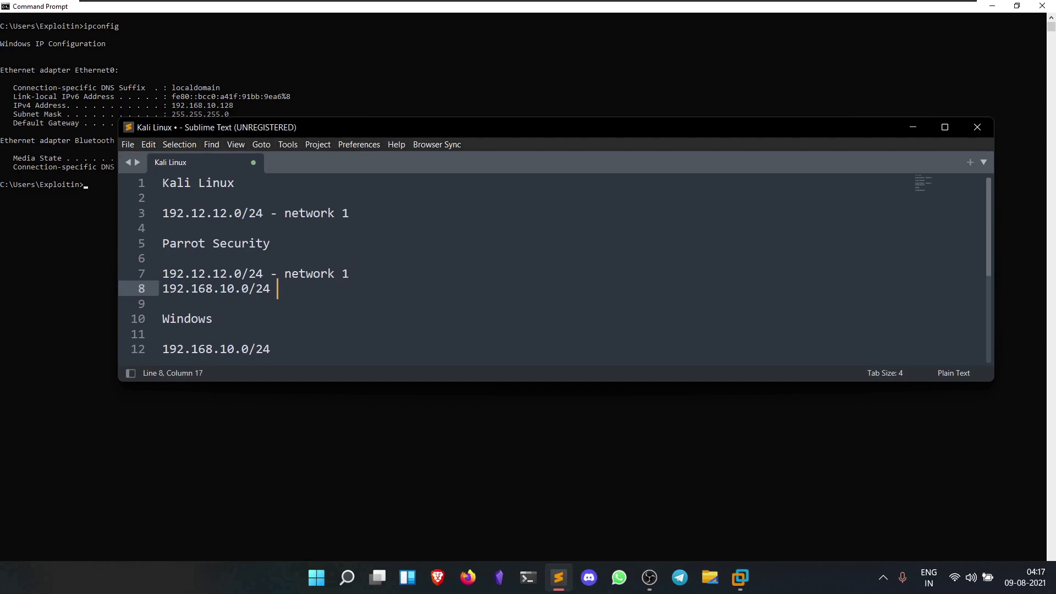
{"action": "type", "text": "- network 2"}
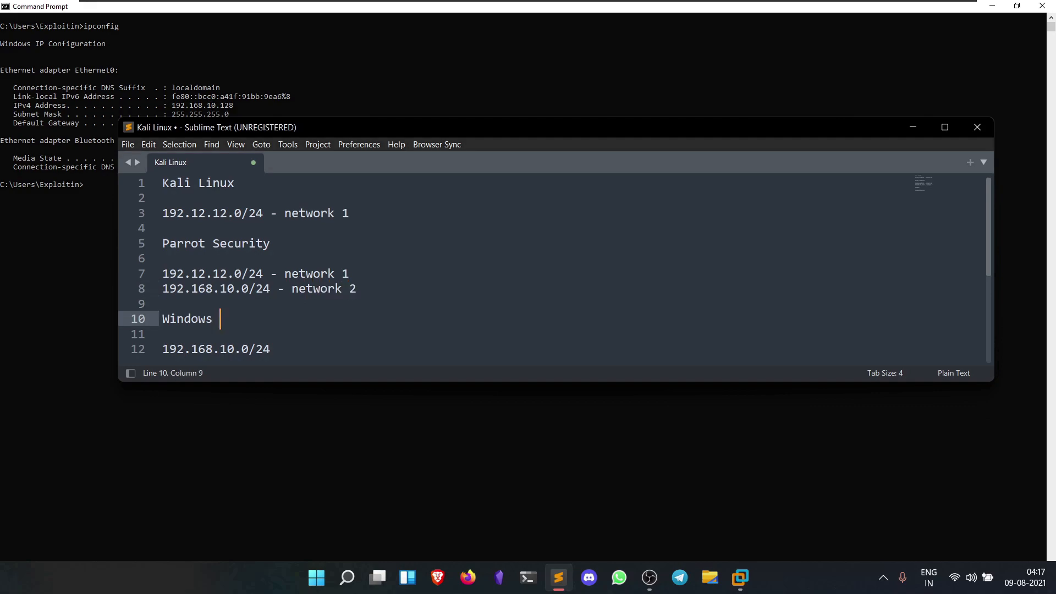
{"action": "type", "text": "- n"}
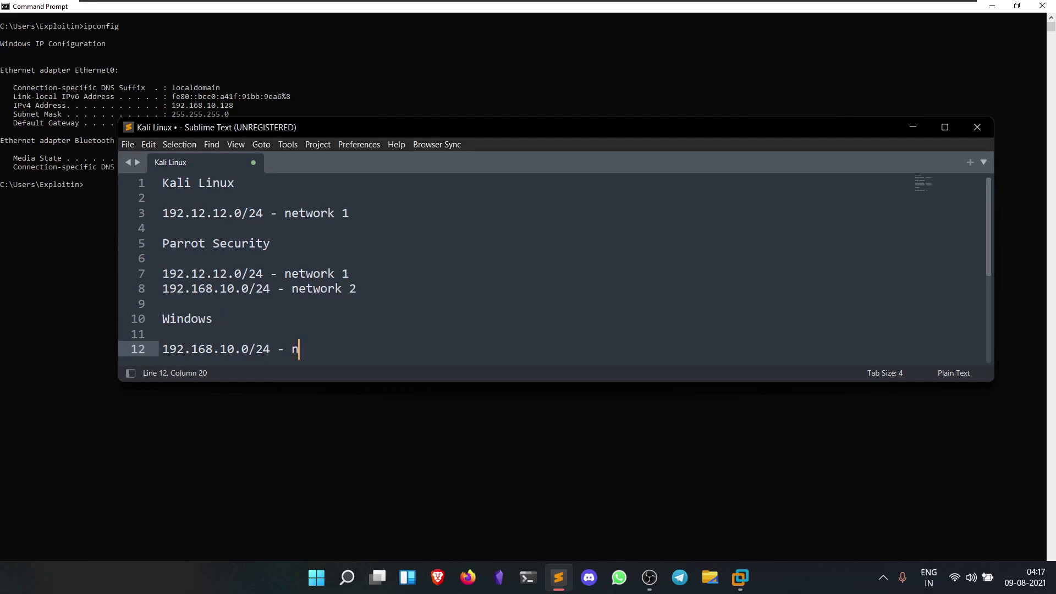
{"action": "type", "text": "eto"}
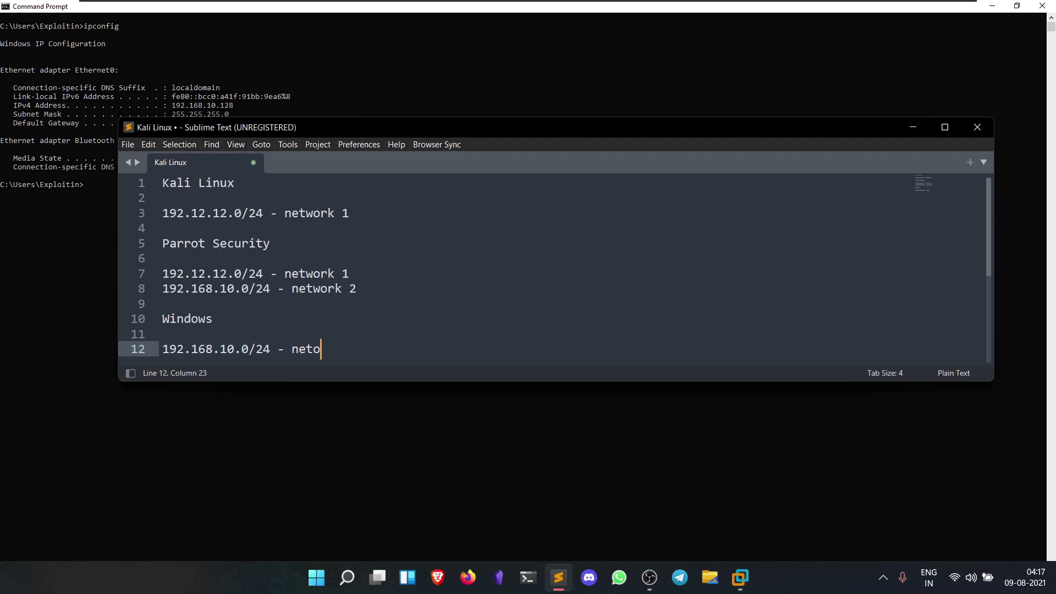
{"action": "type", "text": "work"}
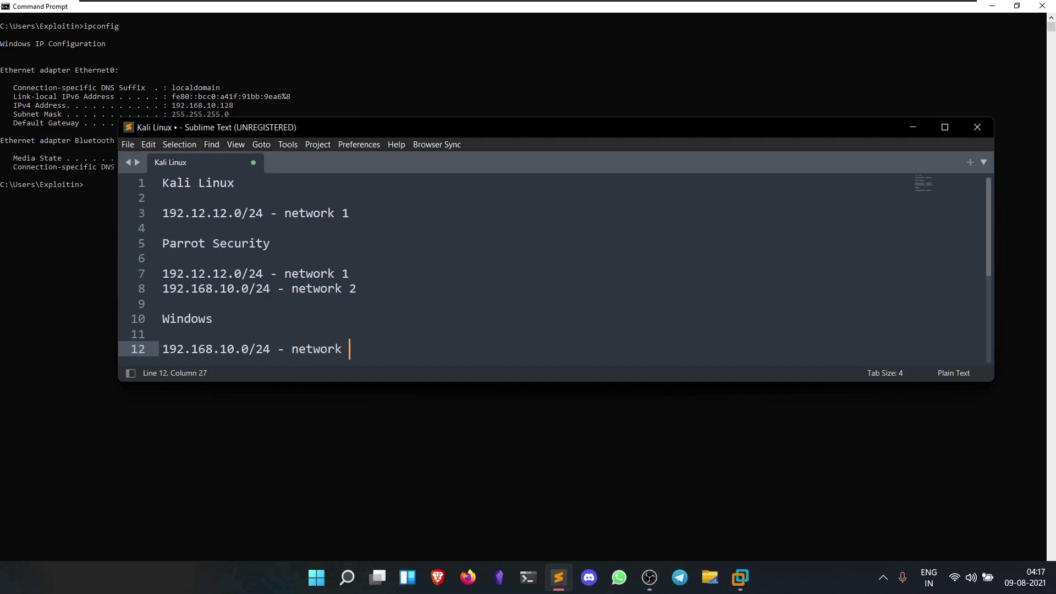
{"action": "type", "text": "2"}
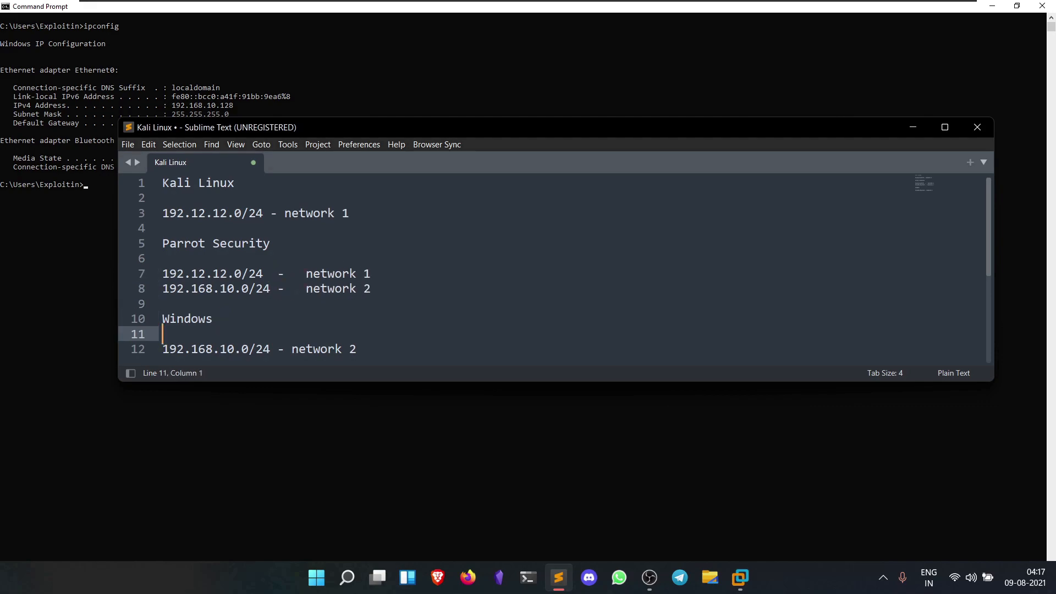
{"action": "left_click", "coordinate": [306, 274]}
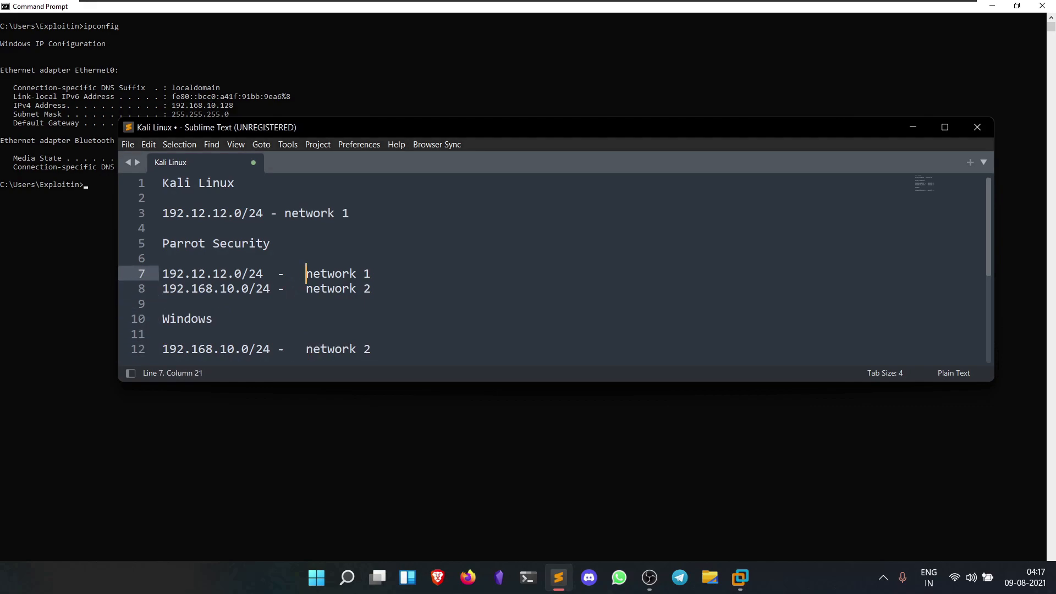
{"action": "left_click", "coordinate": [286, 212]}
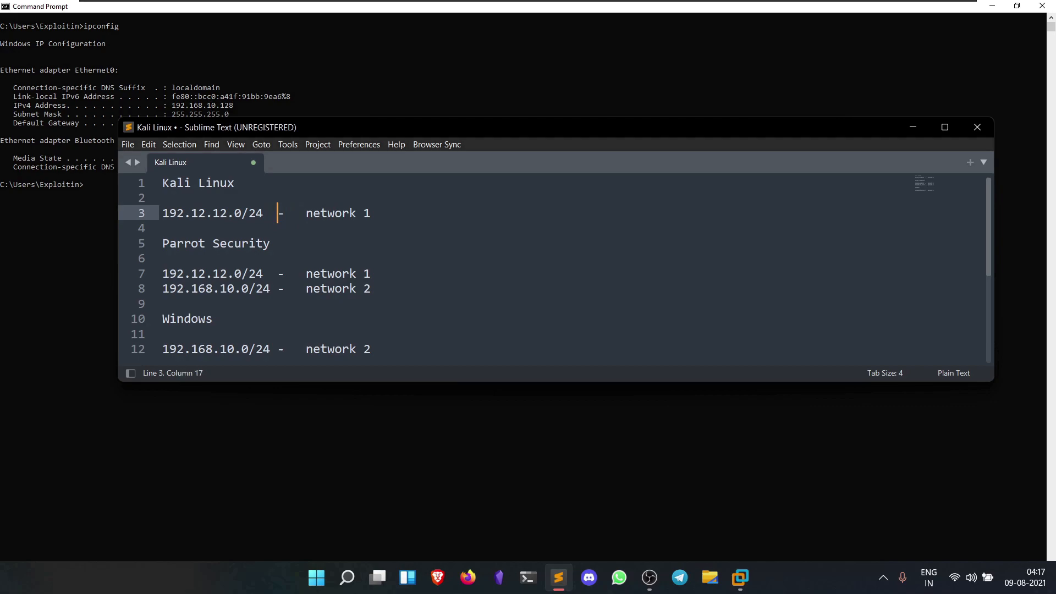
{"action": "mouse_move", "coordinate": [237, 200]}
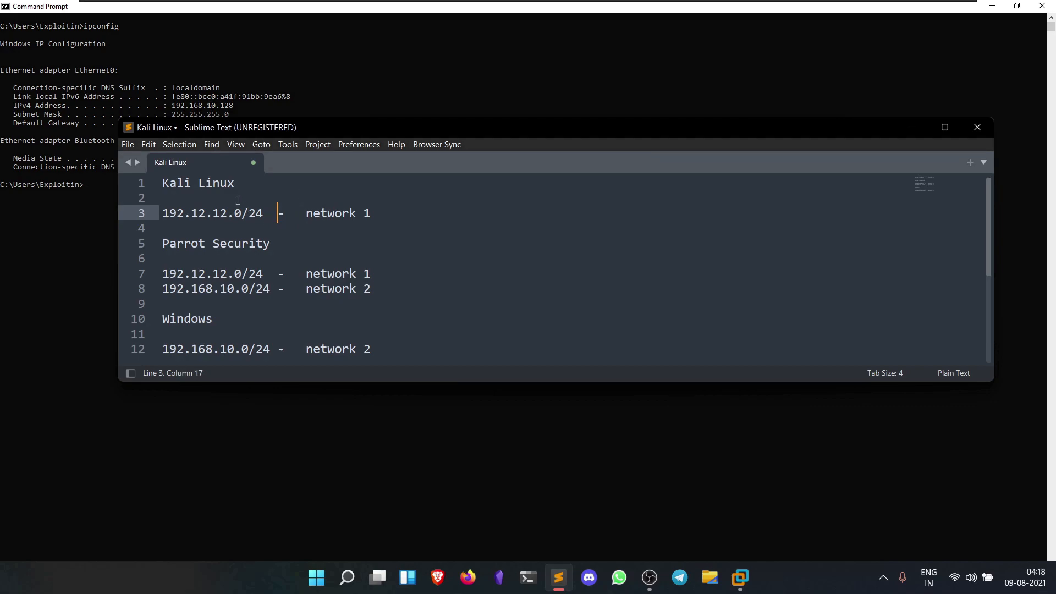
{"action": "mouse_move", "coordinate": [180, 318]}
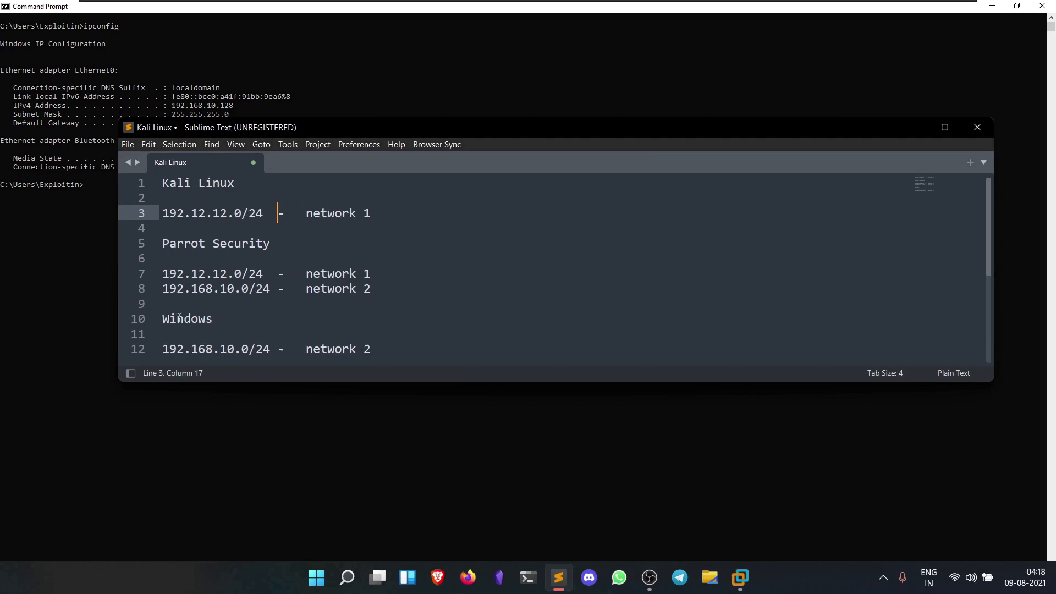
{"action": "double_click", "coordinate": [187, 319]}
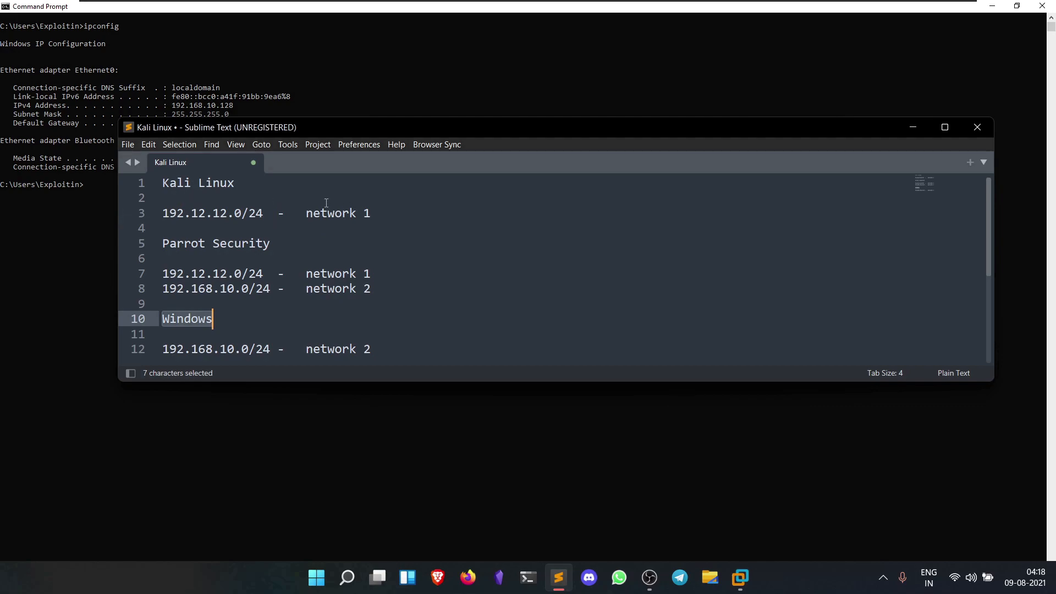
{"action": "mouse_move", "coordinate": [364, 330]}
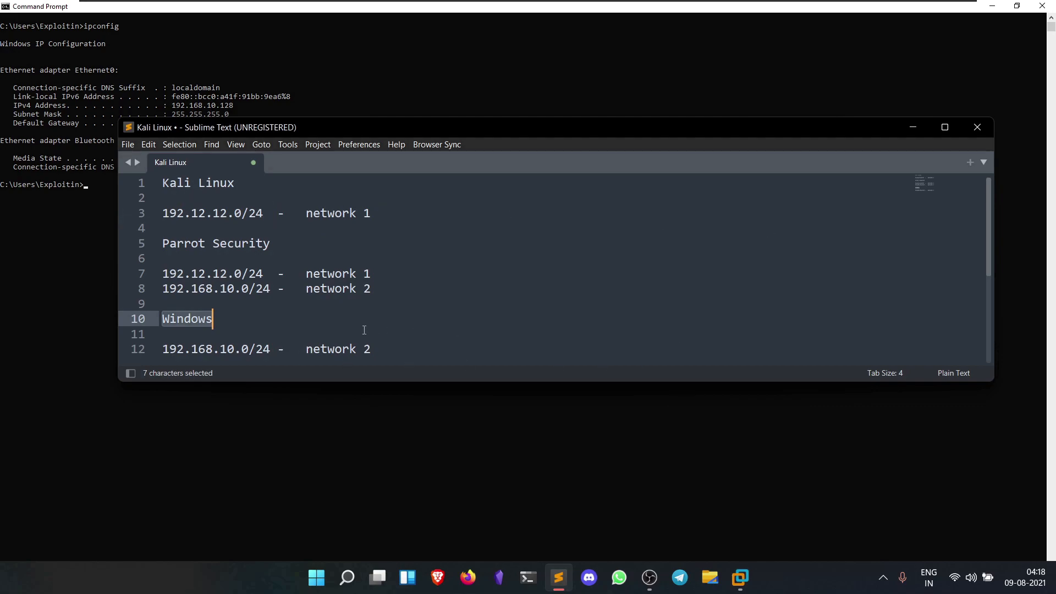
{"action": "mouse_move", "coordinate": [332, 335]}
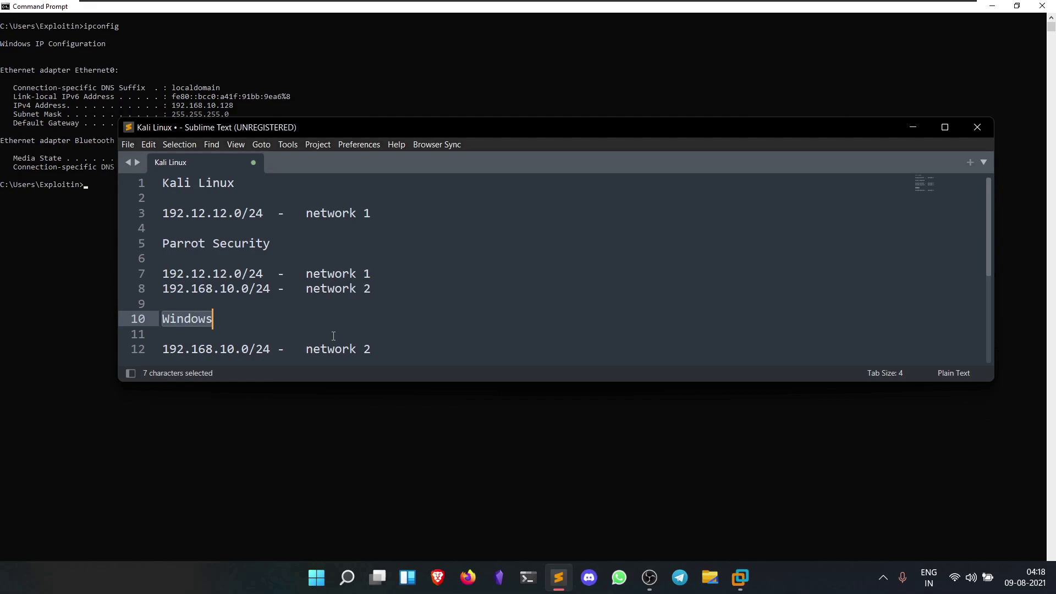
{"action": "mouse_move", "coordinate": [244, 247]}
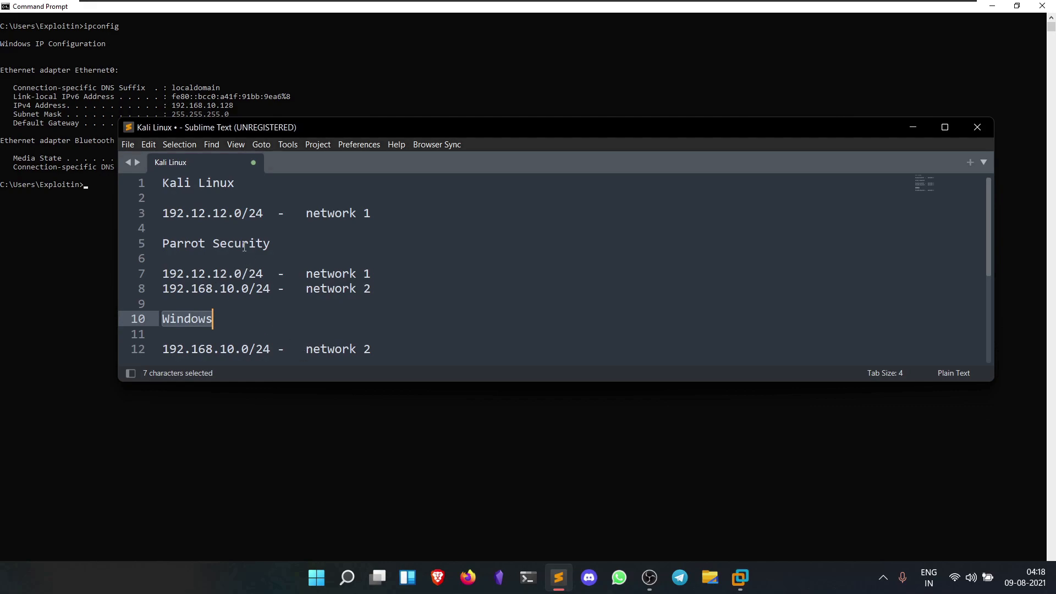
{"action": "left_click", "coordinate": [326, 212]}
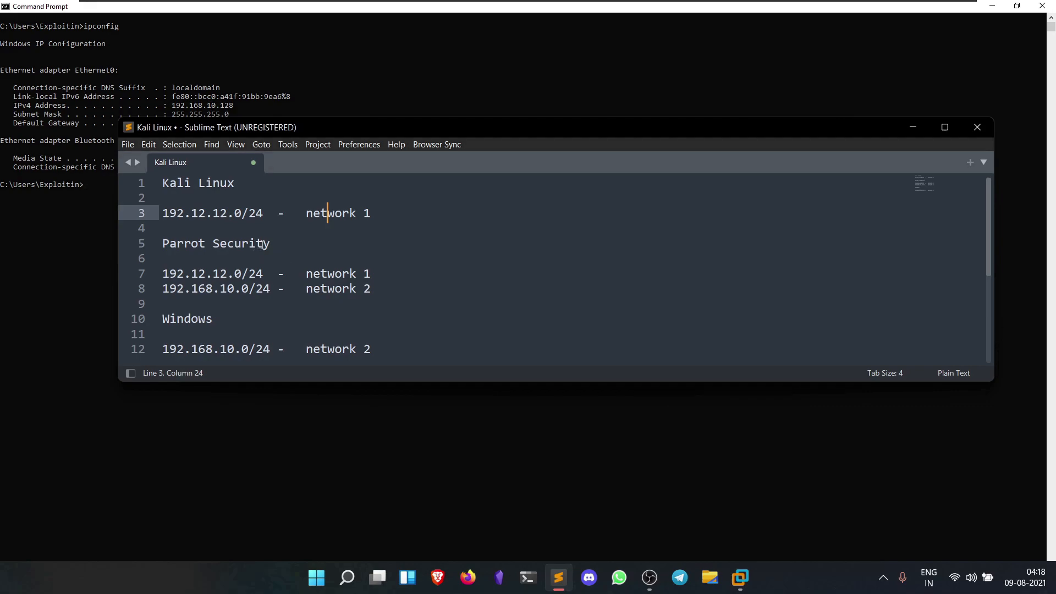
{"action": "mouse_move", "coordinate": [264, 265]}
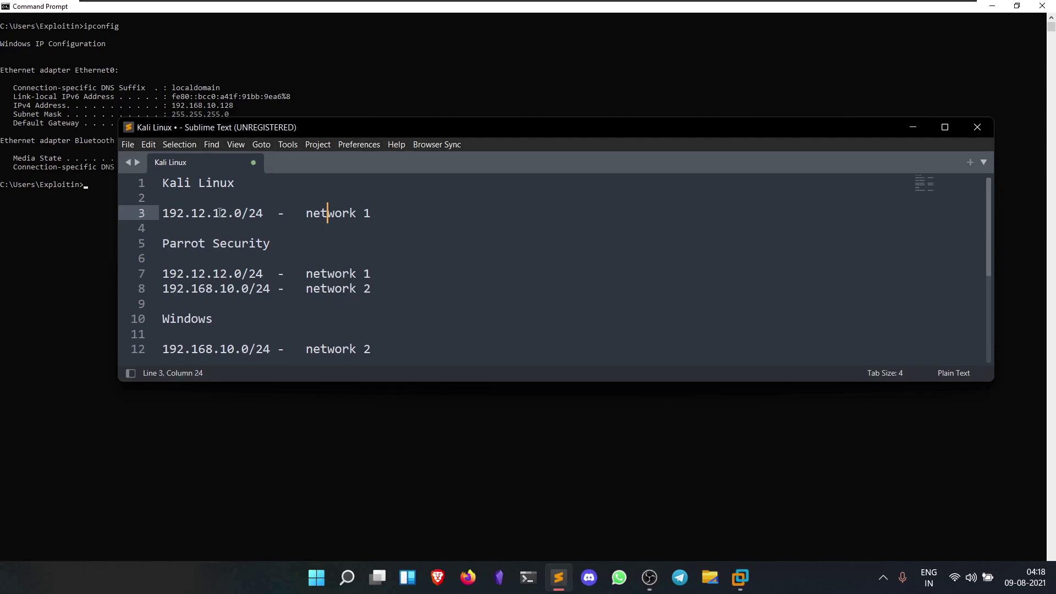
{"action": "mouse_move", "coordinate": [357, 415]}
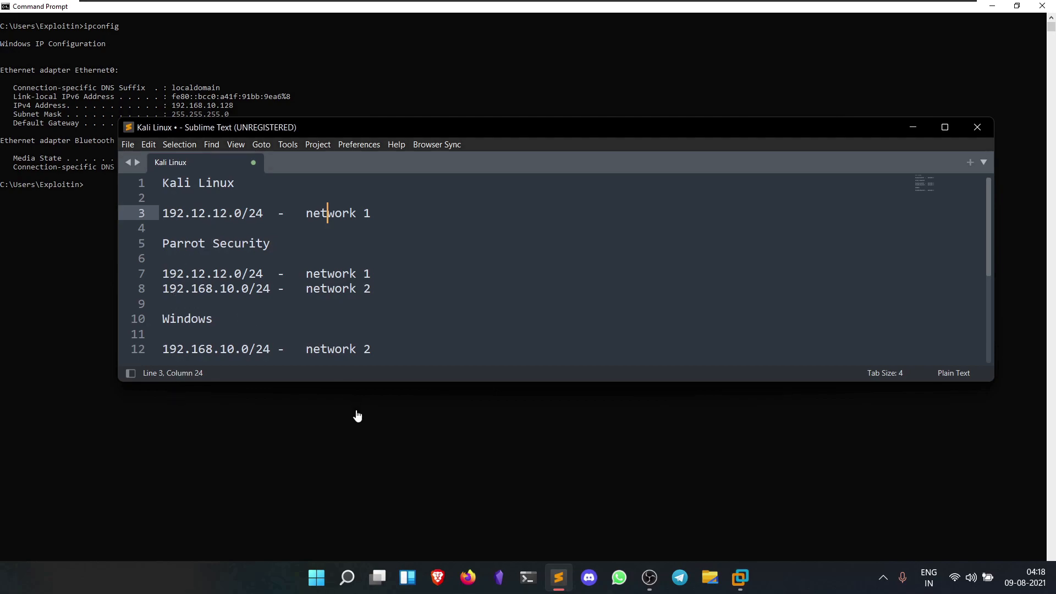
{"action": "mouse_move", "coordinate": [264, 478]}
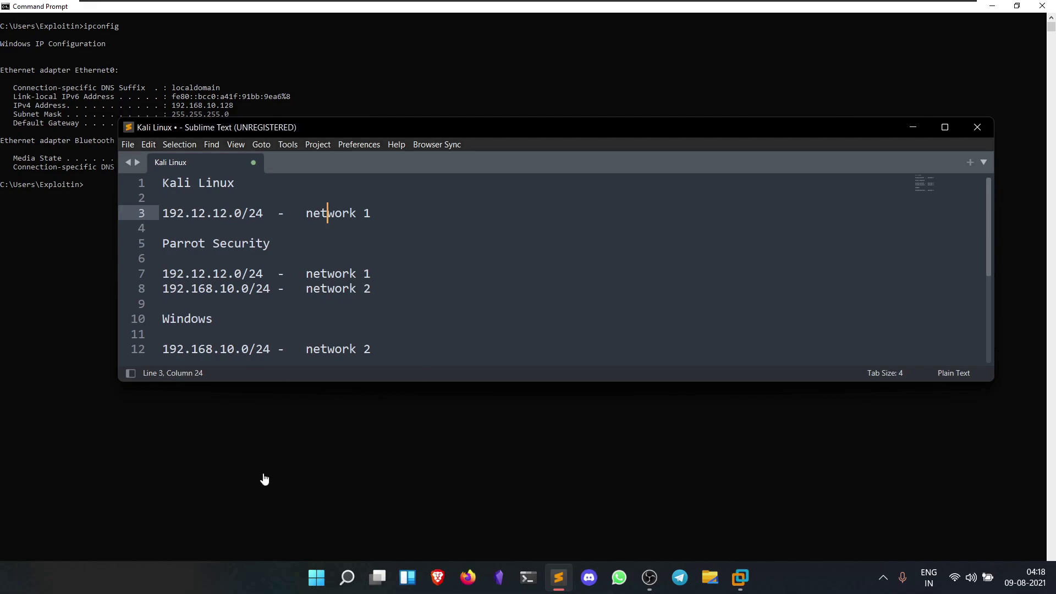
{"action": "left_click", "coordinate": [220, 319]}
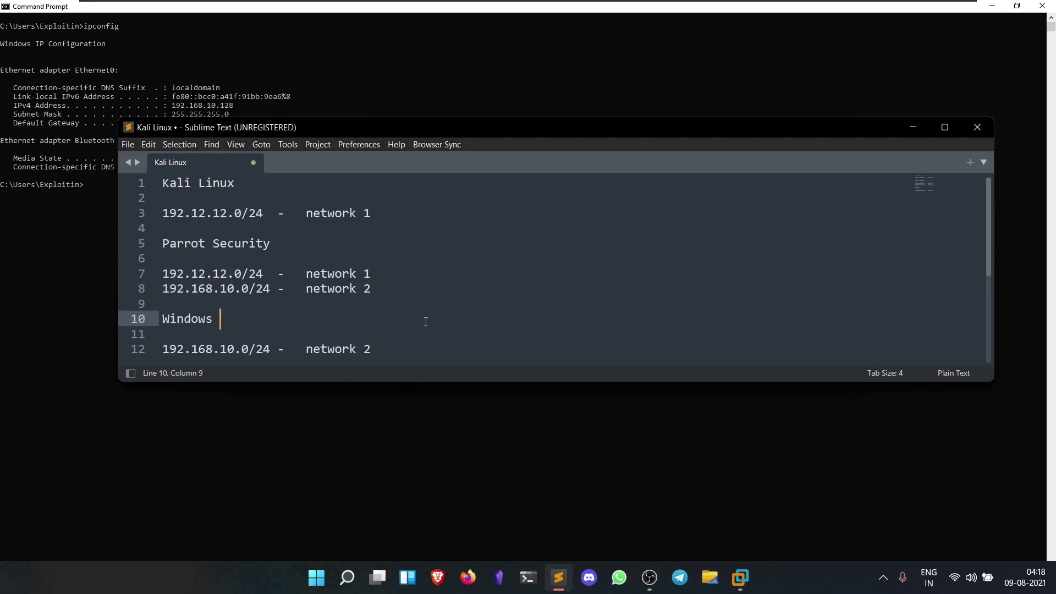
{"action": "mouse_move", "coordinate": [397, 234]}
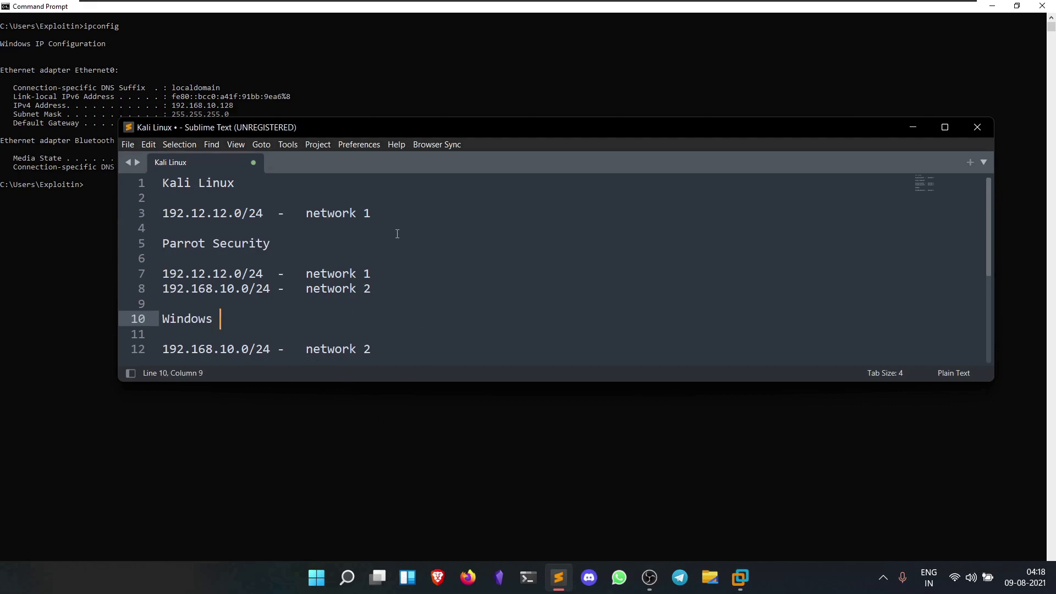
{"action": "mouse_move", "coordinate": [665, 104]}
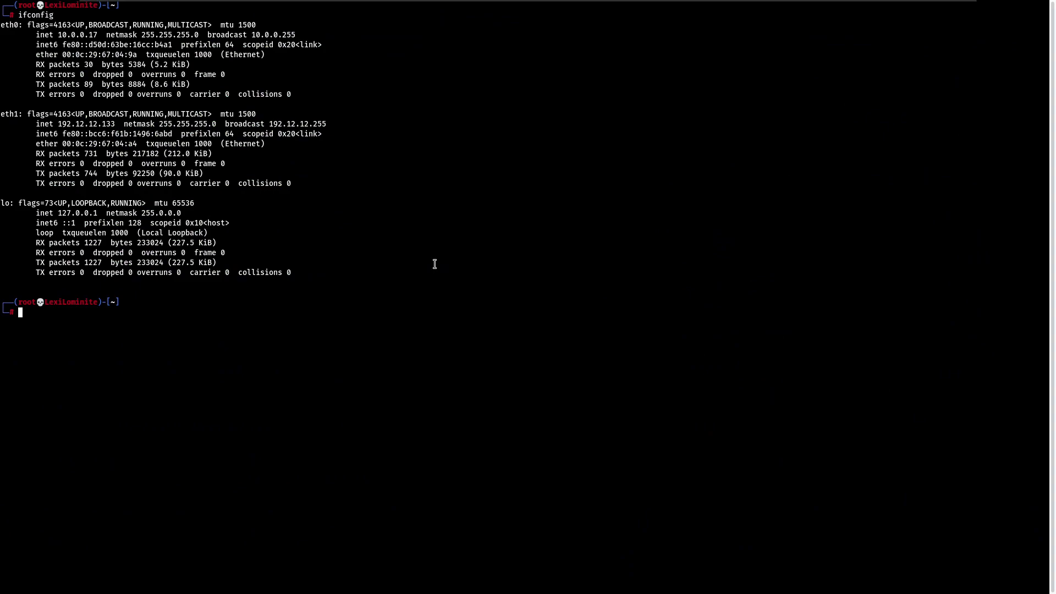
- Run 'sudo apt install ssh proxychains' and refresh the file index with updatedb
{"action": "type", "text": "sudo"}
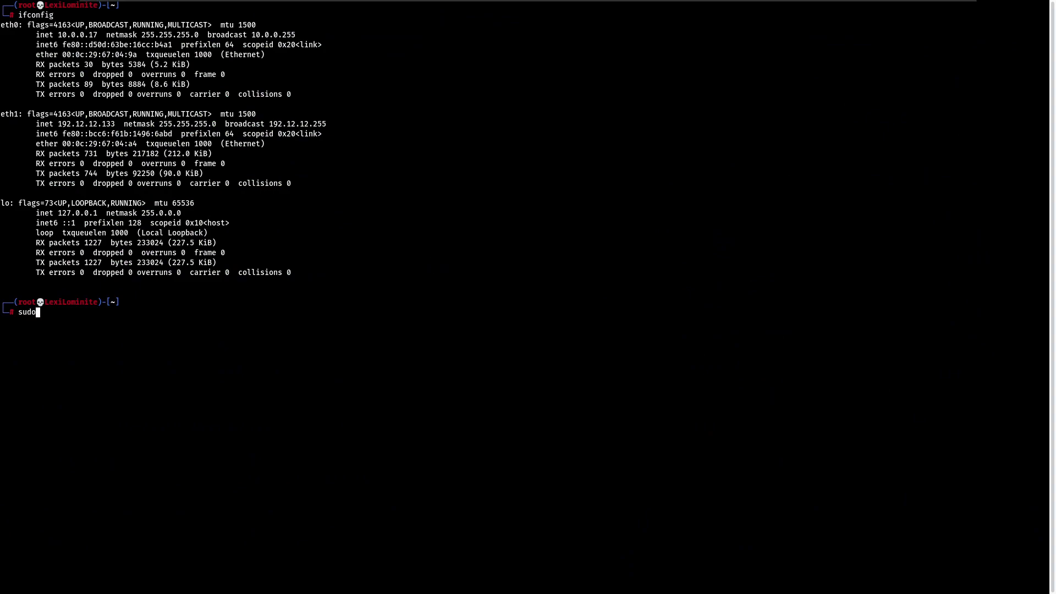
{"action": "type", "text": "apt install ssh proxycha"}
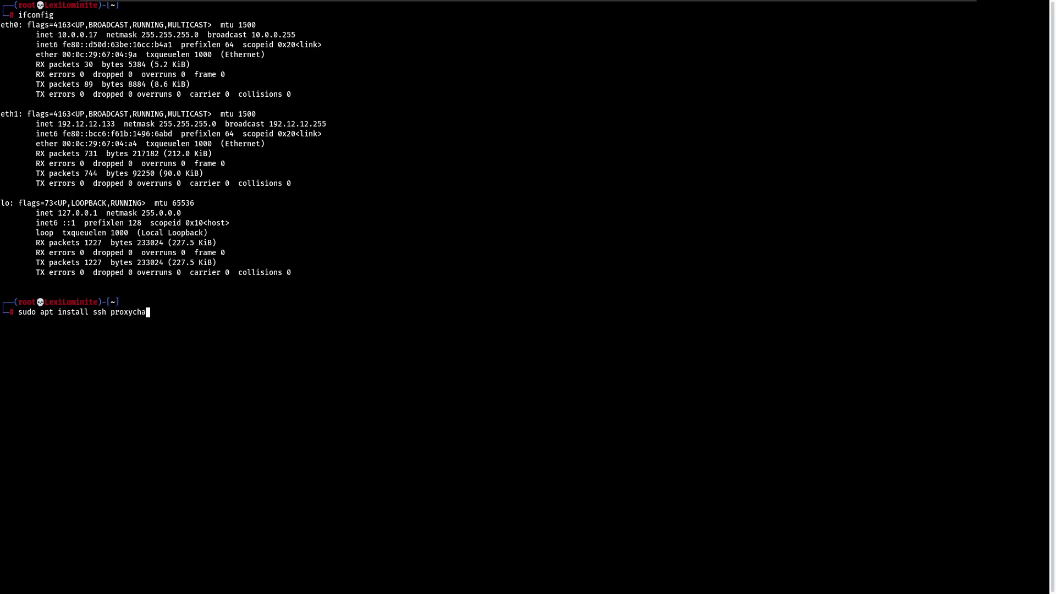
{"action": "key", "text": "Return"}
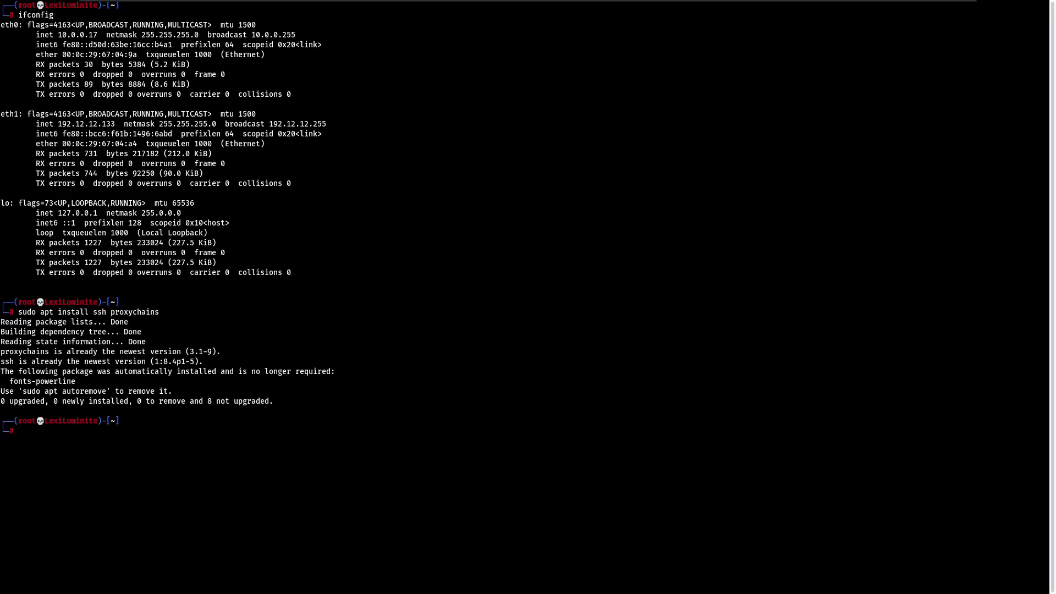
{"action": "type", "text": "updatedb"}
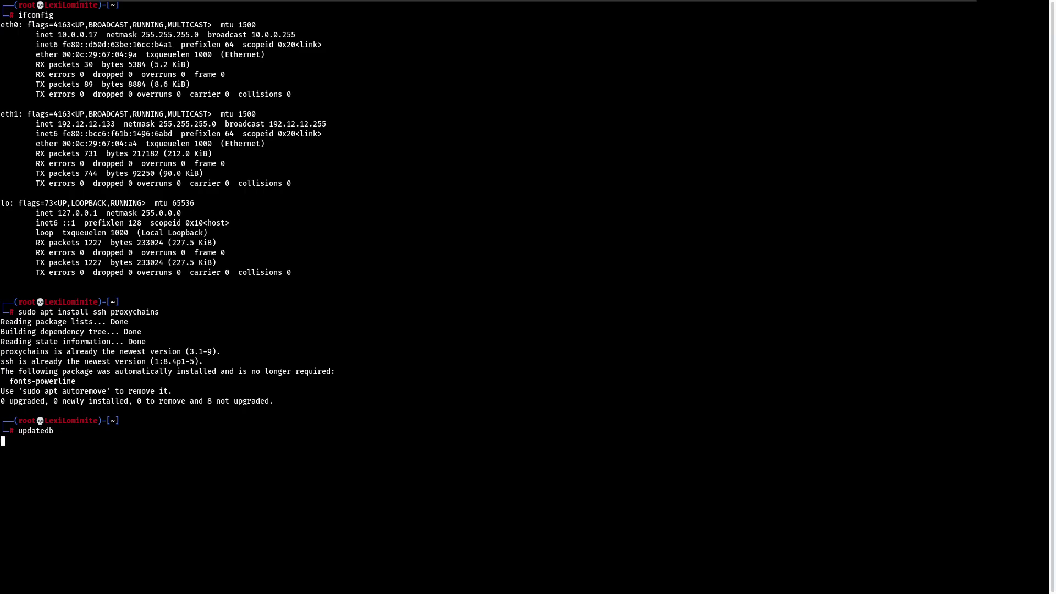
{"action": "key", "text": "Return"}
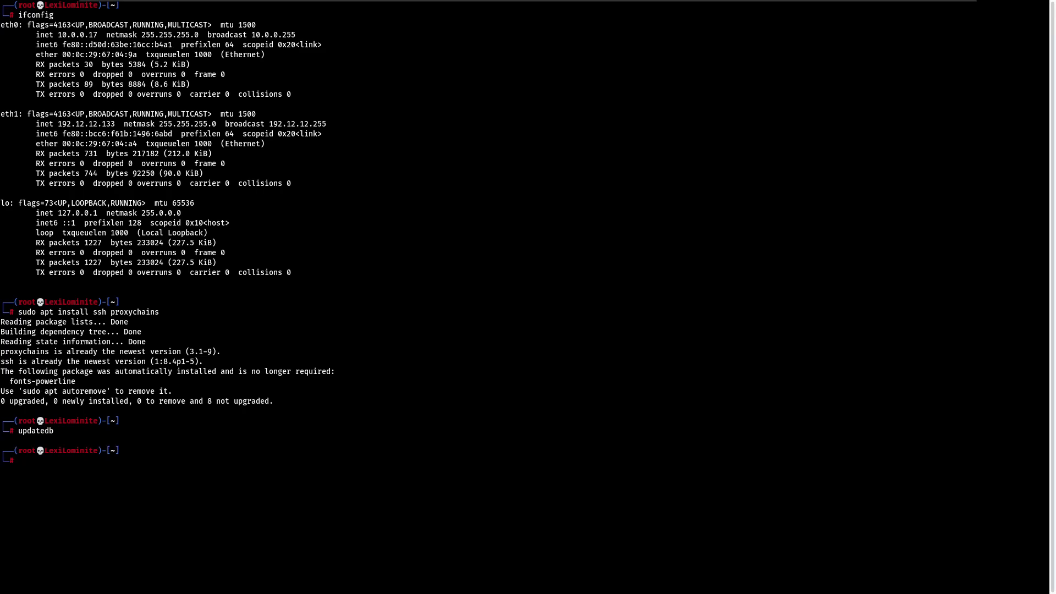
{"action": "mouse_move", "coordinate": [20, 460]}
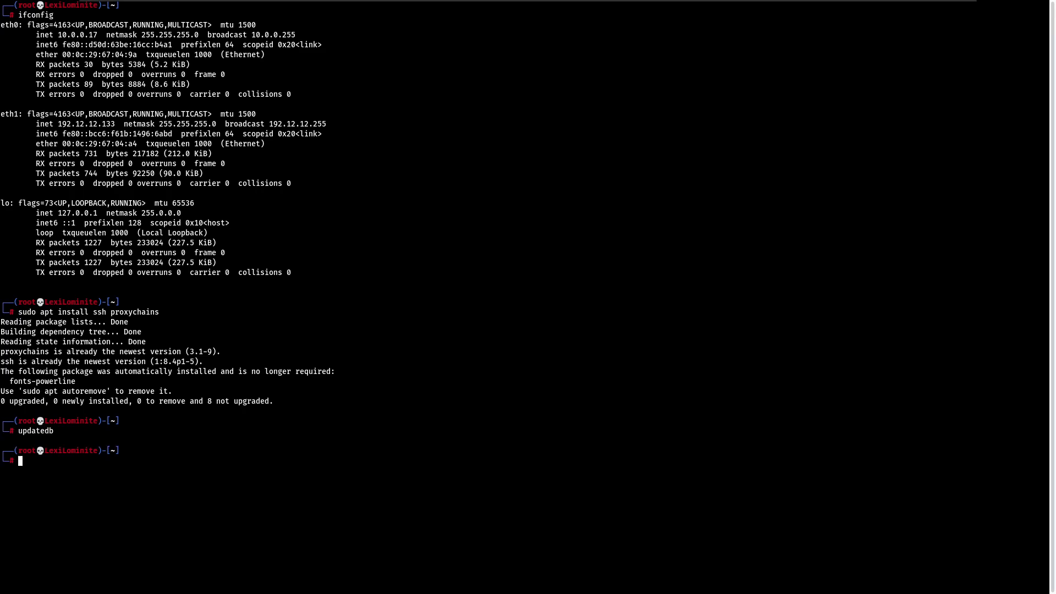
- Locate proxychains.conf under /etc and run 'apt install mlocate'
{"action": "type", "text": "locate"}
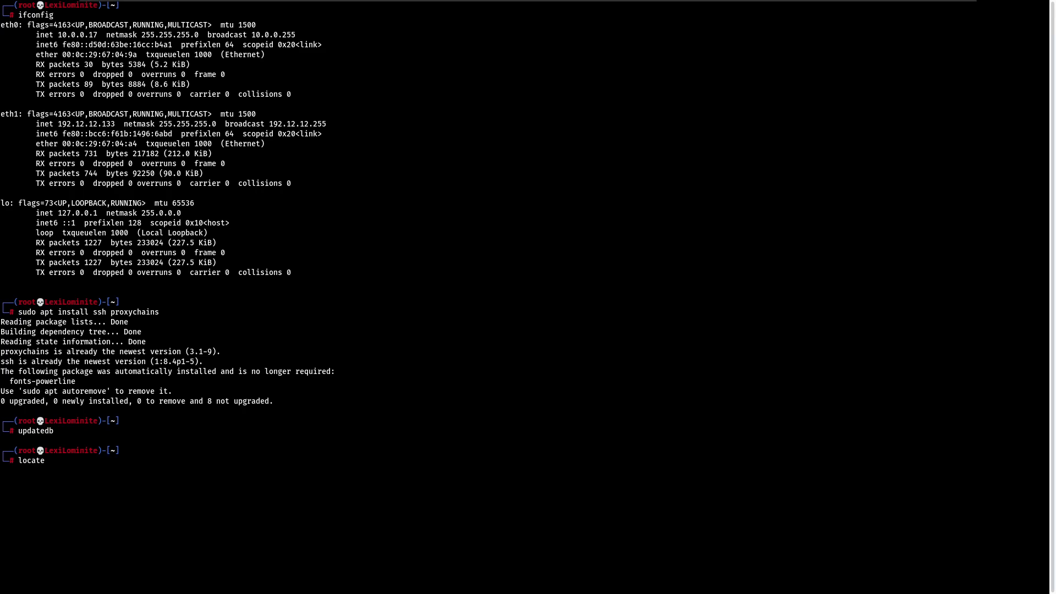
{"action": "type", "text": "prox"}
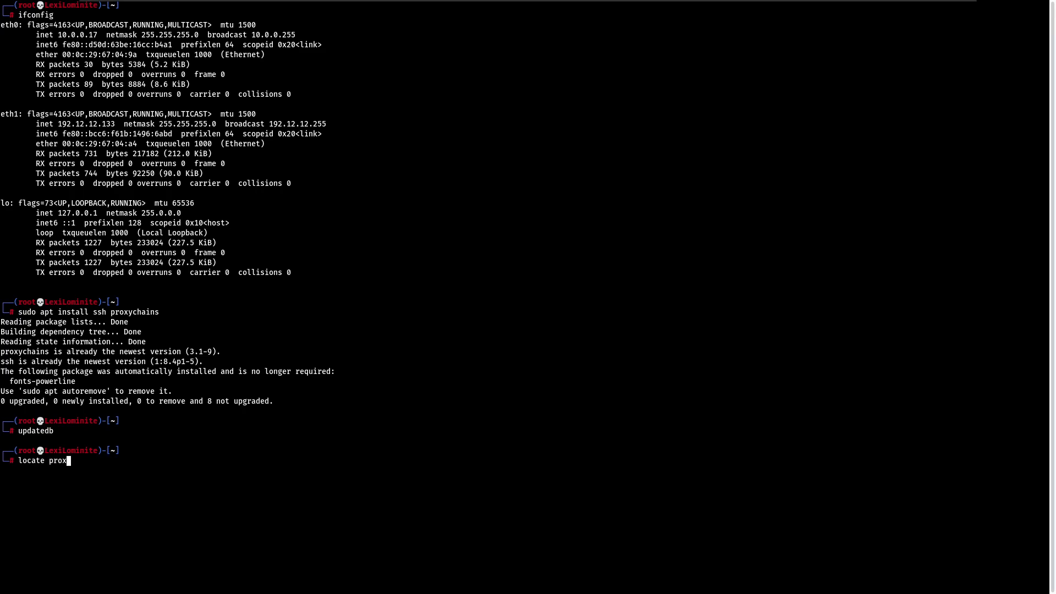
{"action": "type", "text": "ychains.con"}
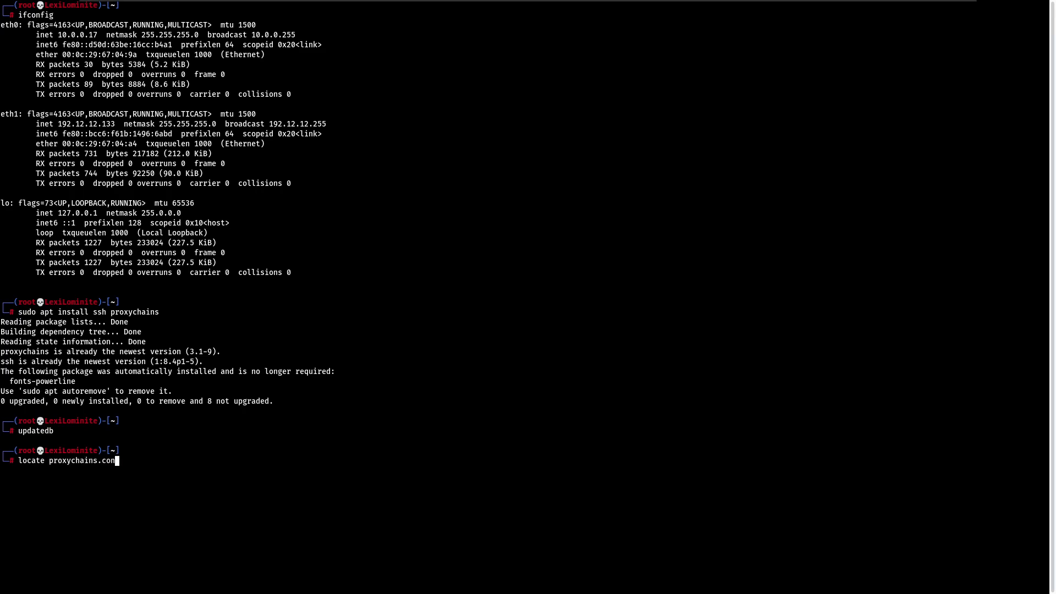
{"action": "key", "text": "Return"}
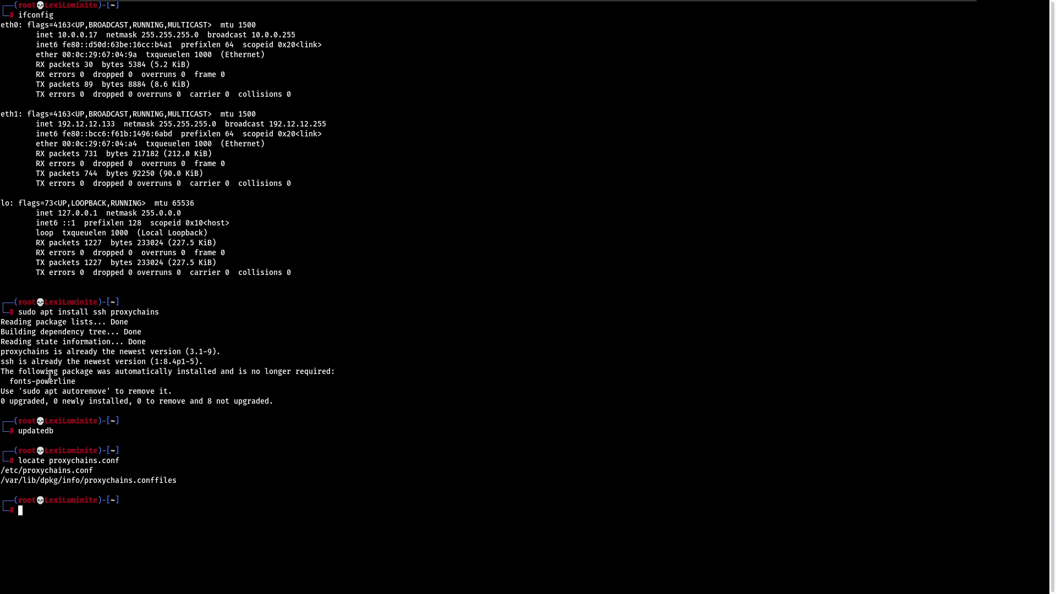
{"action": "mouse_move", "coordinate": [55, 498]}
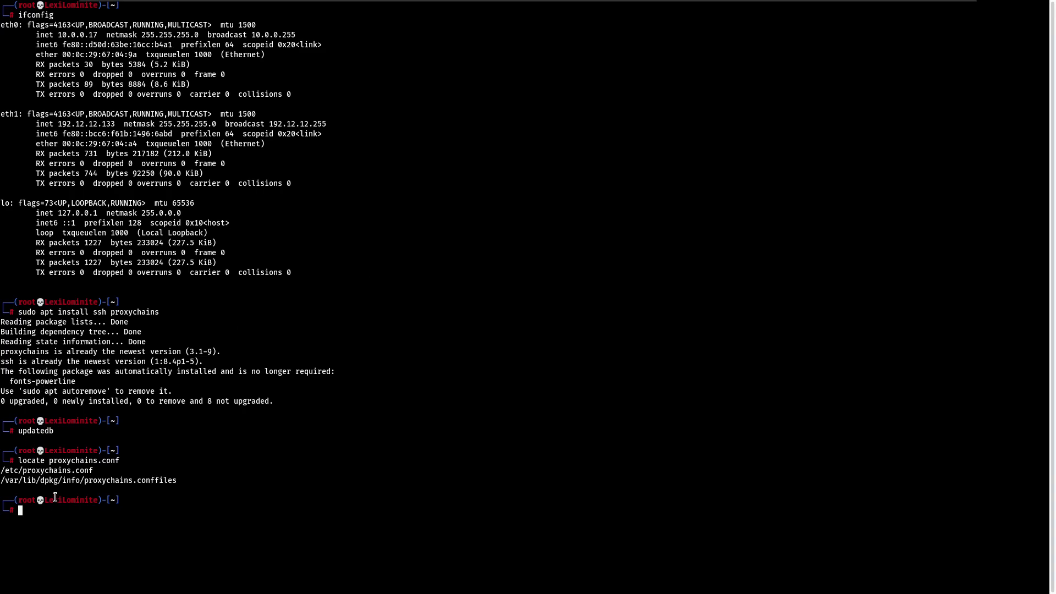
{"action": "type", "text": "apt i"}
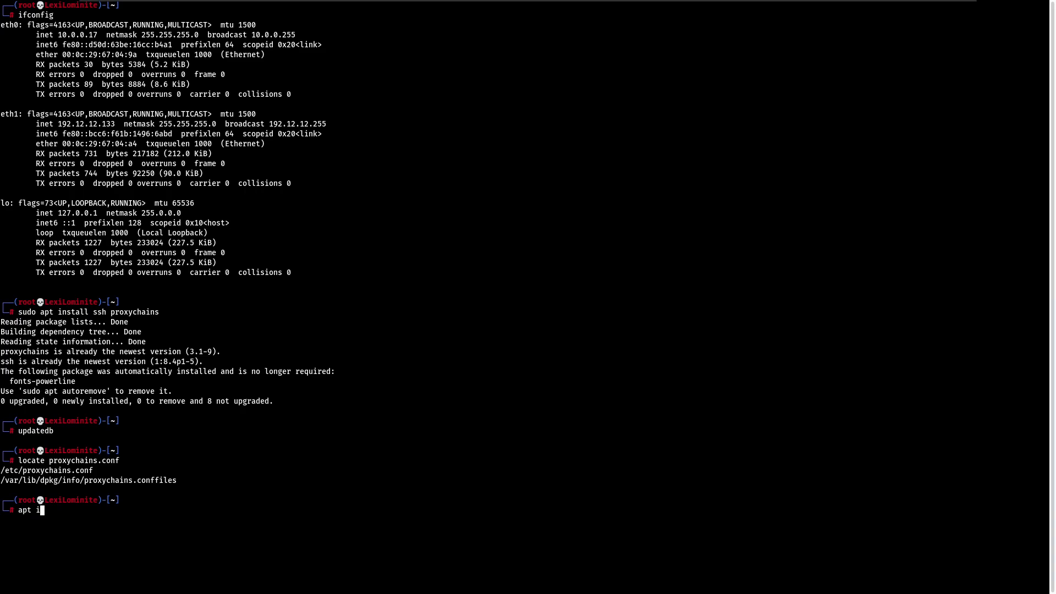
{"action": "type", "text": "nstall mlocate"}
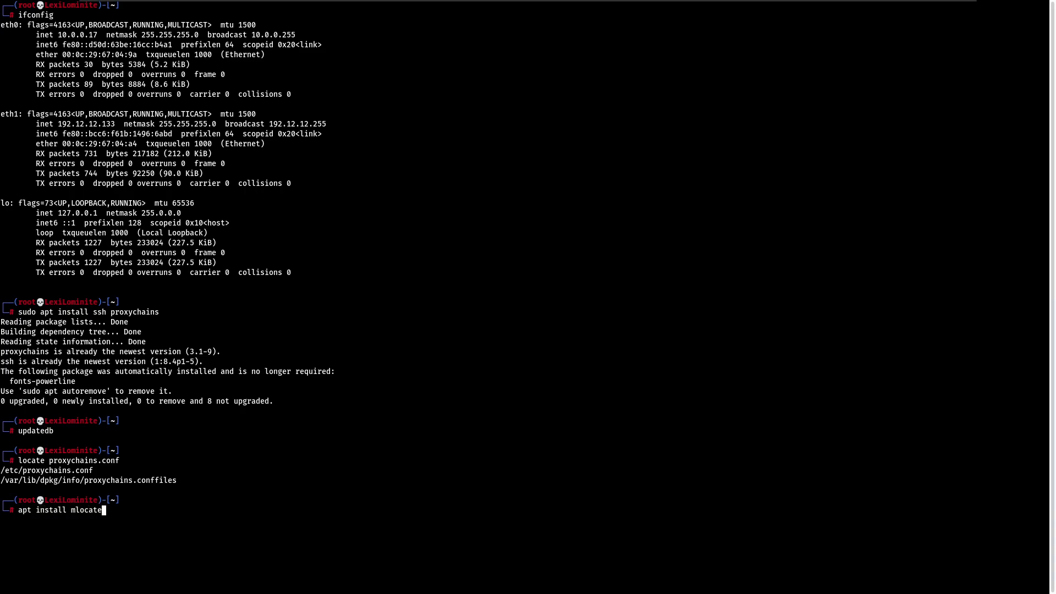
{"action": "key", "text": "Return"}
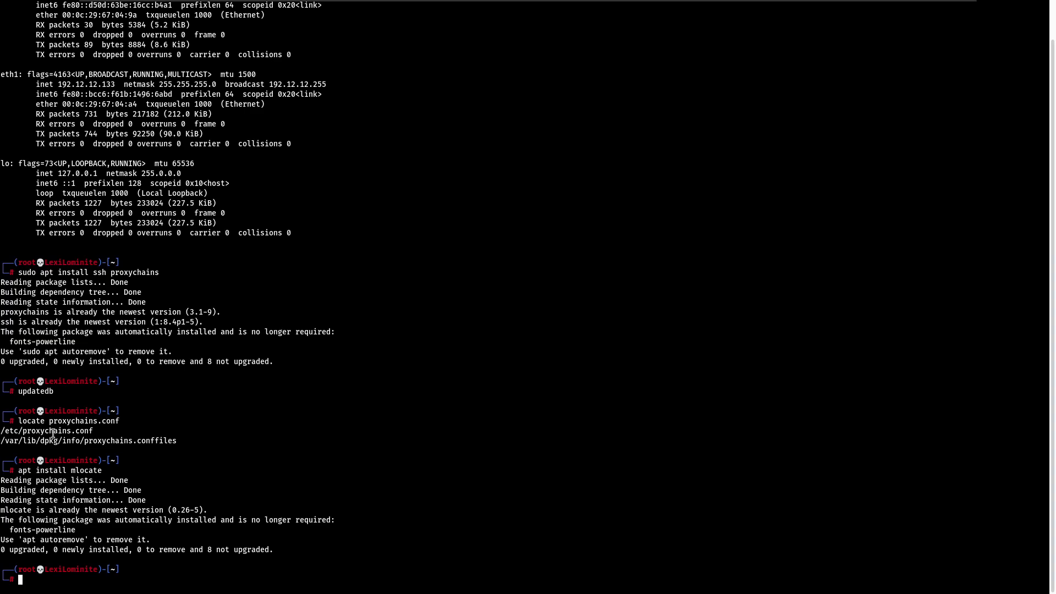
- Open /etc/proxychains.conf in Sublime Text with 'subl /etc/proxychains.conf'
{"action": "double_click", "coordinate": [47, 430]}
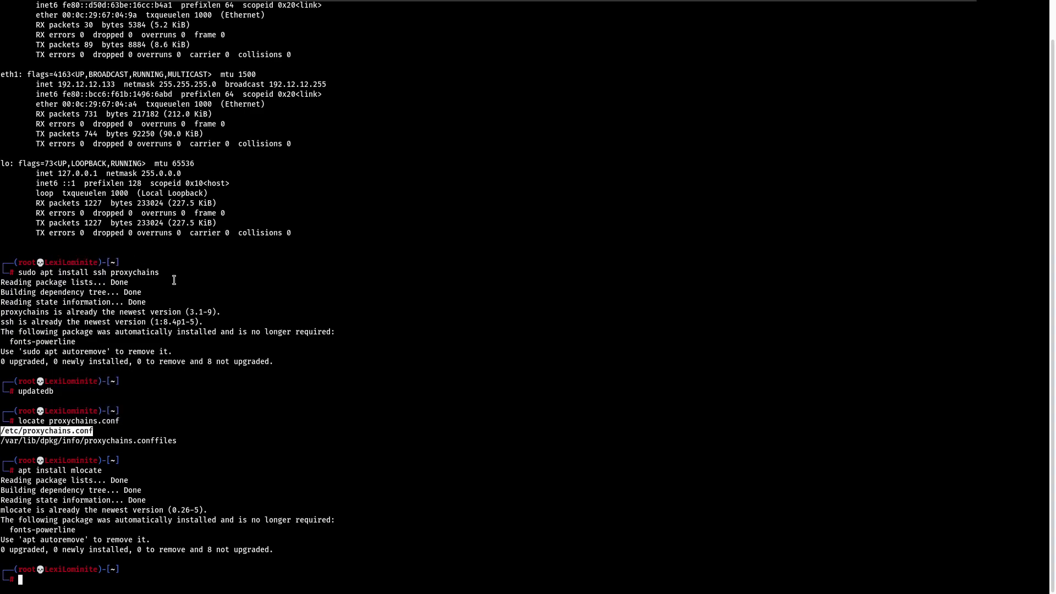
{"action": "type", "text": "subl /etc/proxychains.conf"}
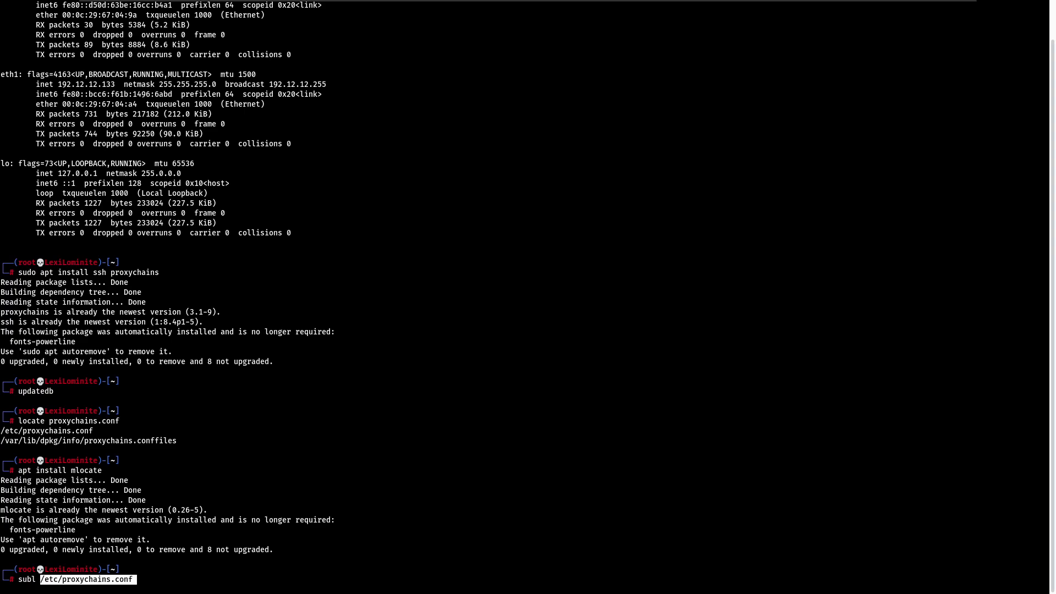
{"action": "key", "text": "Return"}
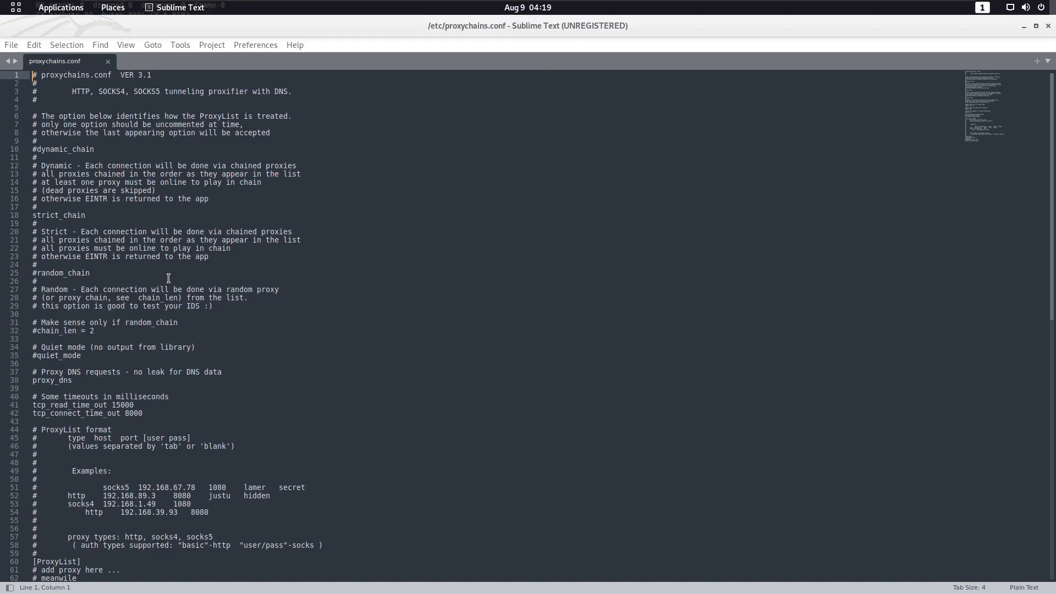
- Review the socks4 127.0.0.1 9050 proxy line, start an ssh command and select Parrot's address 192.12.12.132
{"action": "left_click", "coordinate": [34, 462]}
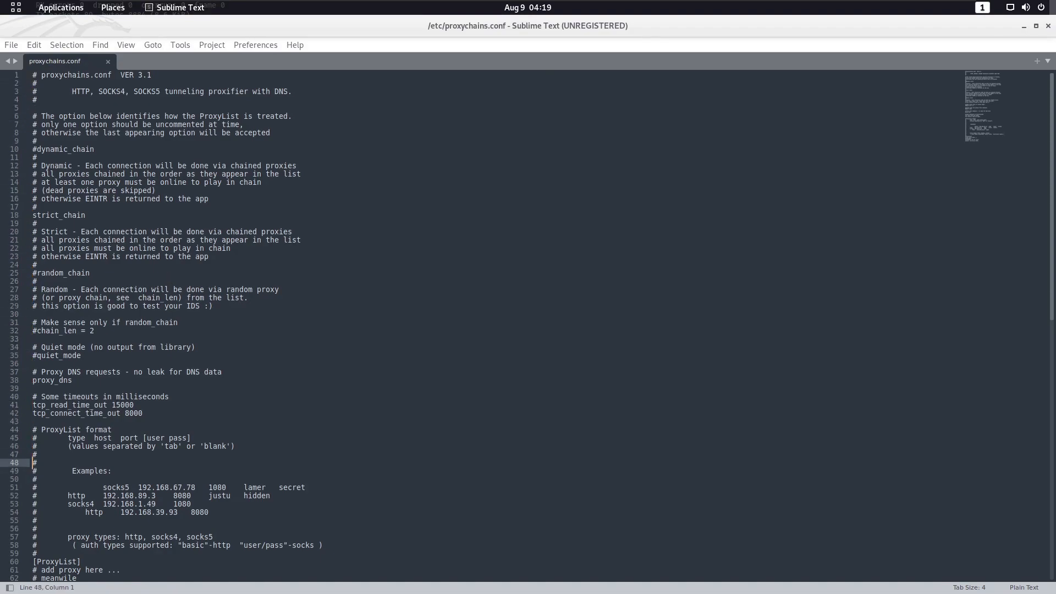
{"action": "scroll", "scroll_direction": "down", "scroll_amount": 3}
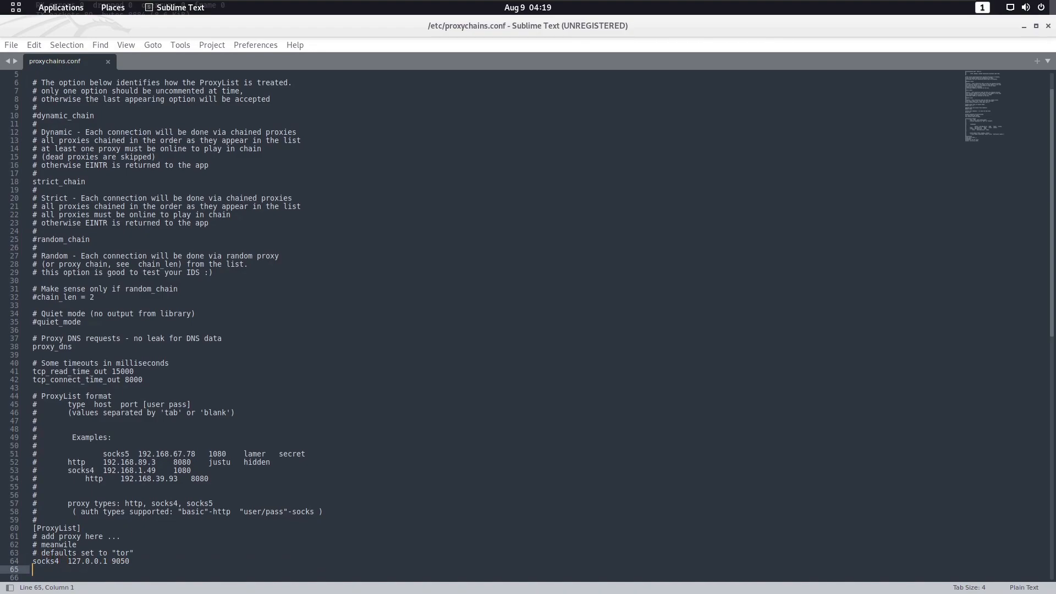
{"action": "left_click", "coordinate": [130, 560]}
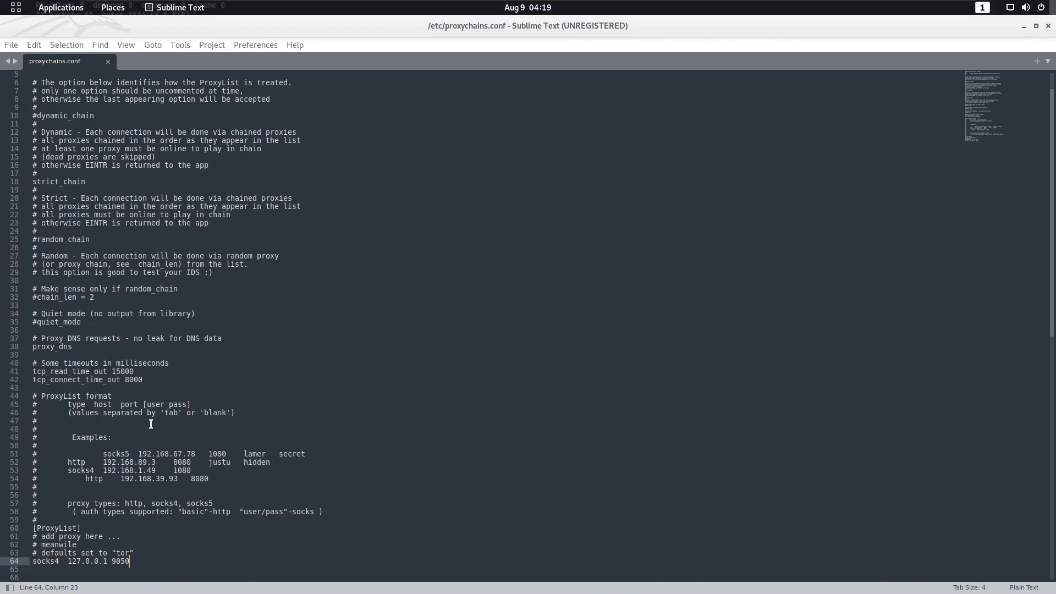
{"action": "left_click", "coordinate": [154, 503]}
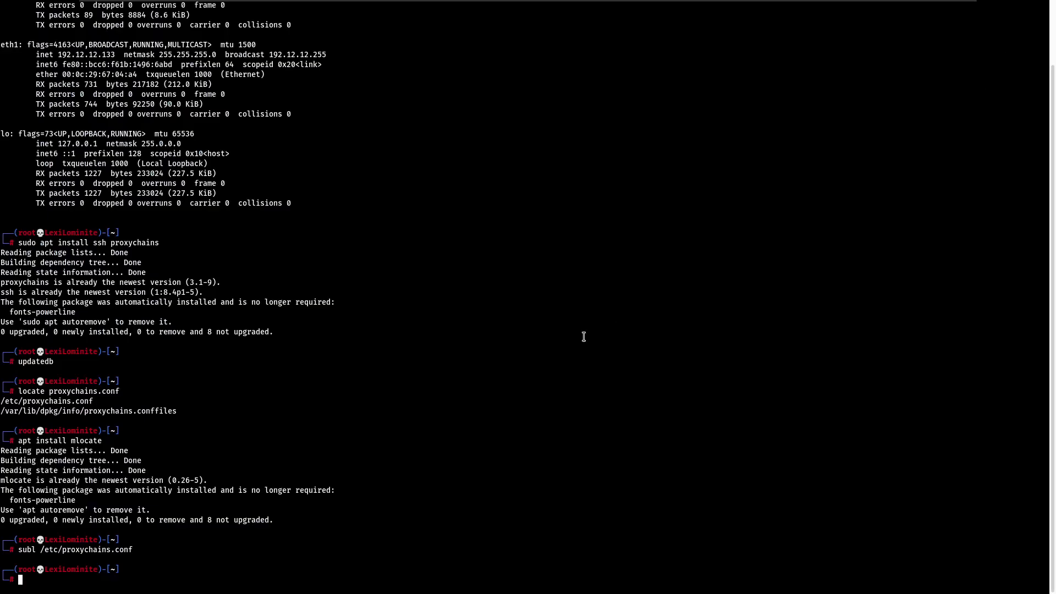
{"action": "type", "text": "ss"}
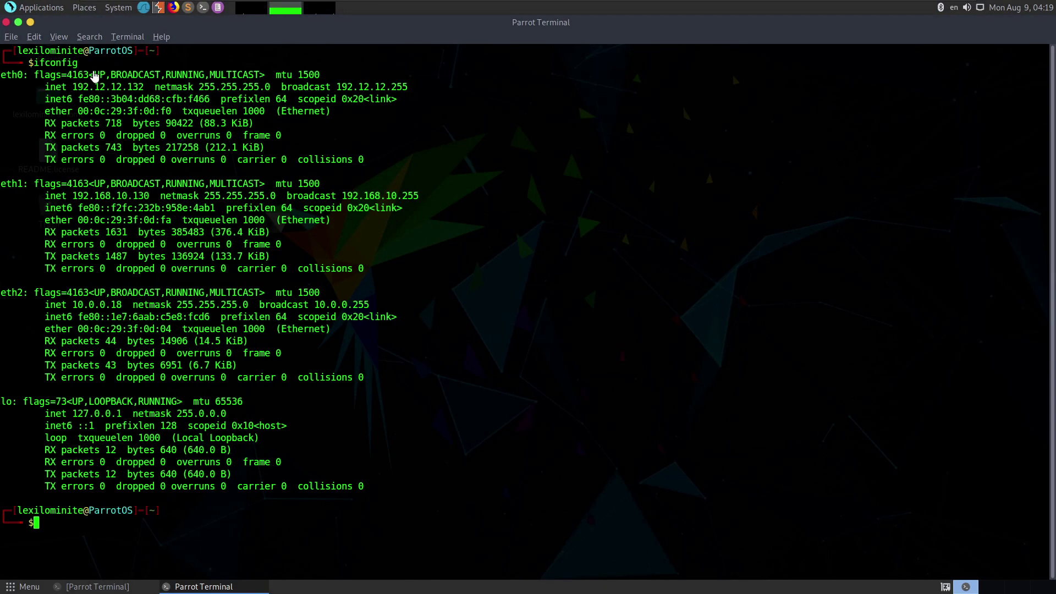
{"action": "double_click", "coordinate": [107, 87]}
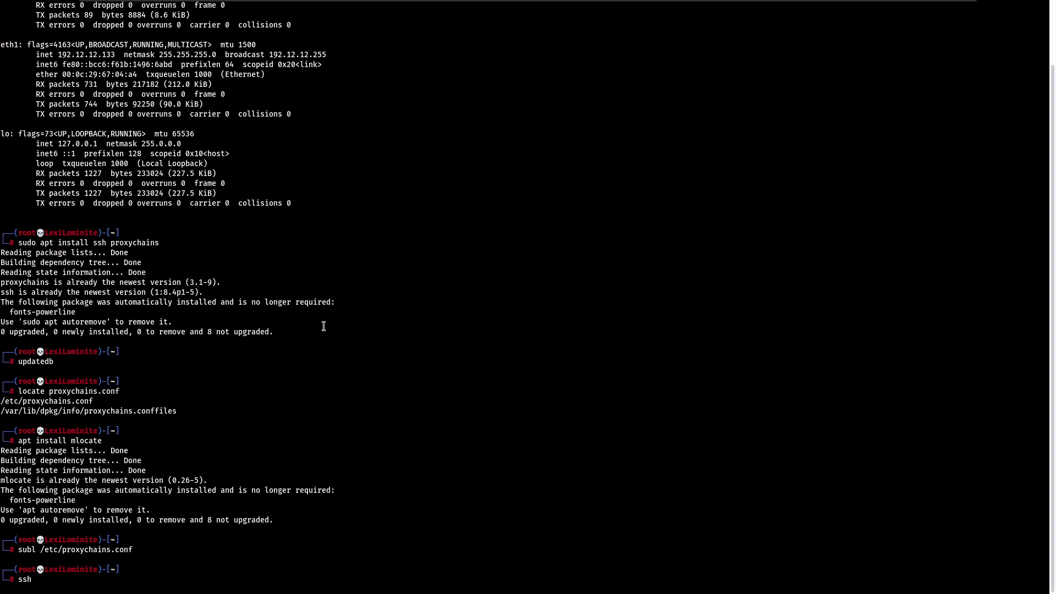
{"action": "type", "text": "lexilominite@"}
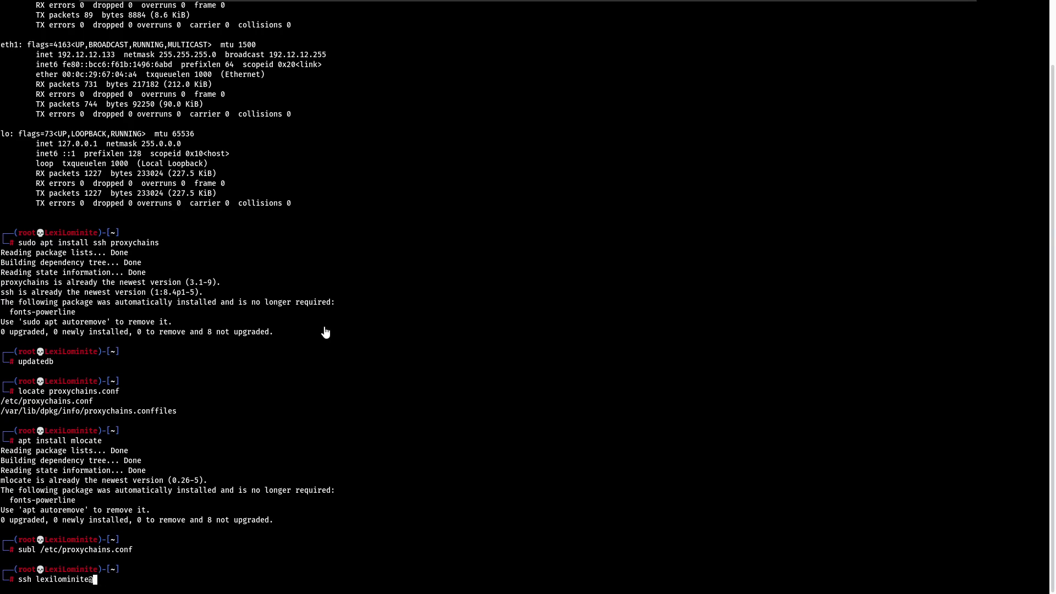
{"action": "key", "text": "Return"}
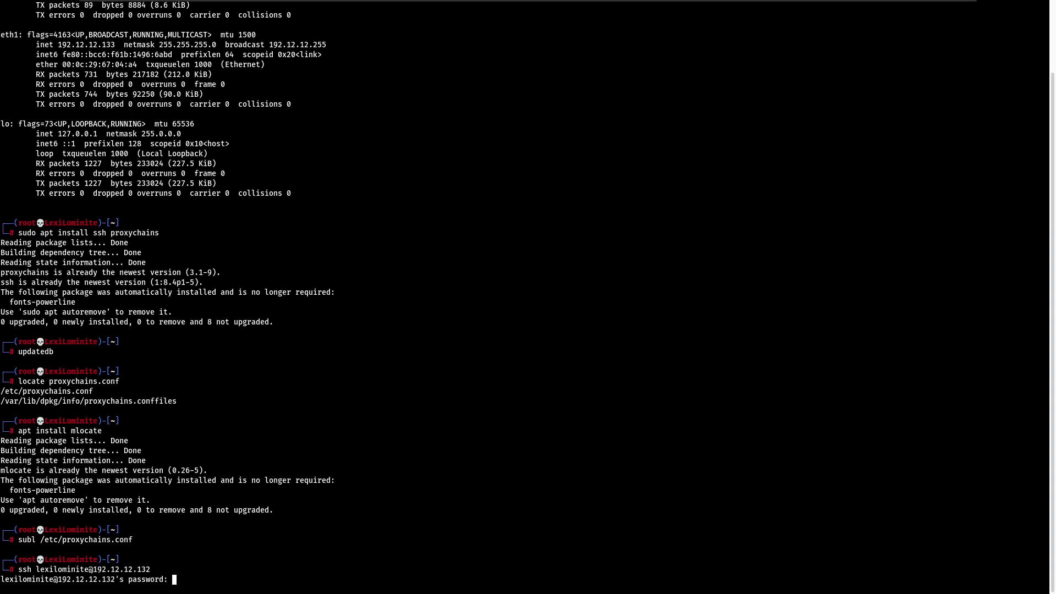
{"action": "key", "text": "Return"}
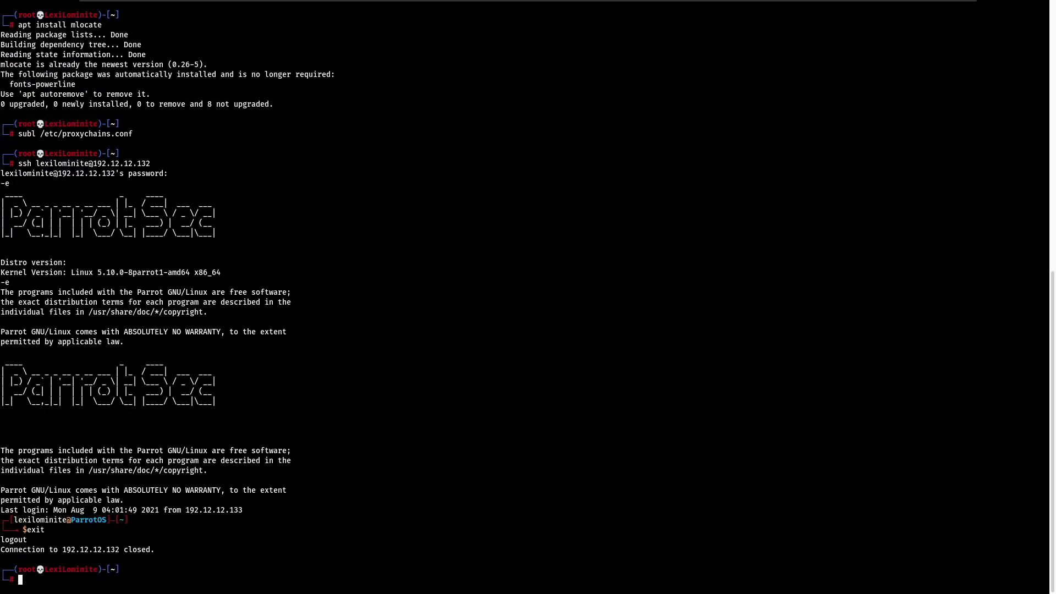
{"action": "type", "text": "ssh lexilominite@192.12.12.132"}
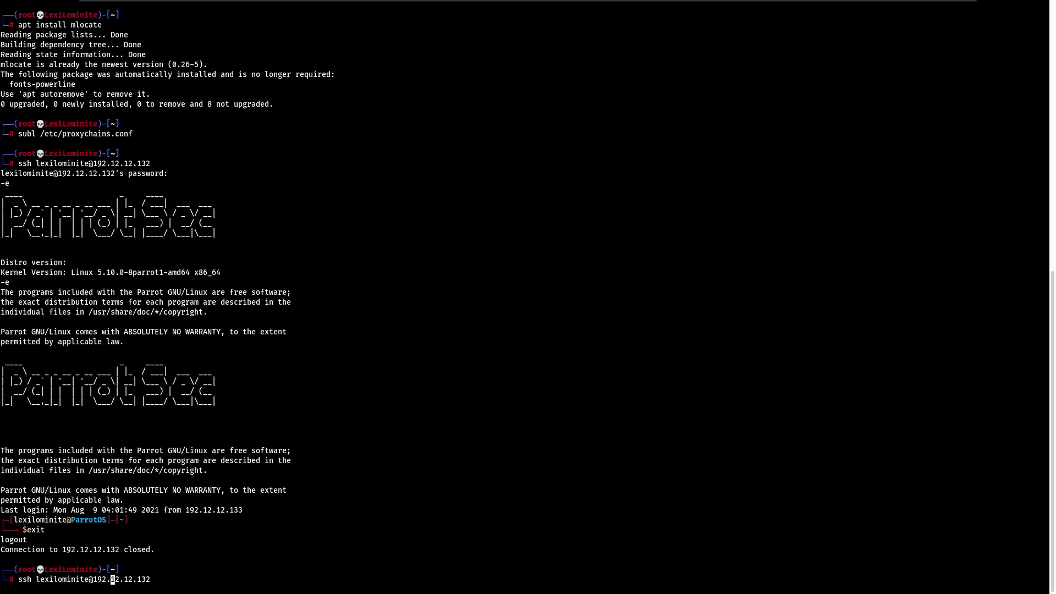
{"action": "type", "text": "-"}
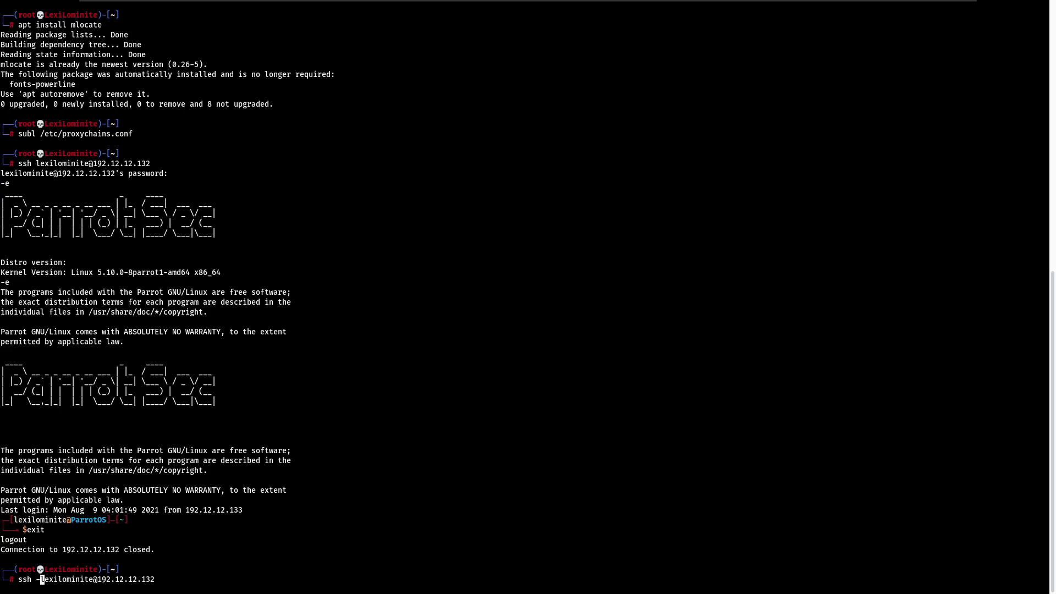
{"action": "type", "text": "D"}
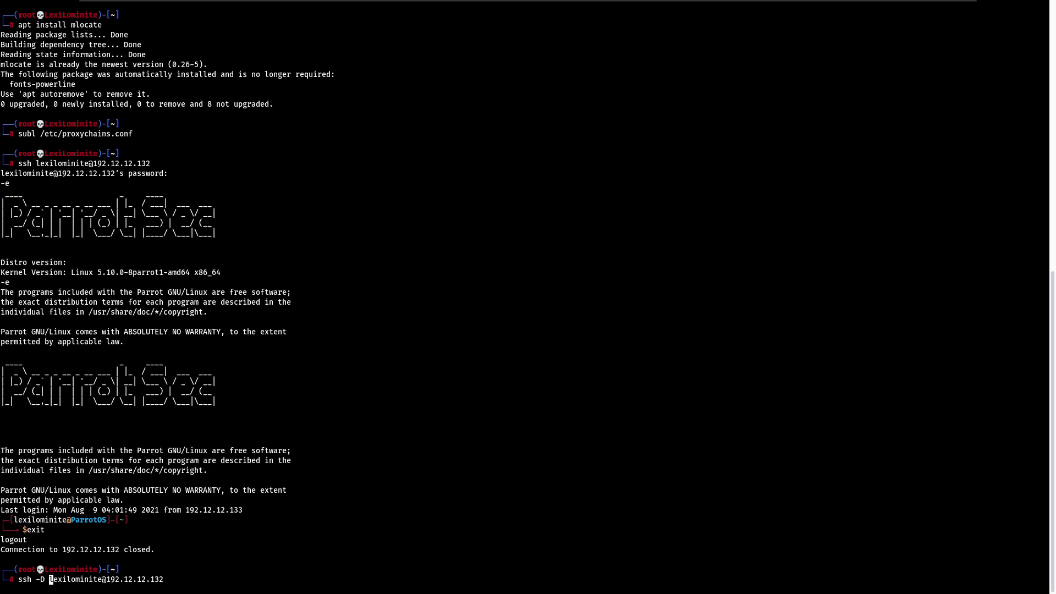
{"action": "type", "text": "9050"}
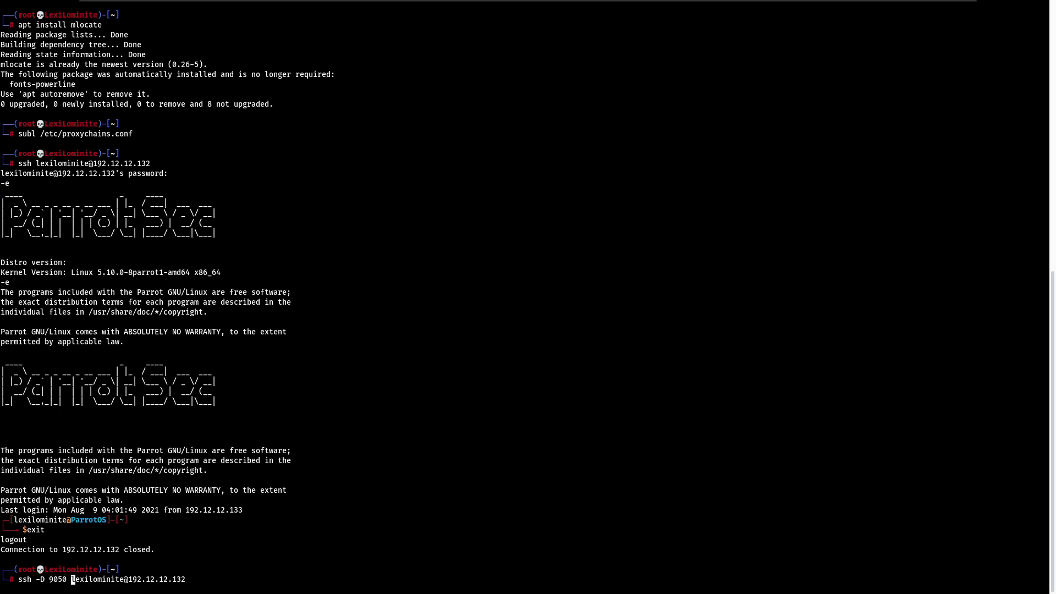
{"action": "key", "text": "Return"}
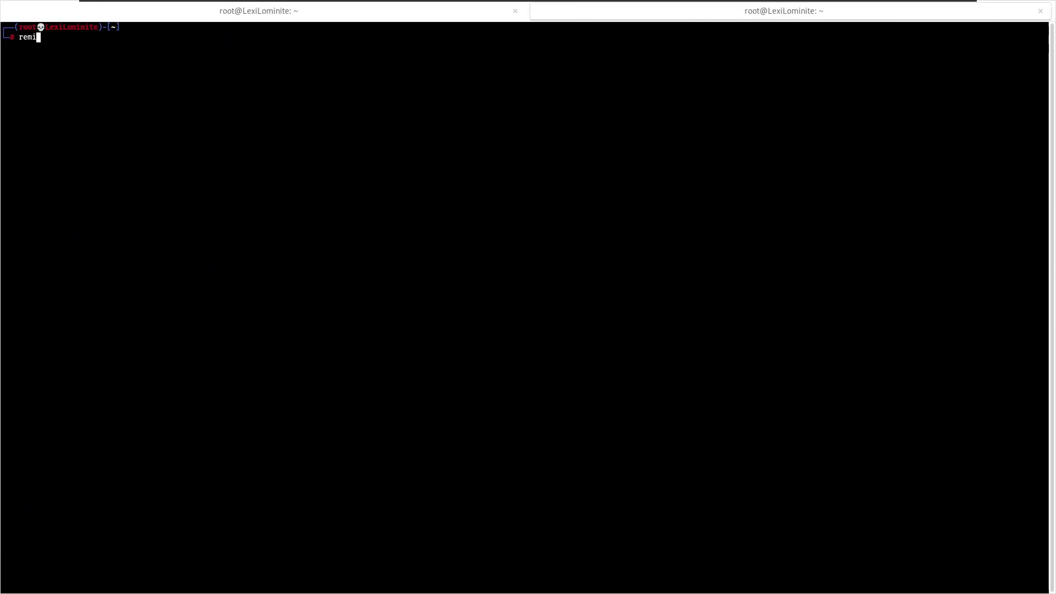
- Launch remmina toward 192.168.10.128 so the RDP credentials prompt appears
{"action": "type", "text": "mina"}
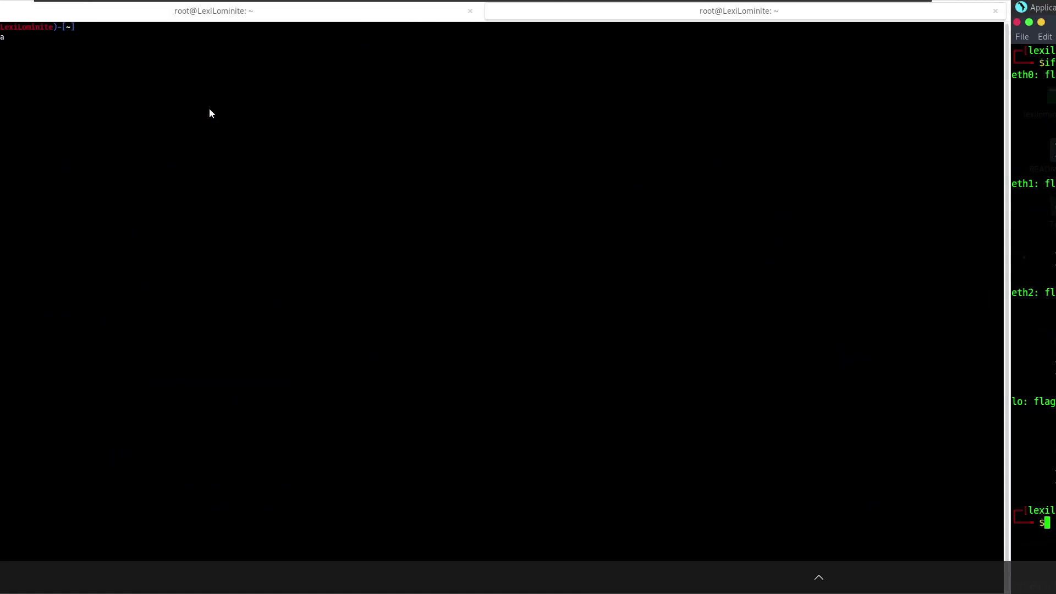
{"action": "type", "text": "remmina 192.168."}
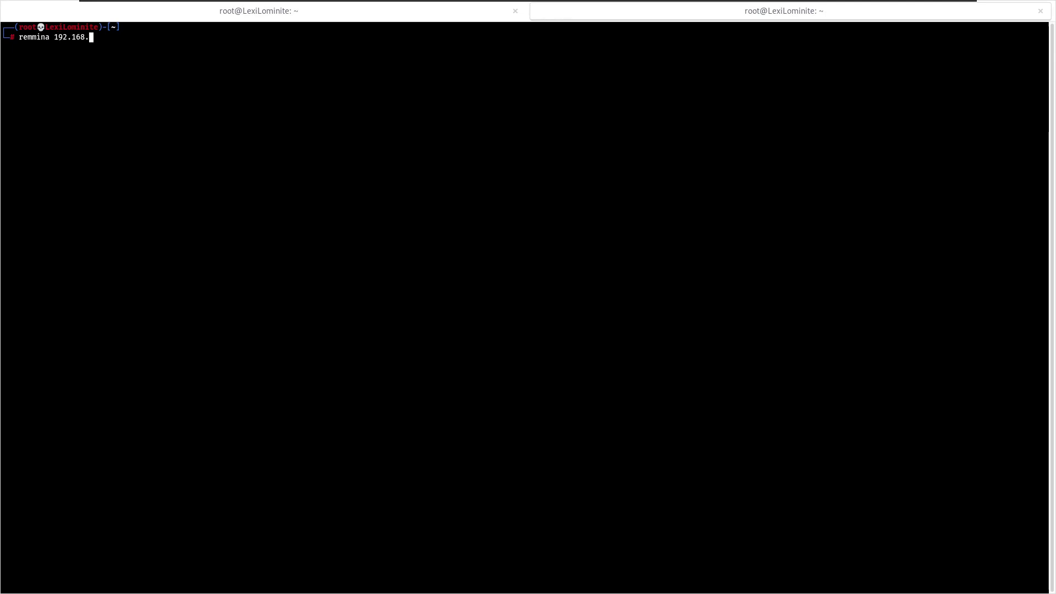
{"action": "key", "text": "Return"}
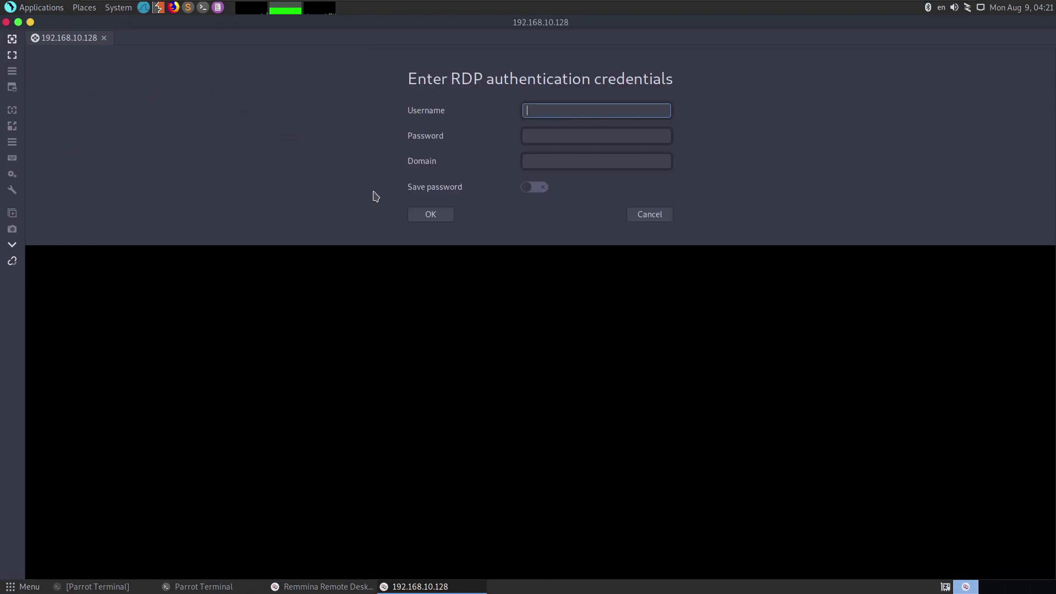
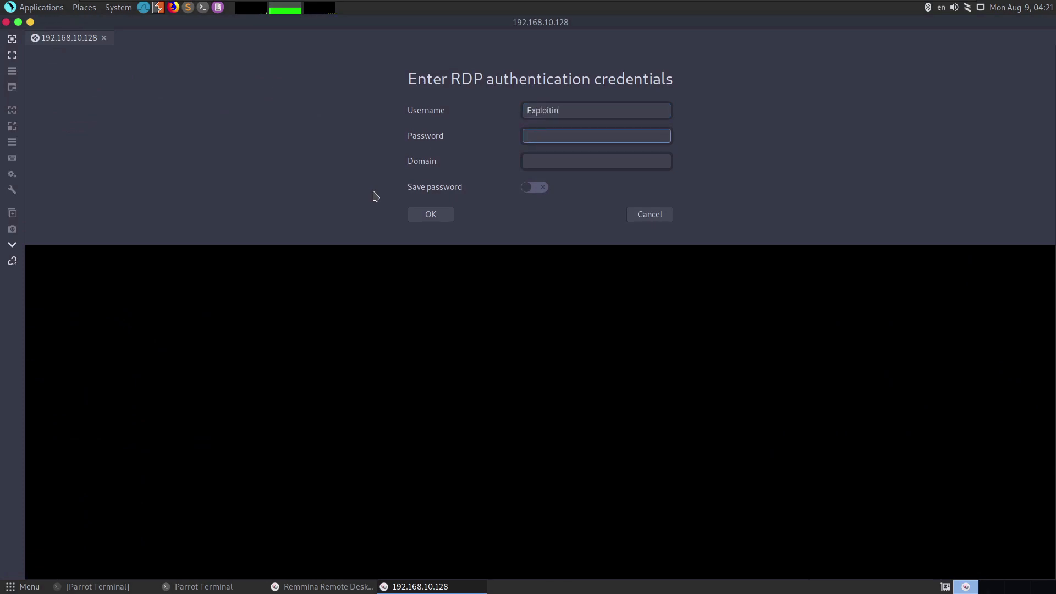
- Sign in to the Windows RDP session and make the remote desktop fill the window
{"action": "left_click", "coordinate": [429, 215]}
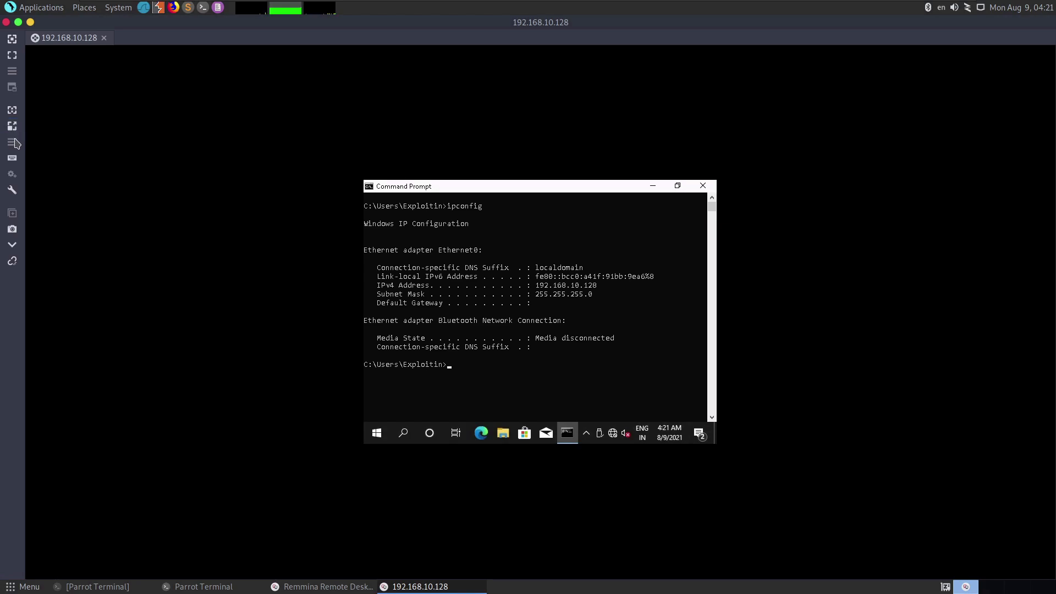
{"action": "mouse_move", "coordinate": [376, 432]}
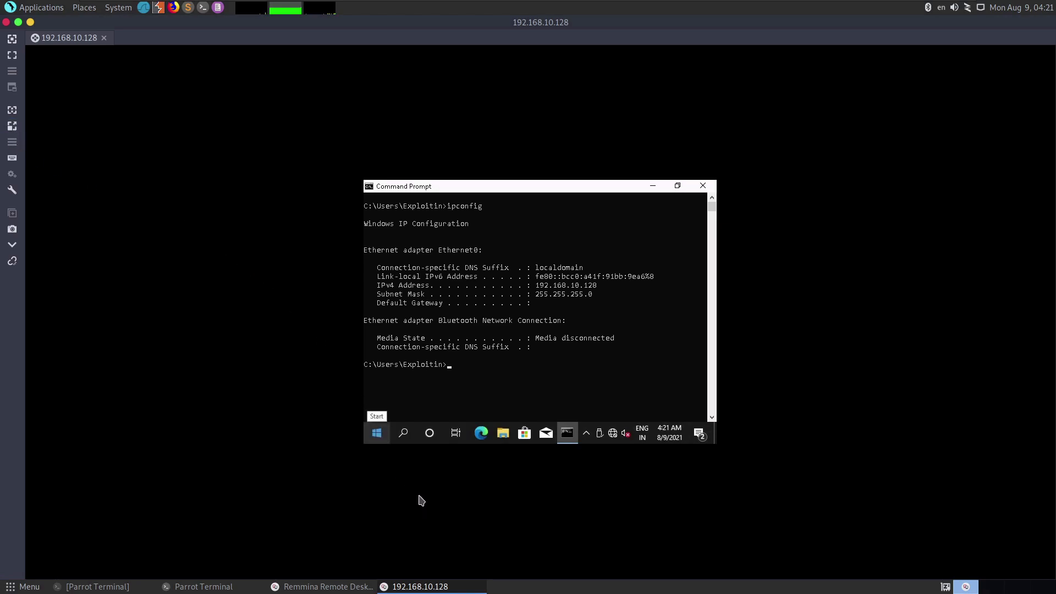
{"action": "mouse_move", "coordinate": [18, 145]}
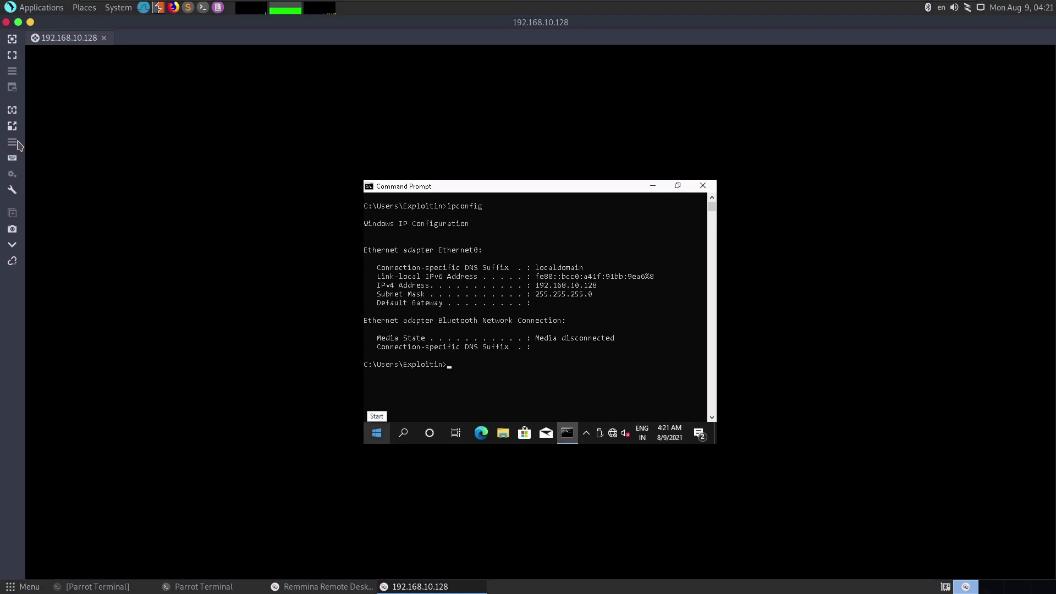
{"action": "mouse_move", "coordinate": [11, 127]}
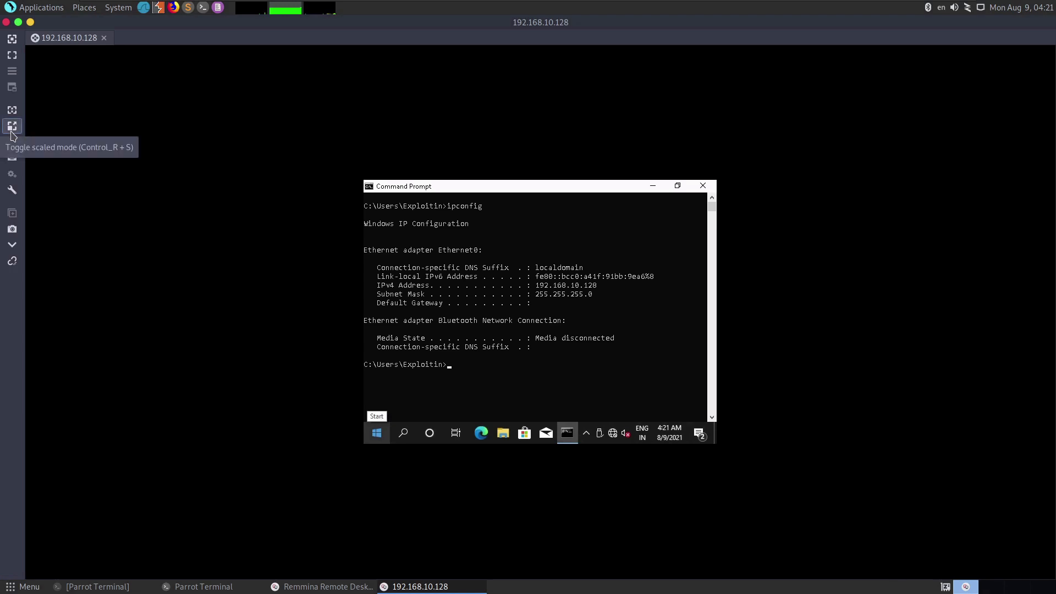
{"action": "mouse_move", "coordinate": [11, 110]}
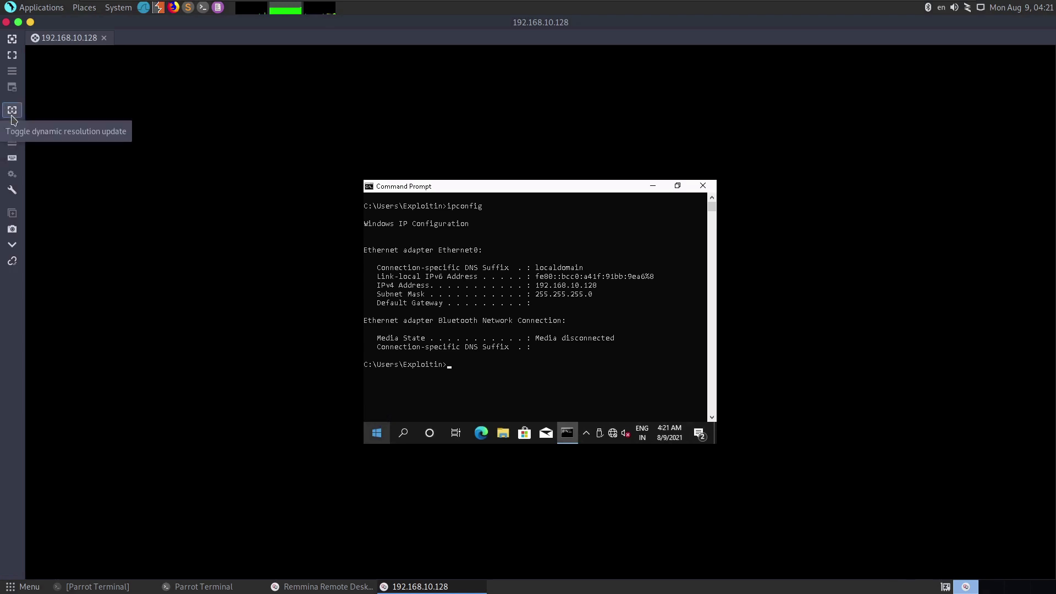
{"action": "left_click", "coordinate": [11, 110]}
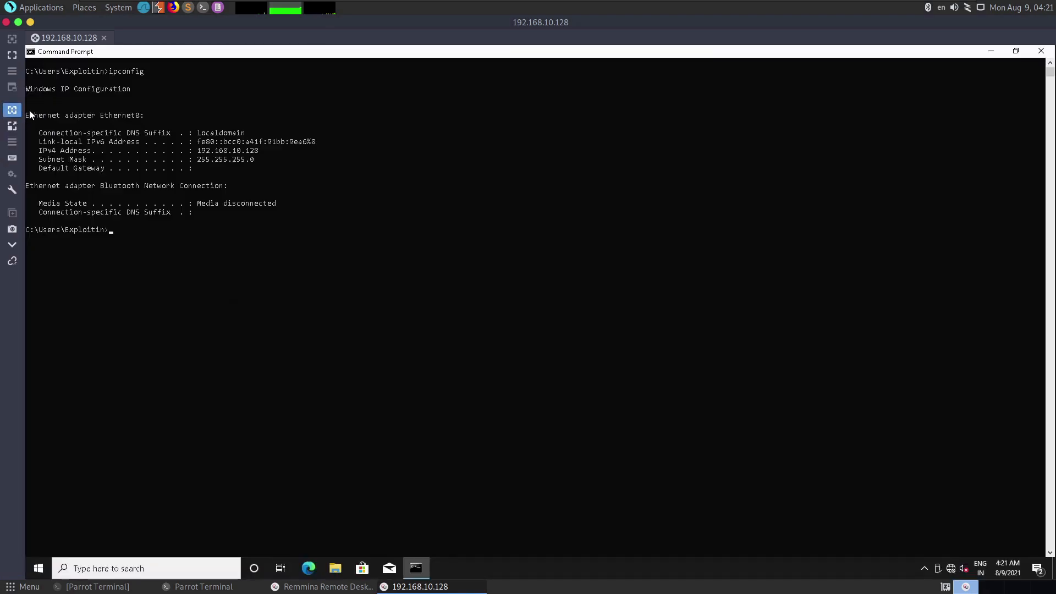
- Run ipconfig in the Windows Command Prompt, then return to the Kali terminal
{"action": "type", "text": "ipco"}
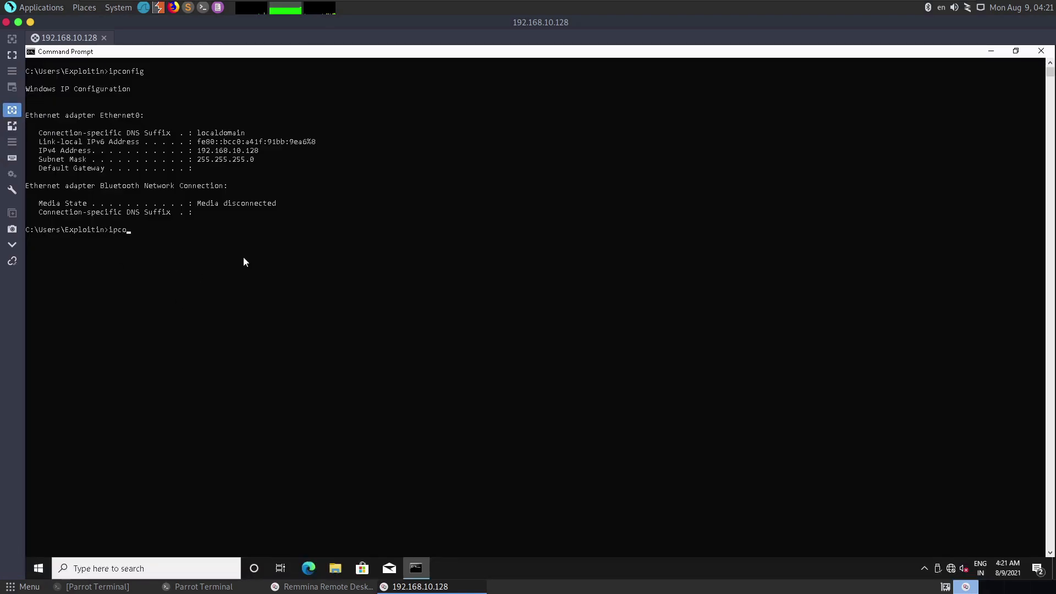
{"action": "key", "text": "Return"}
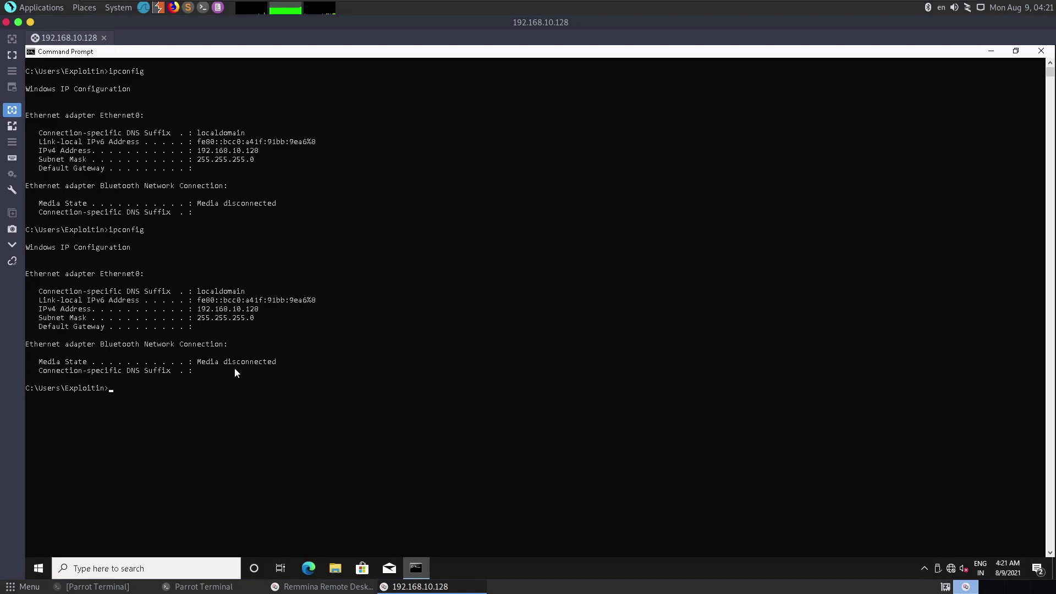
{"action": "left_click", "coordinate": [328, 586]}
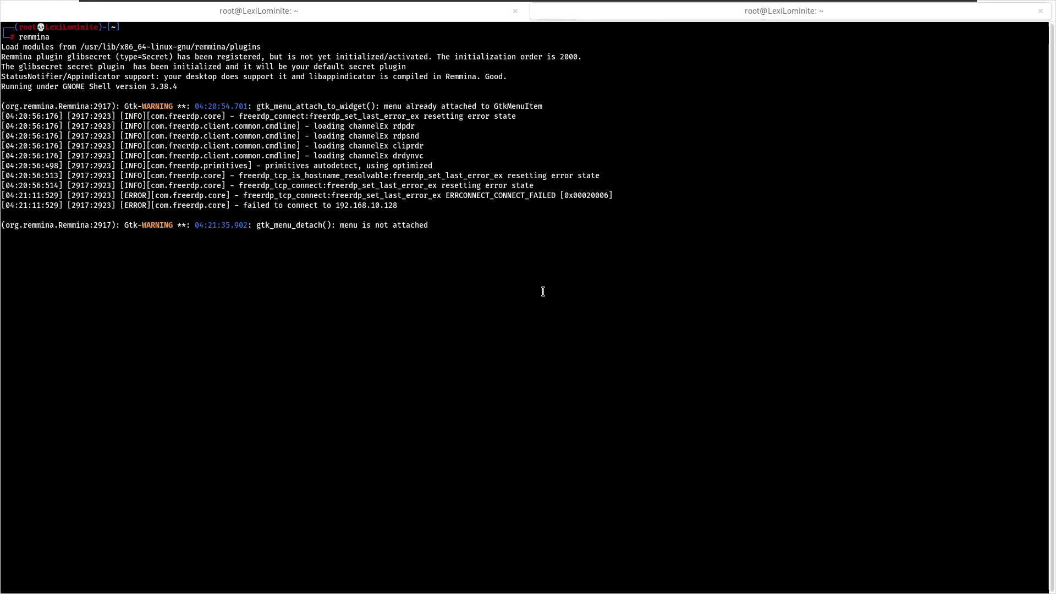
- Stop the running Remmina client and enter proxychains at the prompt, fixing a stray character
{"action": "key", "text": "ctrl+c"}
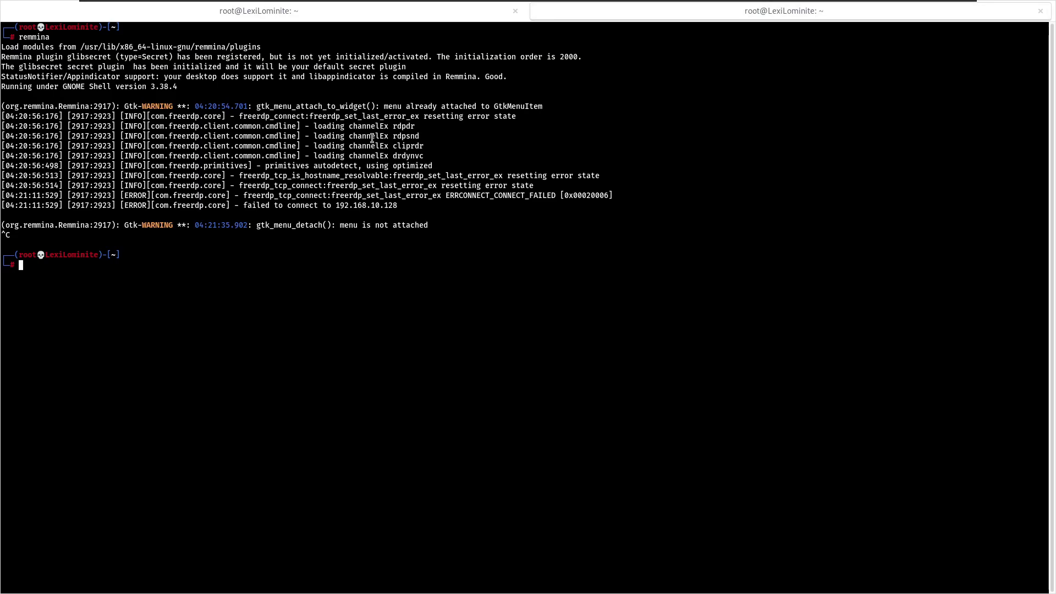
{"action": "type", "text": "pro"}
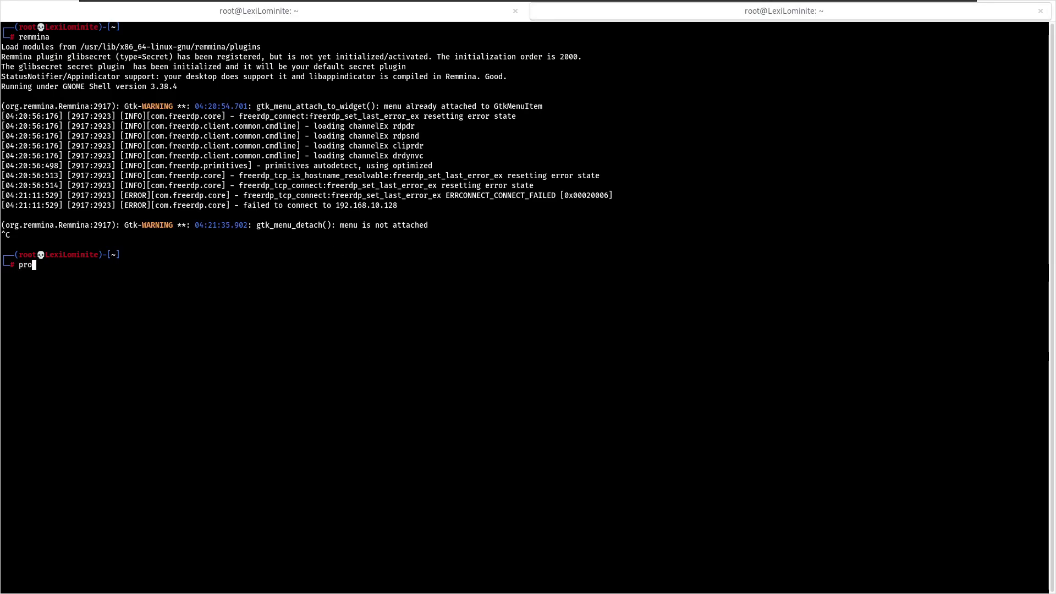
{"action": "type", "text": "xuc"}
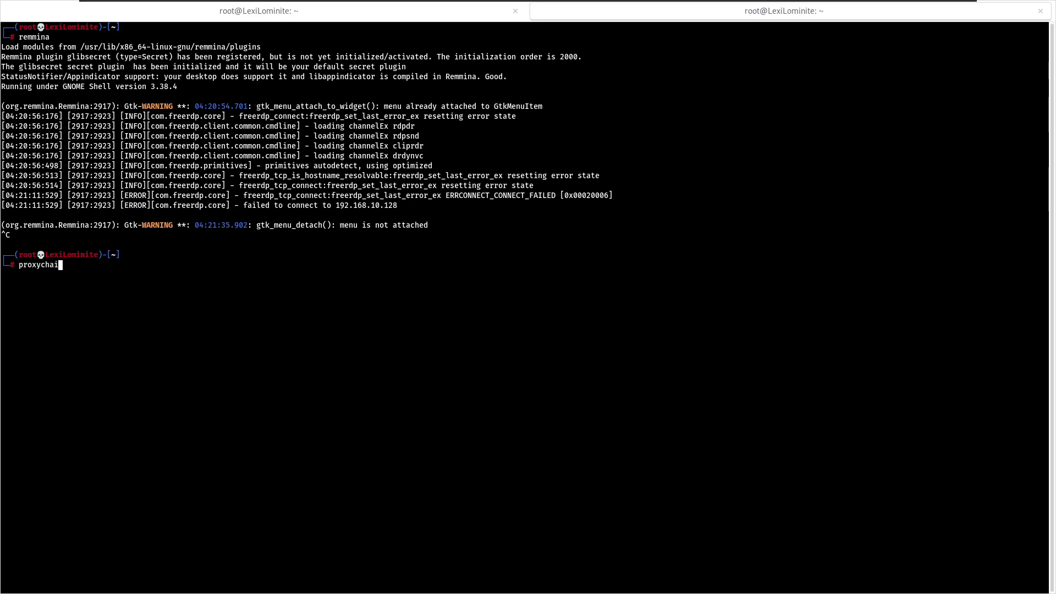
{"action": "type", "text": "s"}
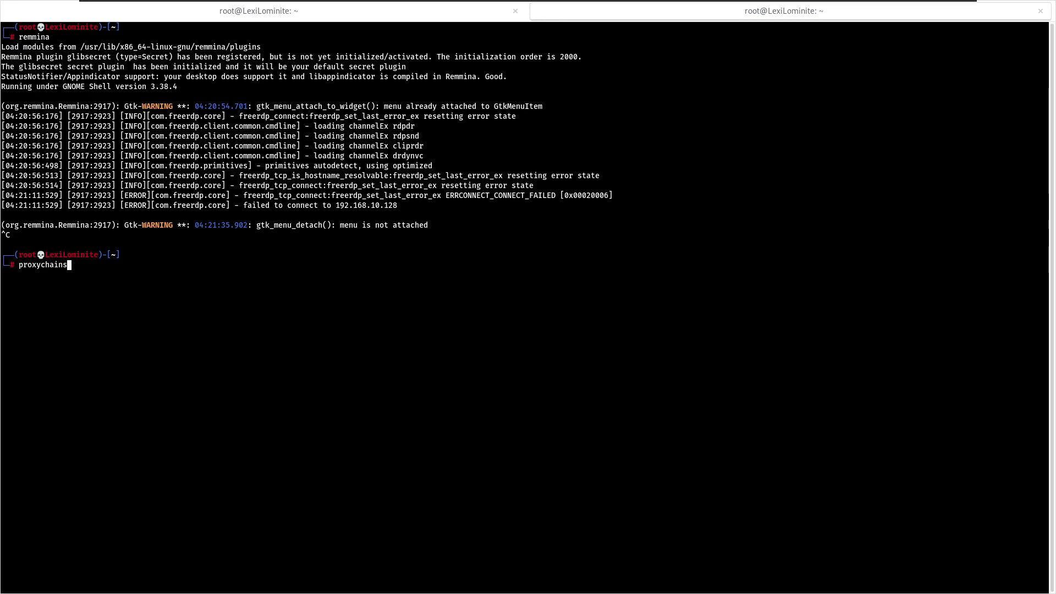
{"action": "type", "text": "r"}
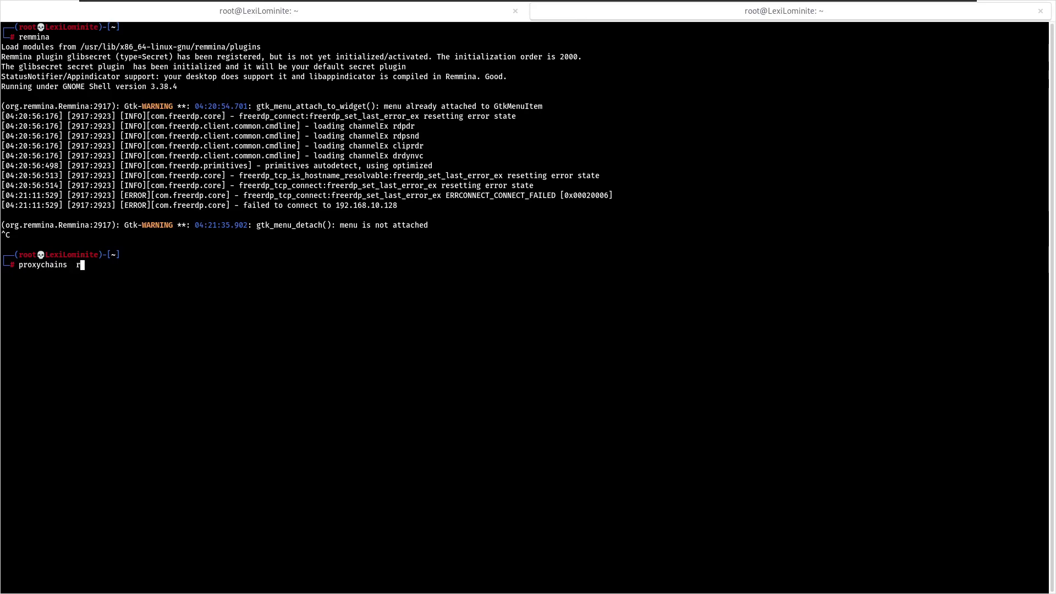
{"action": "key", "text": "BackSpace"}
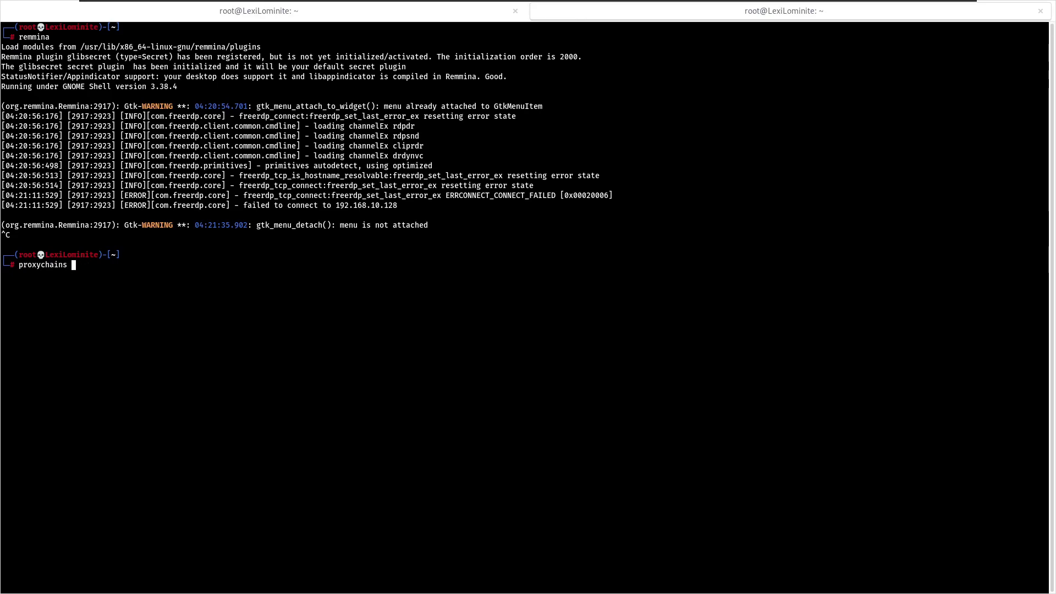
- Complete the command as 'proxychains remmina' and launch Remmina through the proxy chain
{"action": "type", "text": "rdesko"}
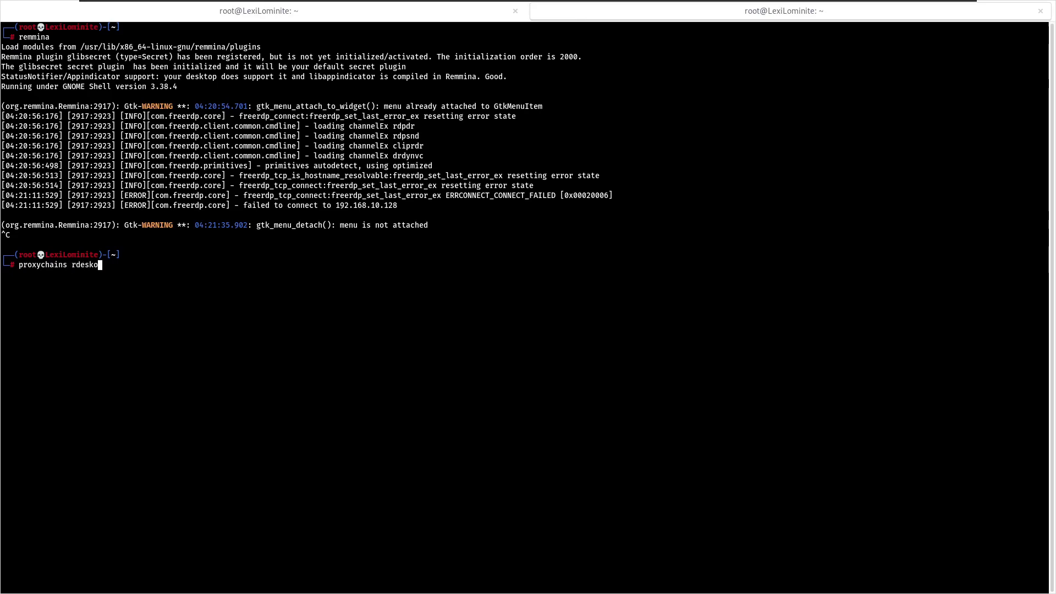
{"action": "key", "text": "BackSpace"}
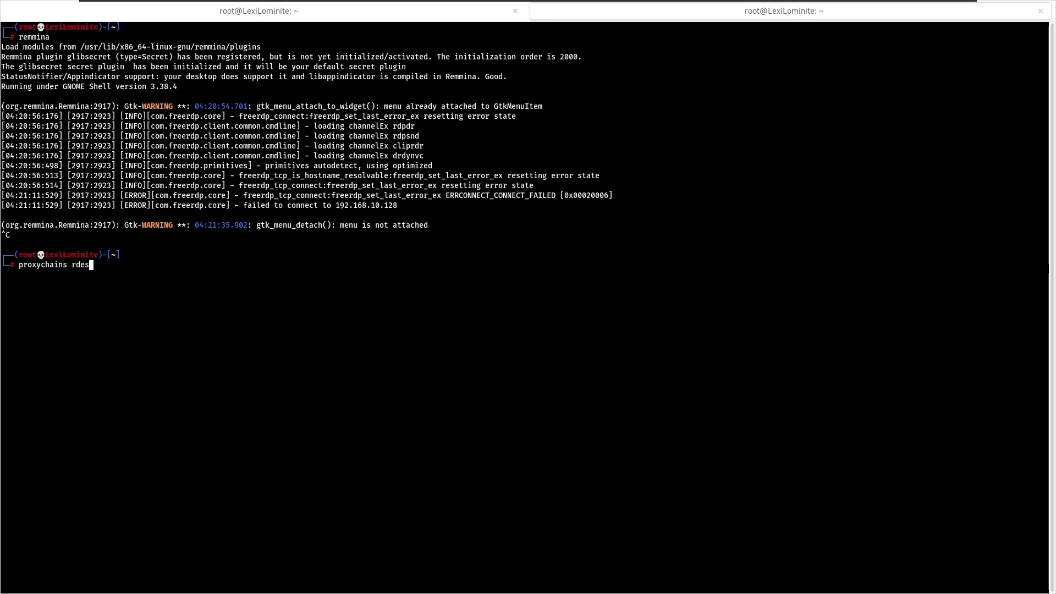
{"action": "type", "text": "remmina"}
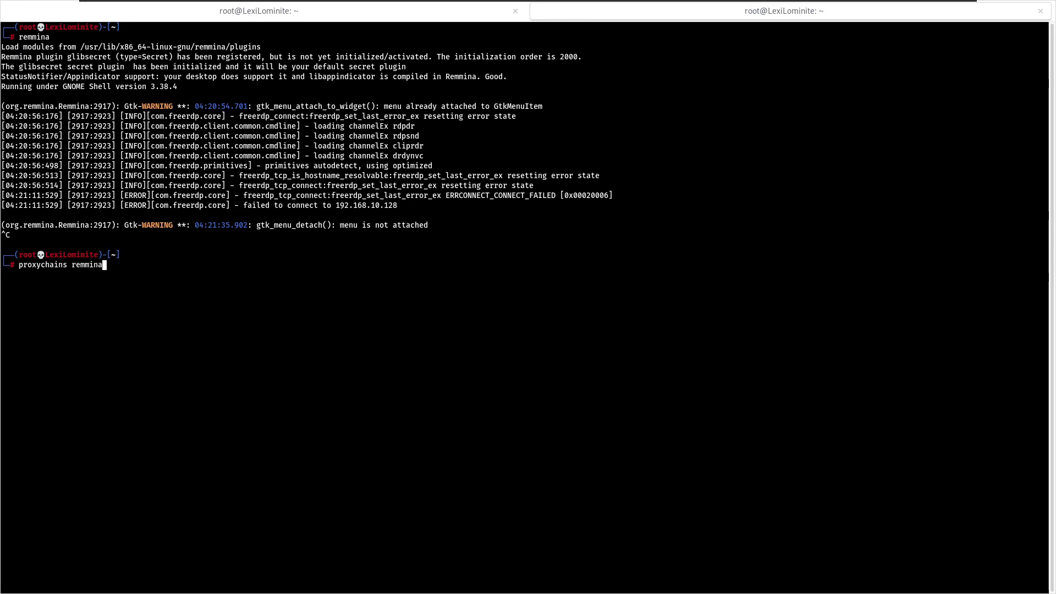
{"action": "key", "text": "Return"}
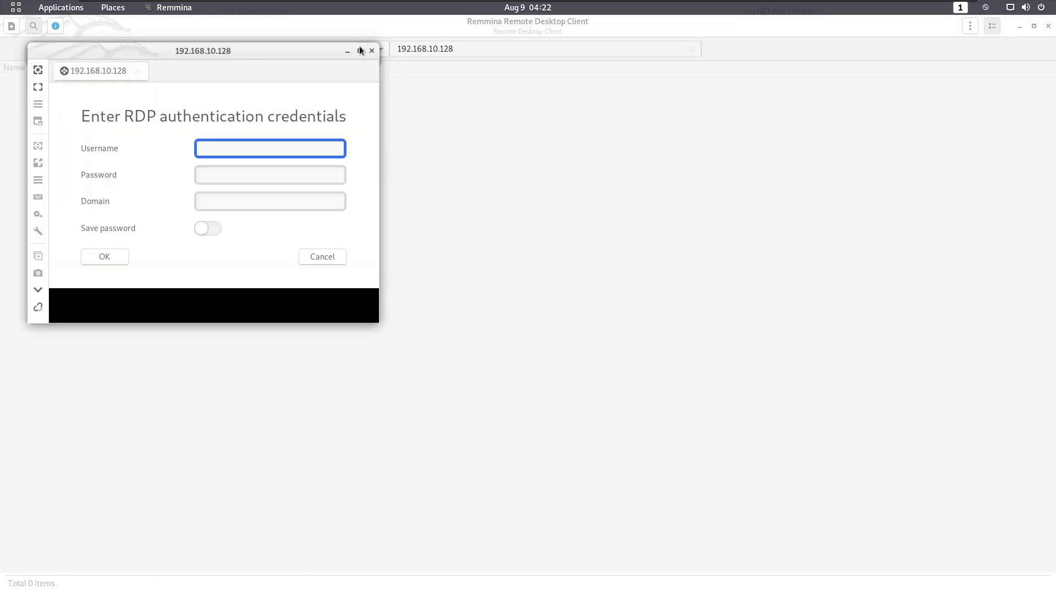
- Sign in to the proxied RDP session on 192.168.10.128 with username and password
{"action": "type", "text": "Exploitin"}
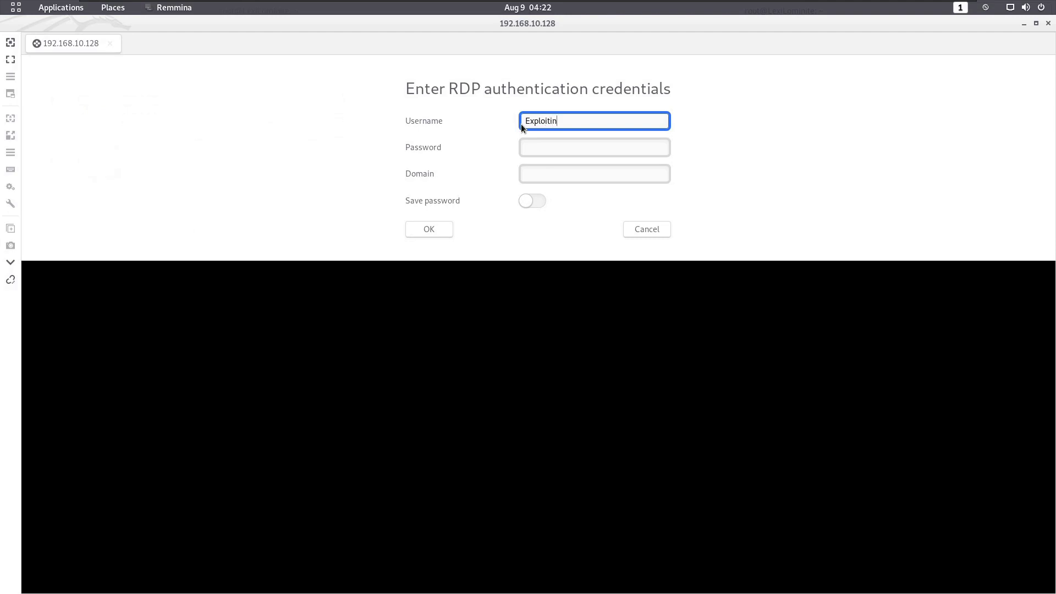
{"action": "left_click", "coordinate": [594, 147]}
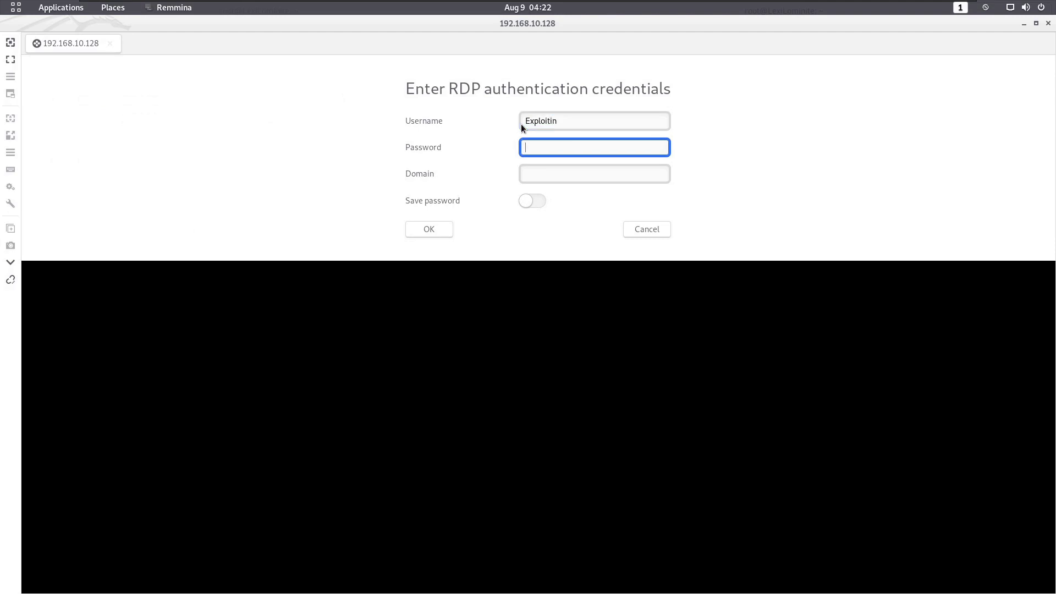
{"action": "type", "text": "•••"}
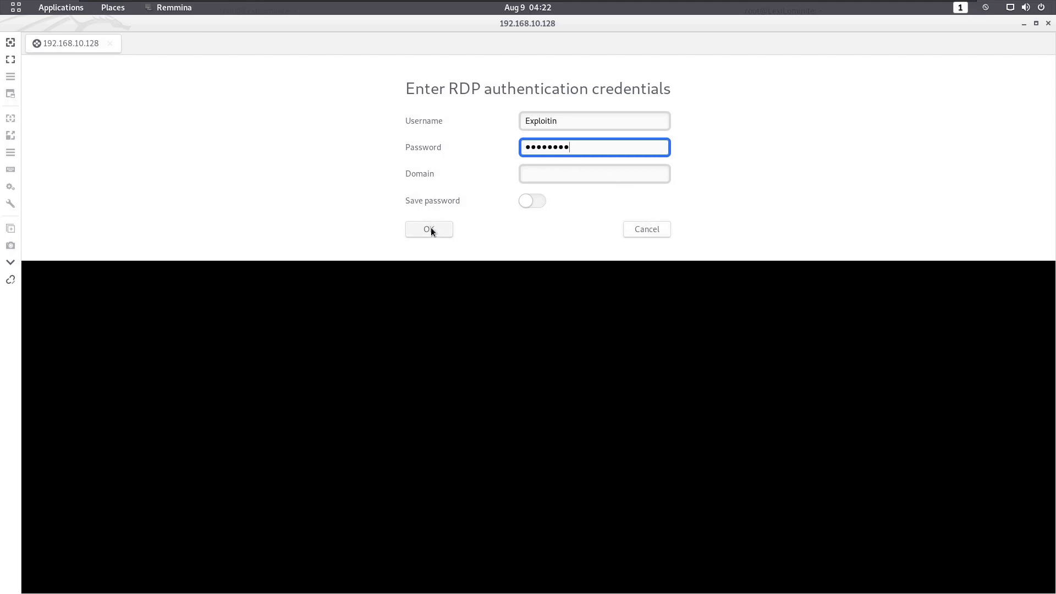
{"action": "left_click", "coordinate": [428, 229]}
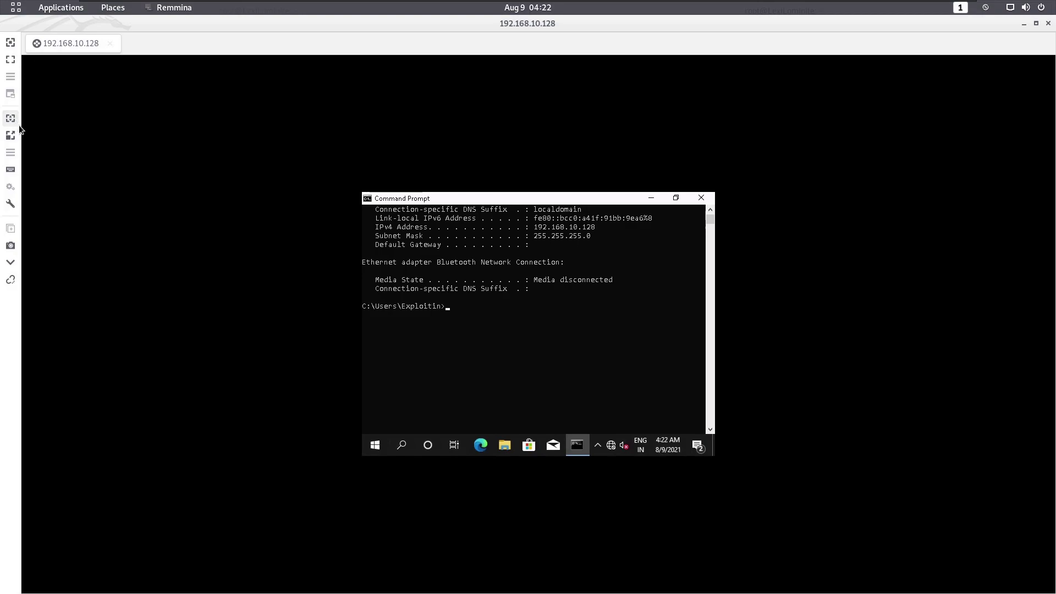
- Run ipconfig in the remote Command Prompt, then minimize it and the session window
{"action": "left_click", "coordinate": [674, 198]}
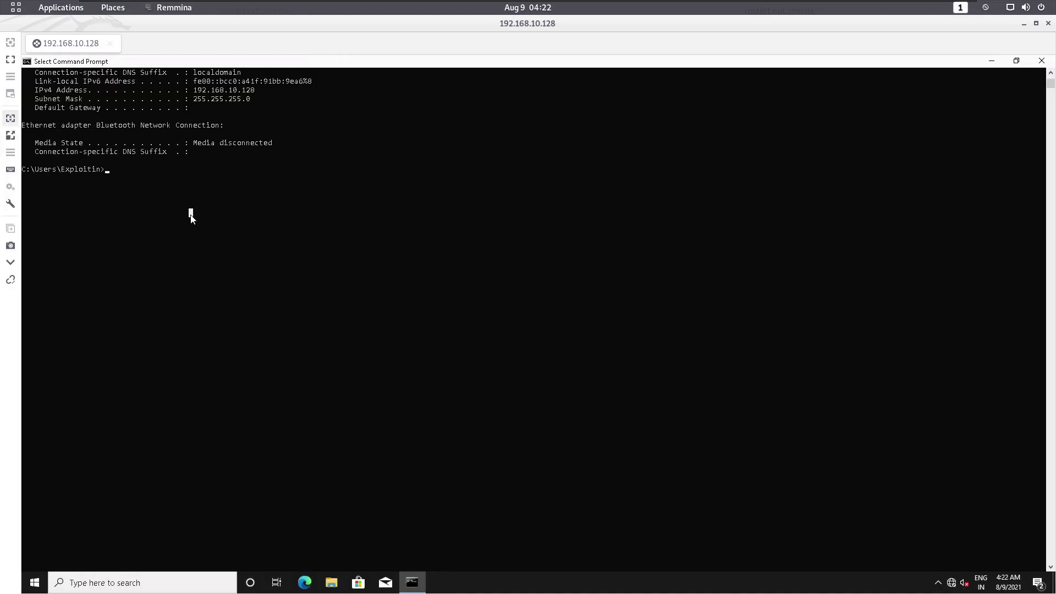
{"action": "type", "text": "ipconfig"}
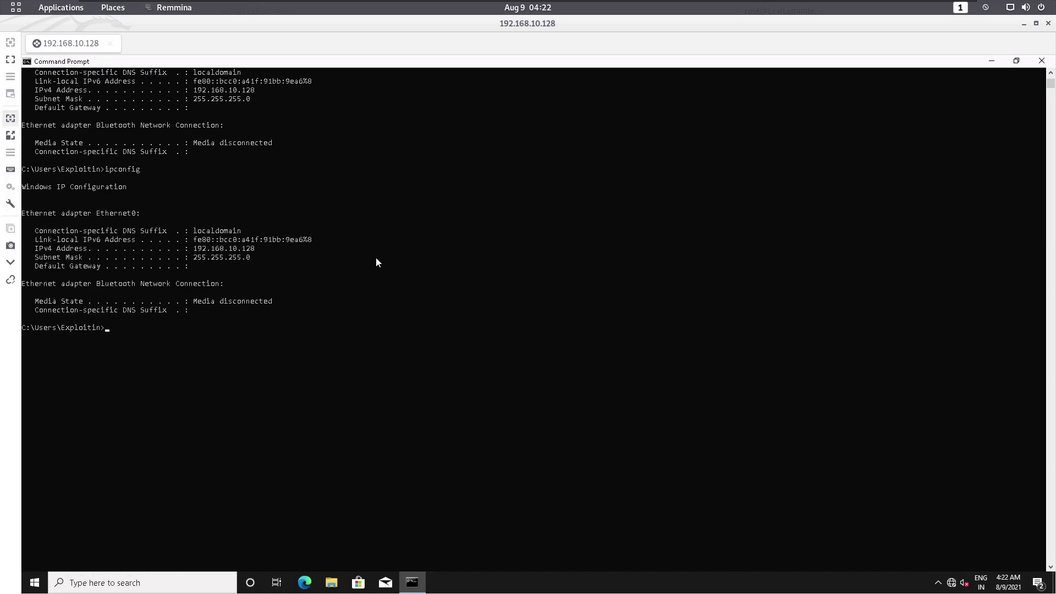
{"action": "mouse_move", "coordinate": [608, 253]}
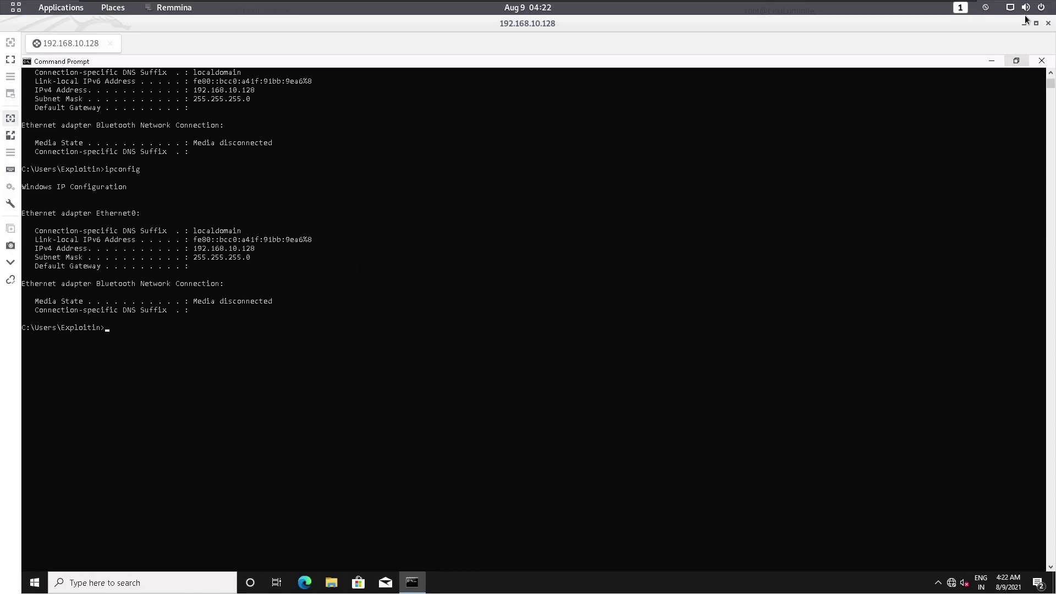
{"action": "mouse_move", "coordinate": [990, 60]}
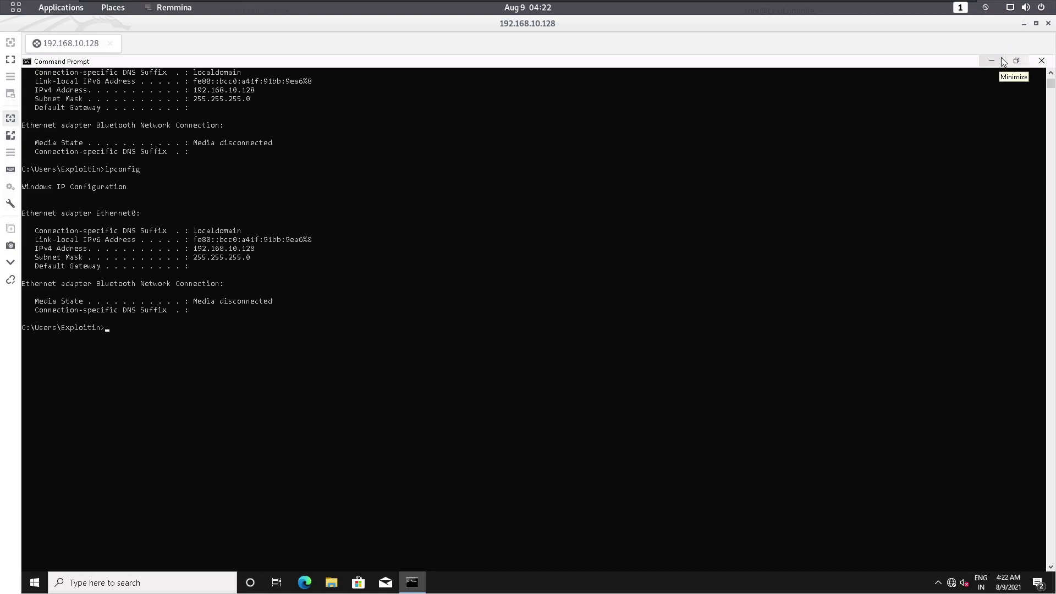
{"action": "left_click", "coordinate": [991, 61]}
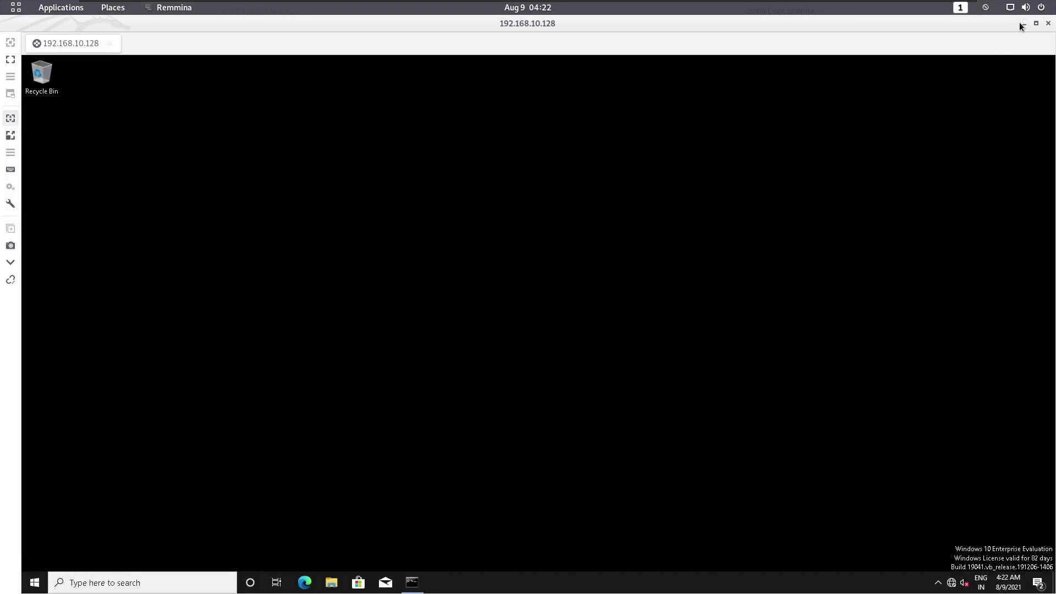
{"action": "left_click", "coordinate": [1018, 26]}
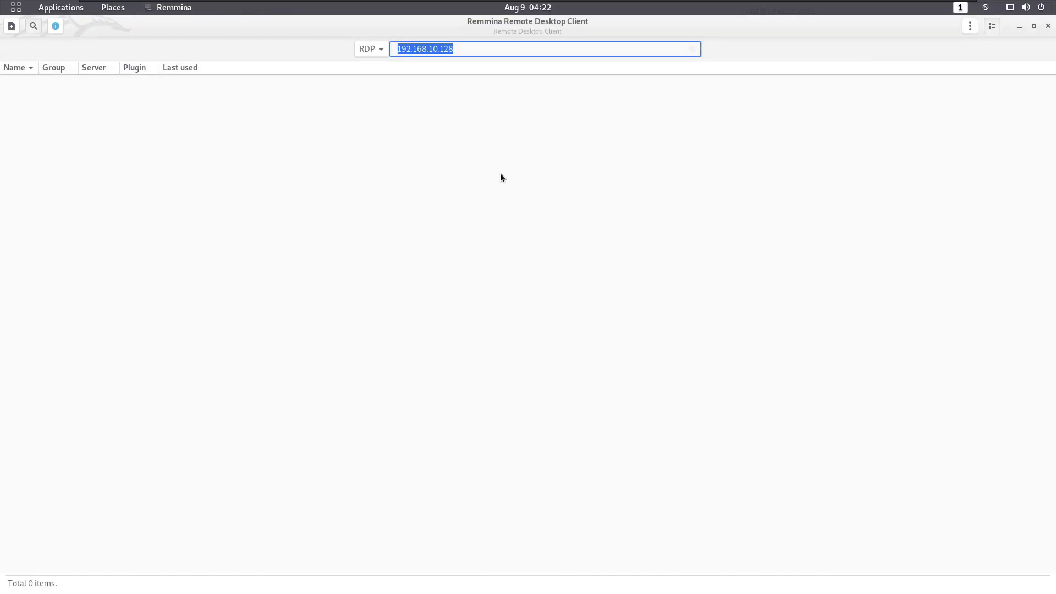
- Switch from Remmina back to the Kali terminal showing the proxychains log
{"action": "key", "text": "Return"}
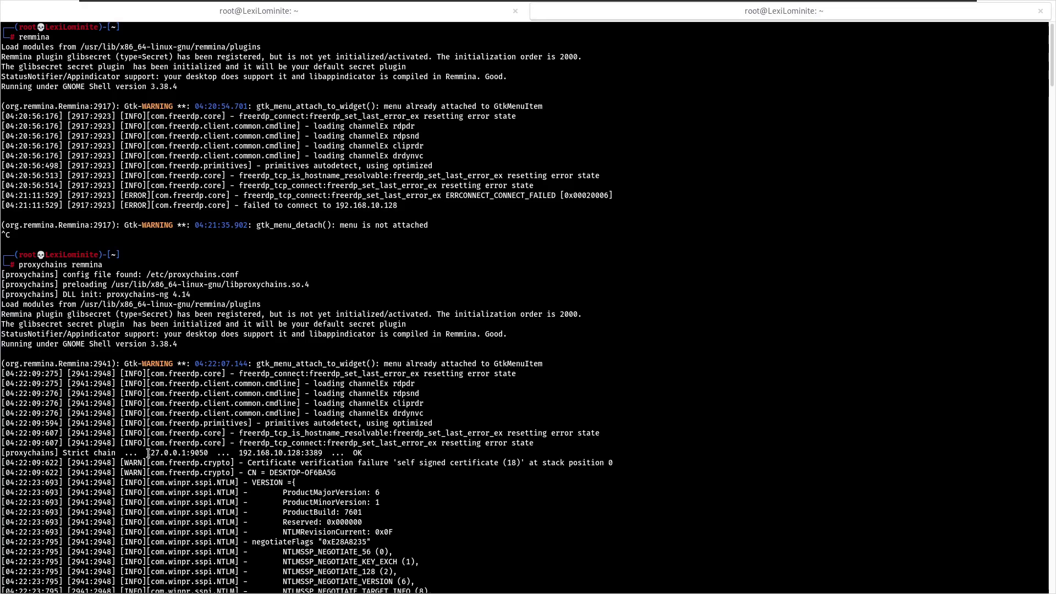
- Highlight 127.0.0.1:9050 in the strict-chain line and scroll to the NTLM entries naming DESKTOP-OF6BA5G
{"action": "double_click", "coordinate": [154, 452]}
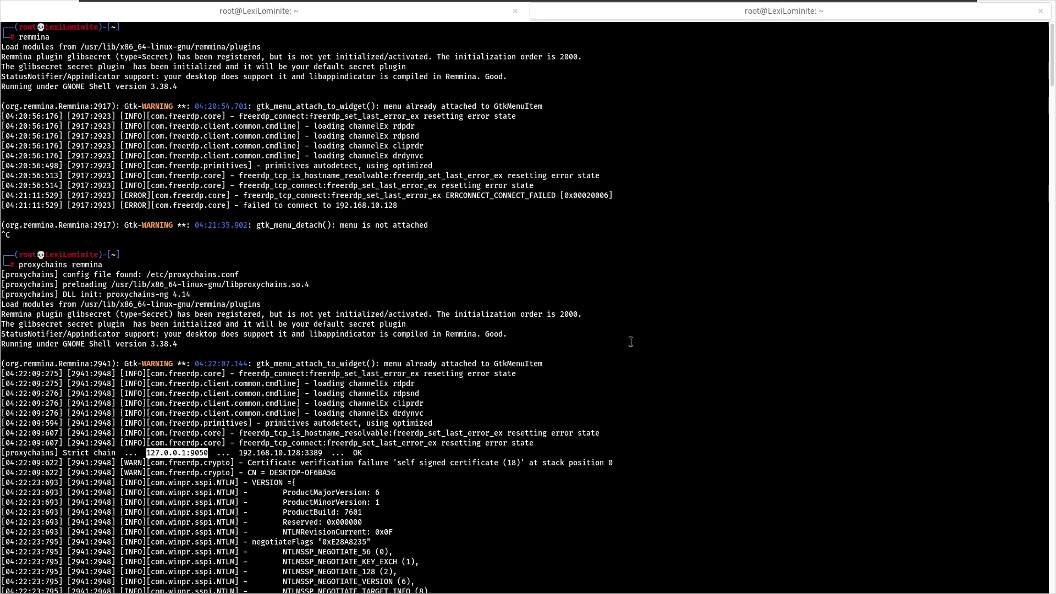
{"action": "mouse_move", "coordinate": [205, 472]}
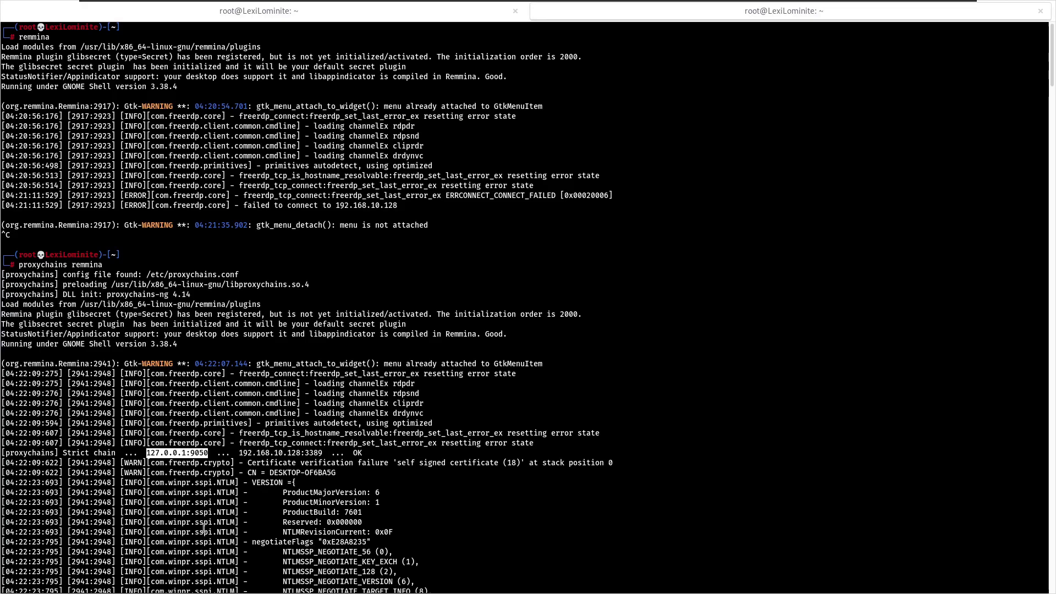
{"action": "mouse_move", "coordinate": [247, 278]}
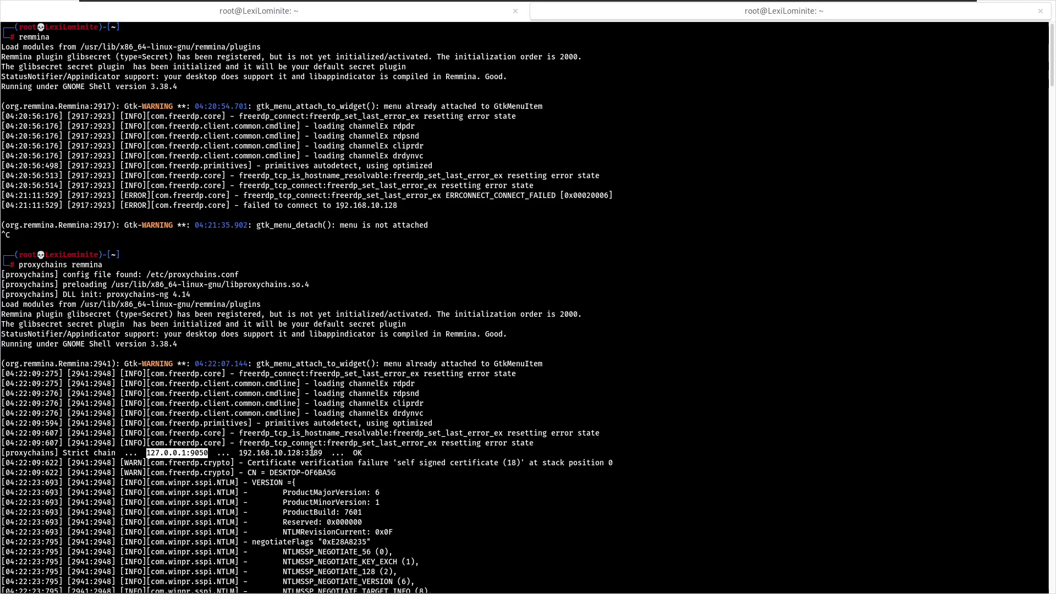
{"action": "mouse_move", "coordinate": [441, 331]}
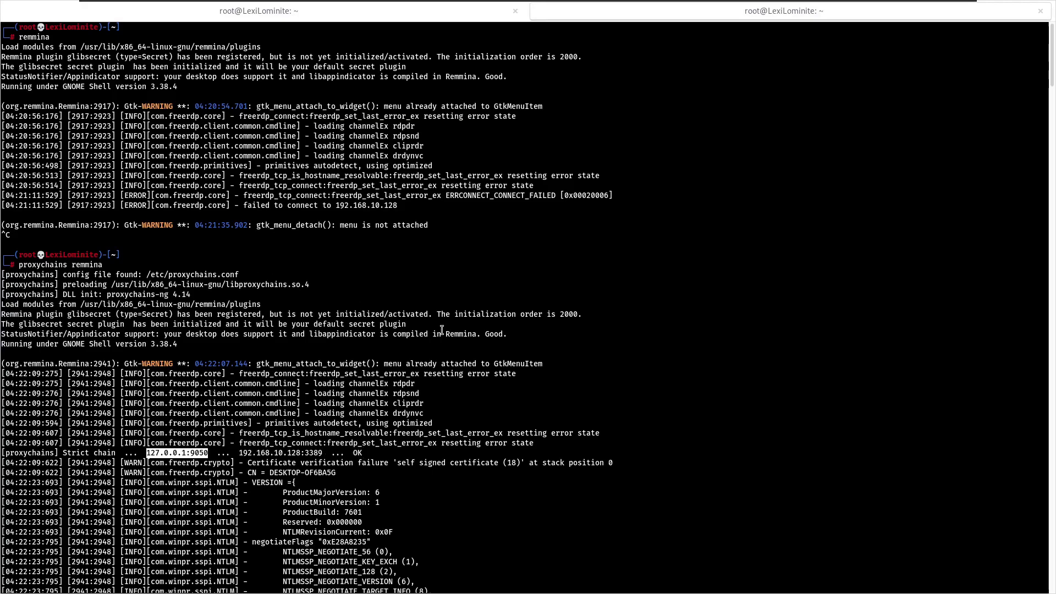
{"action": "mouse_move", "coordinate": [566, 257]}
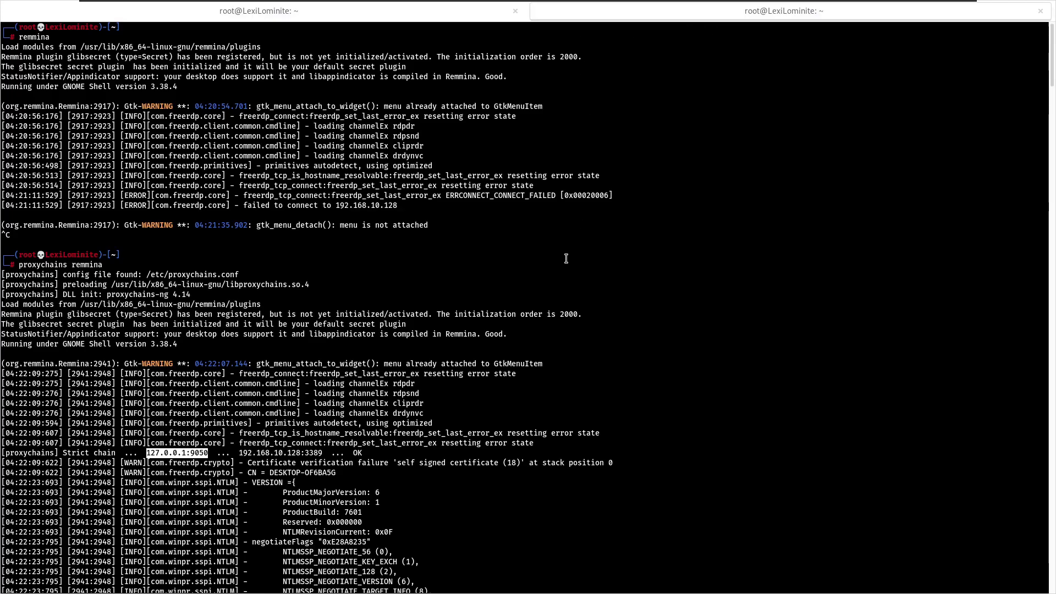
{"action": "scroll", "scroll_direction": "down", "scroll_amount": 3}
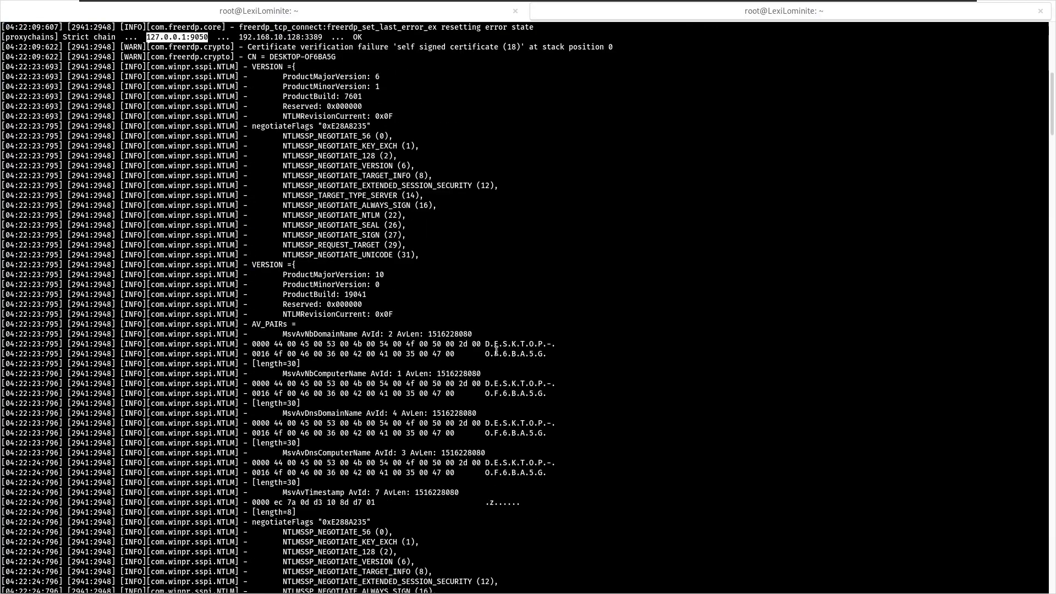